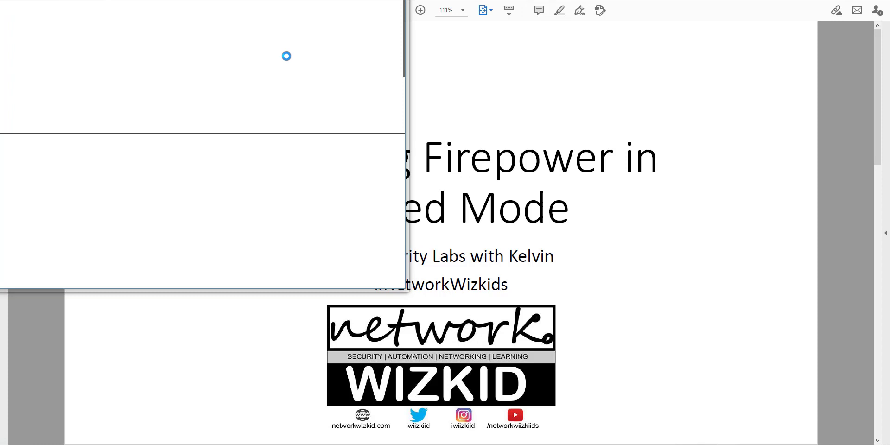
{"action": "mouse_move", "coordinate": [279, 58]}
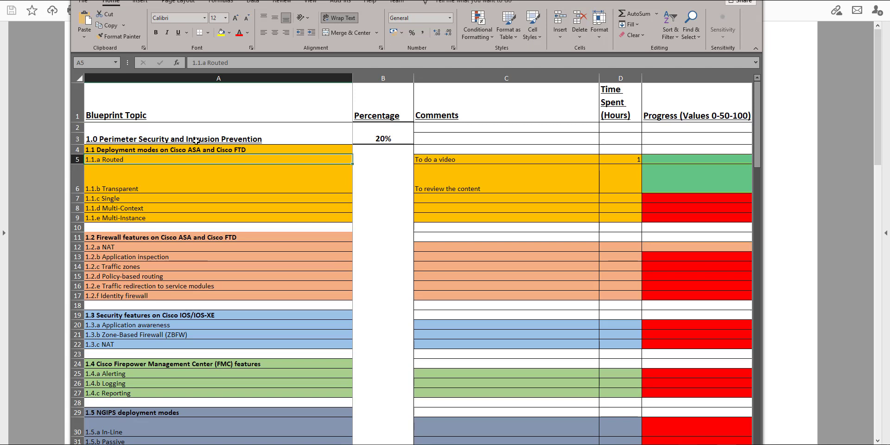
{"action": "mouse_move", "coordinate": [173, 165]}
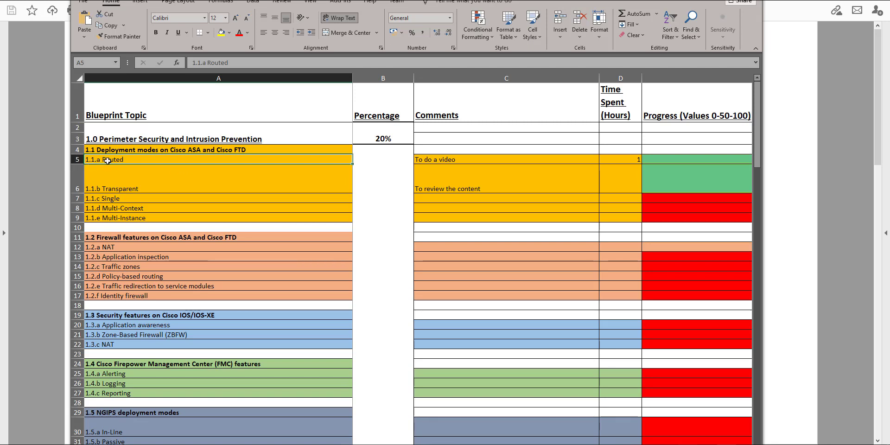
{"action": "mouse_move", "coordinate": [164, 158]}
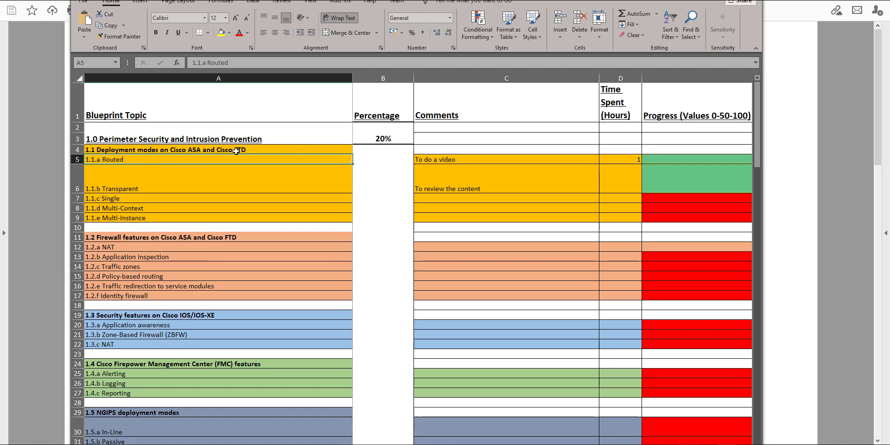
{"action": "mouse_move", "coordinate": [127, 159]}
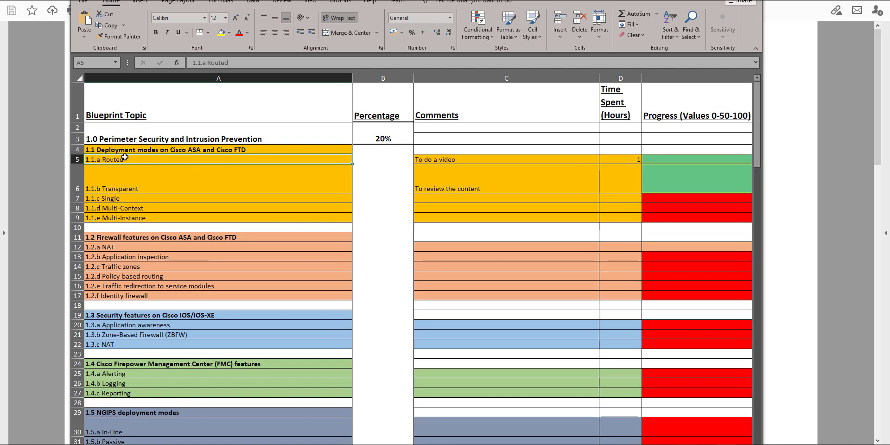
{"action": "mouse_move", "coordinate": [234, 159]}
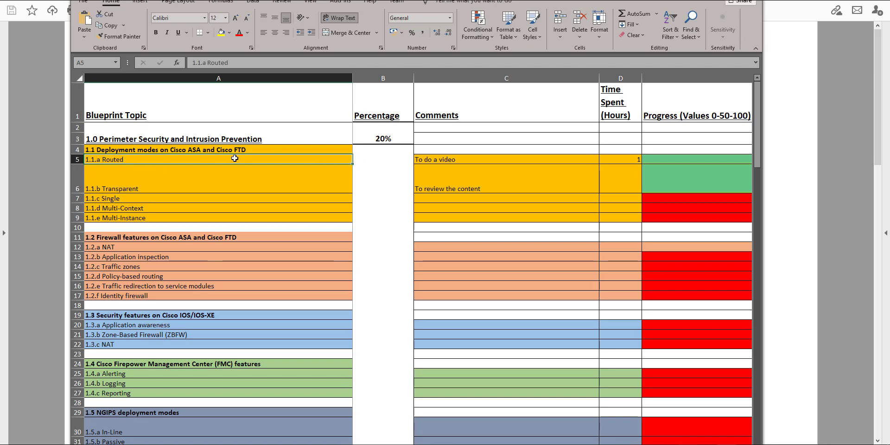
{"action": "mouse_move", "coordinate": [165, 150]}
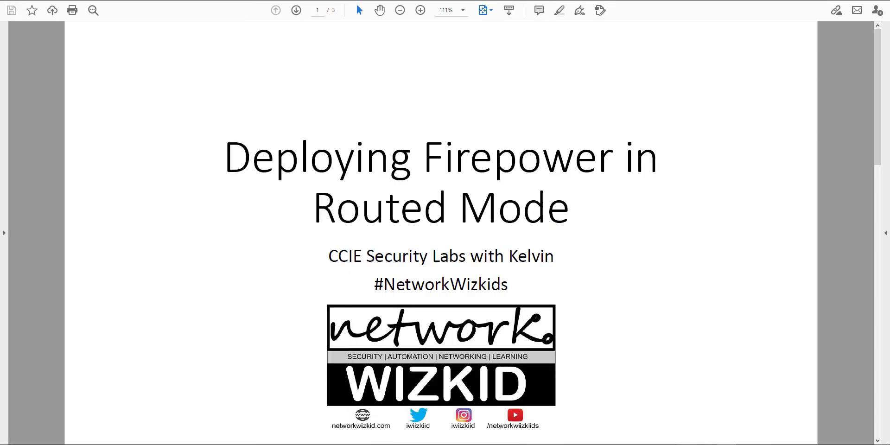
Bring up page 3, 'Configuring Firepower Routed Mode', with its five steps in Acrobat Reader
{"action": "left_click", "coordinate": [295, 11]}
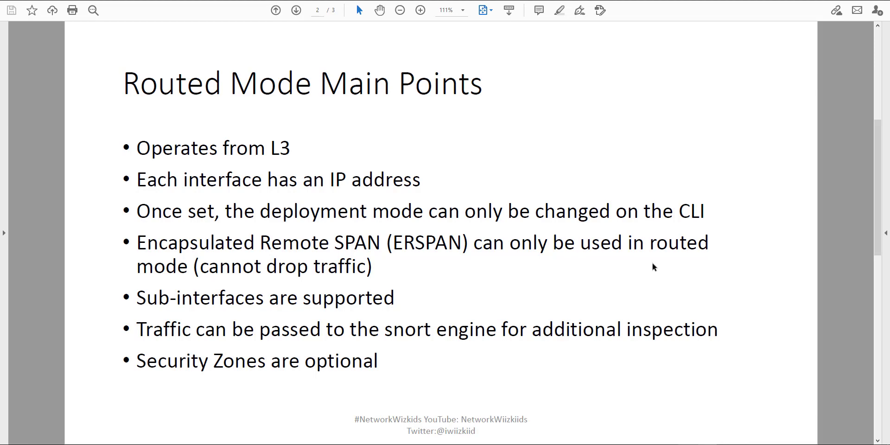
{"action": "mouse_move", "coordinate": [524, 99]}
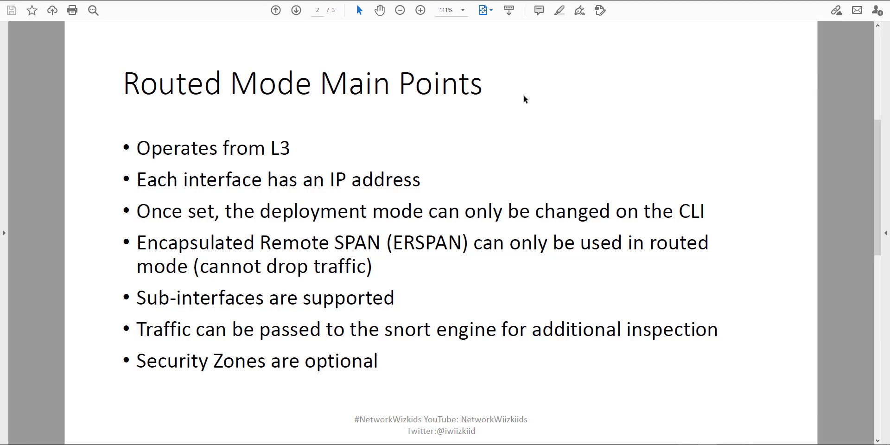
{"action": "mouse_move", "coordinate": [233, 242]}
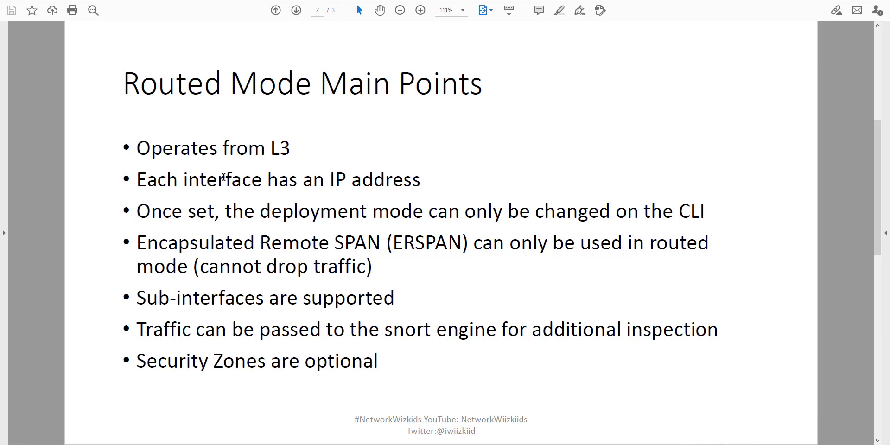
{"action": "left_click", "coordinate": [296, 10]}
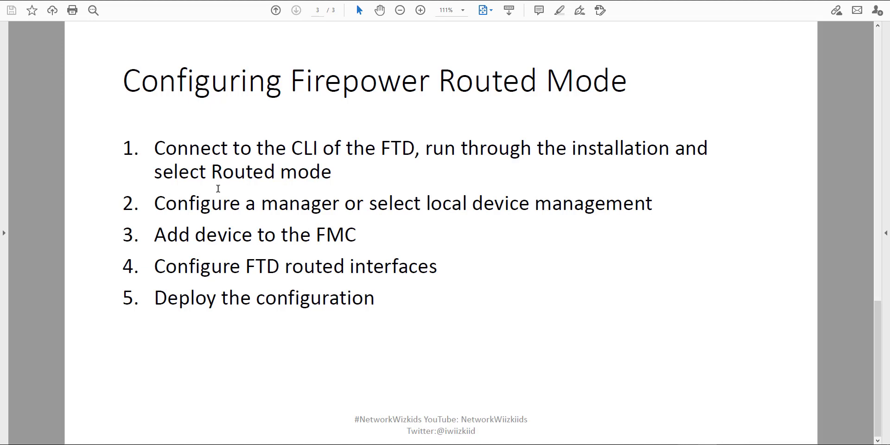
{"action": "mouse_move", "coordinate": [503, 132]}
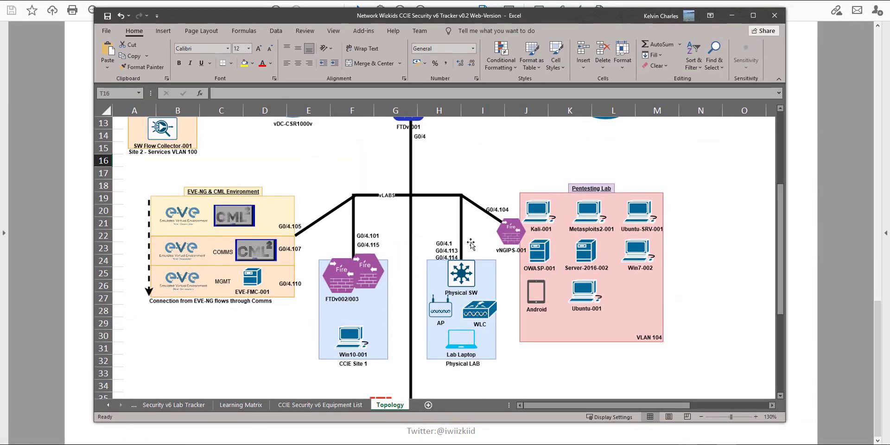
{"action": "mouse_move", "coordinate": [356, 304]}
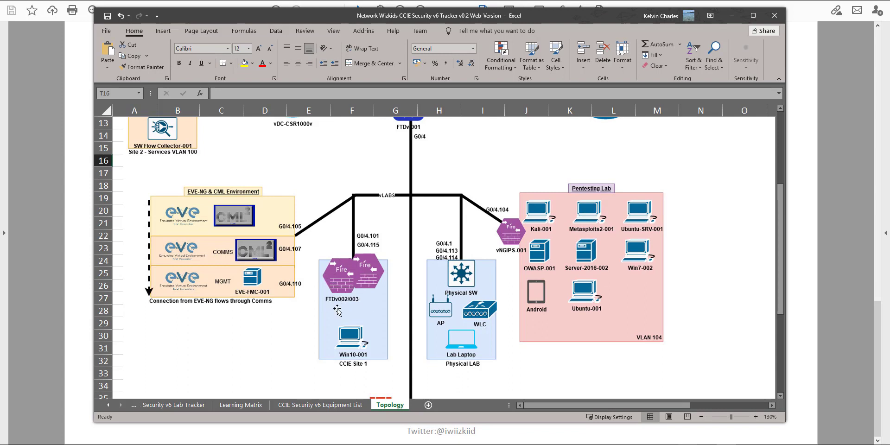
{"action": "mouse_move", "coordinate": [326, 295]}
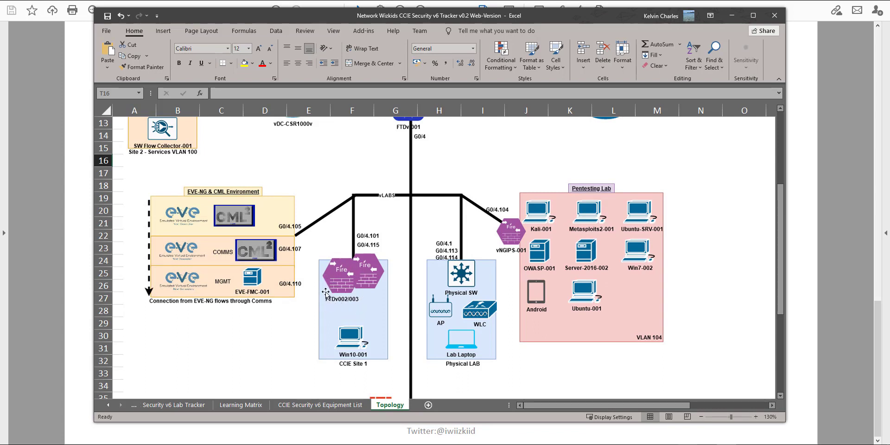
{"action": "mouse_move", "coordinate": [342, 304]}
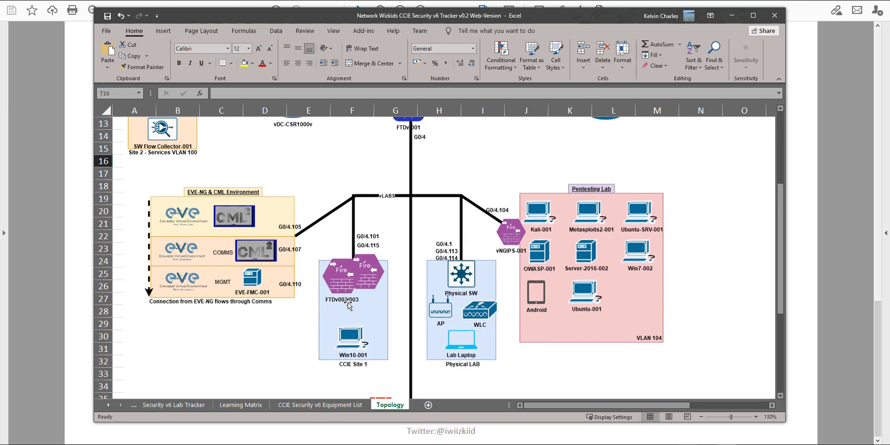
Scroll the Topology sheet's lab diagram up and down to review FTDv002/003 and the pentesting lab
{"action": "scroll", "scroll_direction": "up", "scroll_amount": 3}
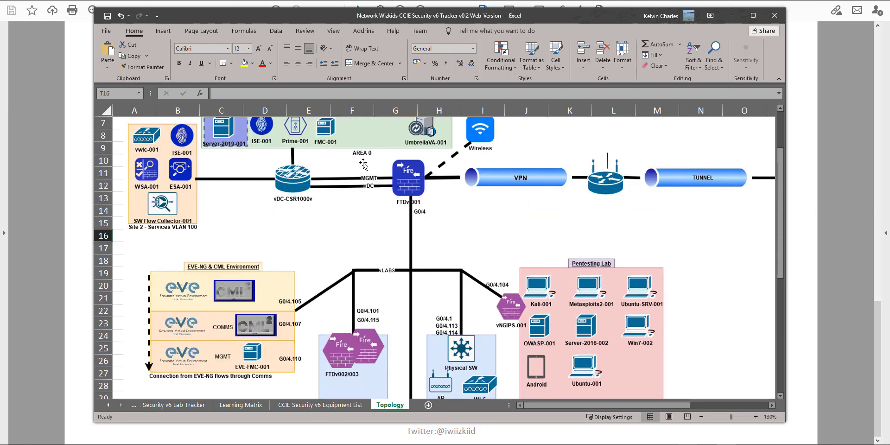
{"action": "scroll", "scroll_direction": "up", "scroll_amount": 3}
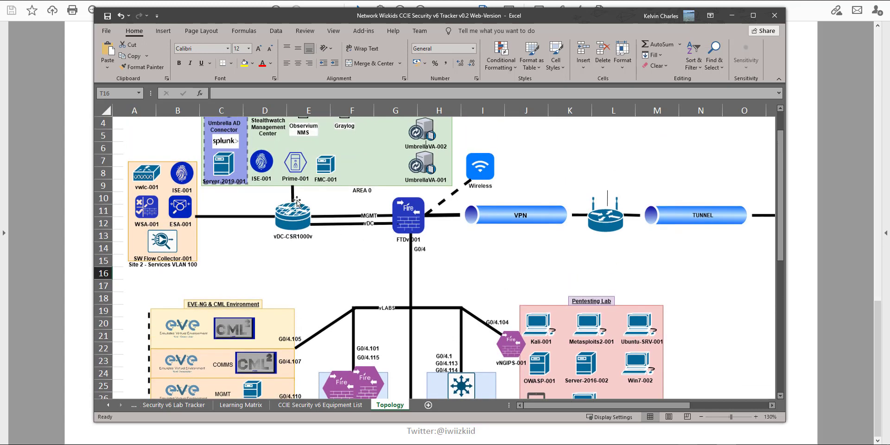
{"action": "scroll", "scroll_direction": "up", "scroll_amount": 3}
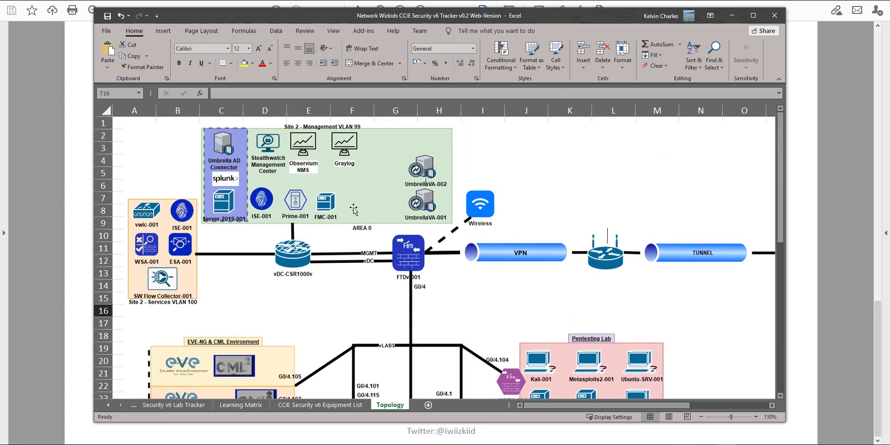
{"action": "mouse_move", "coordinate": [351, 202]}
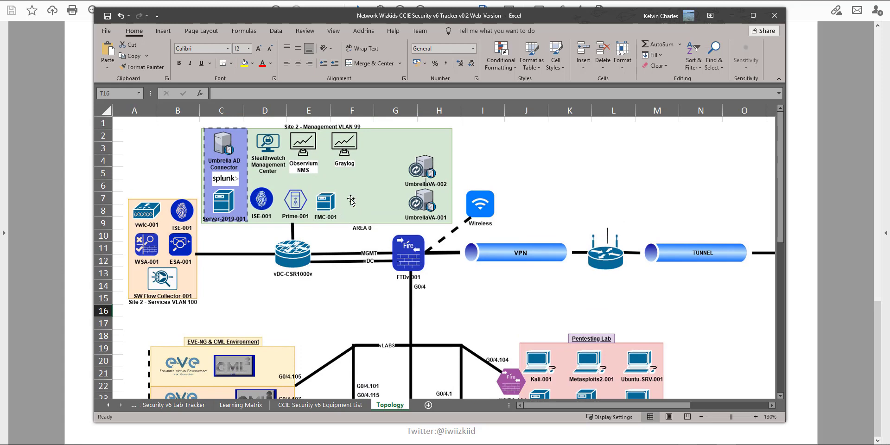
{"action": "mouse_move", "coordinate": [348, 205]}
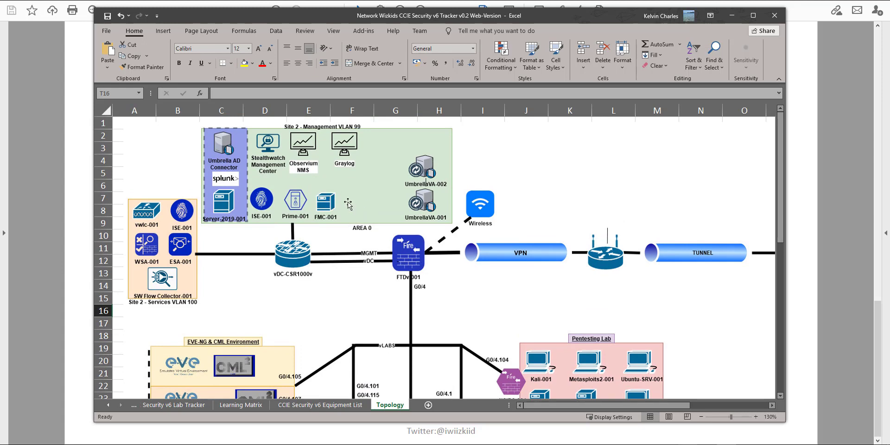
{"action": "mouse_move", "coordinate": [346, 205]}
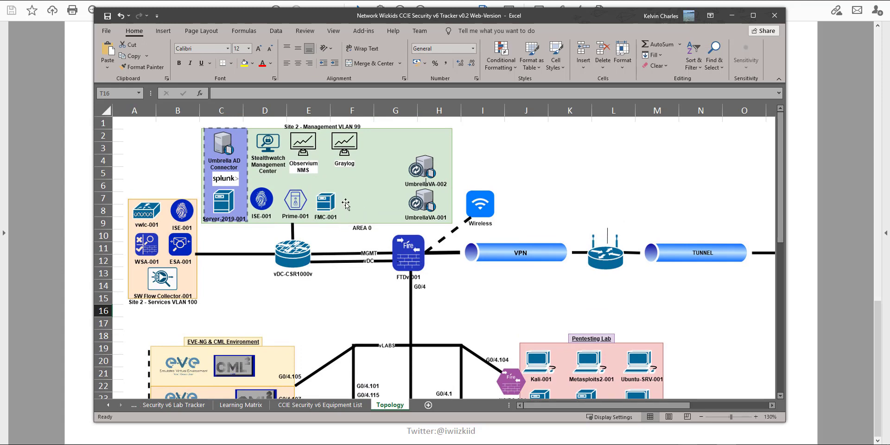
{"action": "mouse_move", "coordinate": [343, 197]}
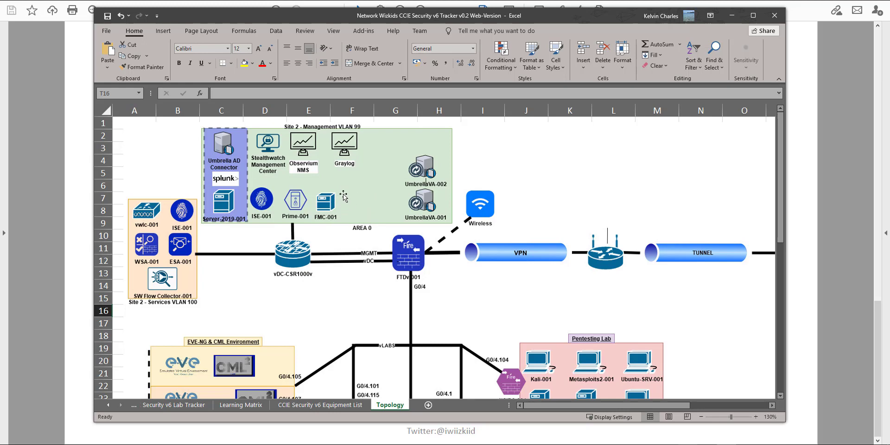
{"action": "scroll", "scroll_direction": "down", "scroll_amount": 3}
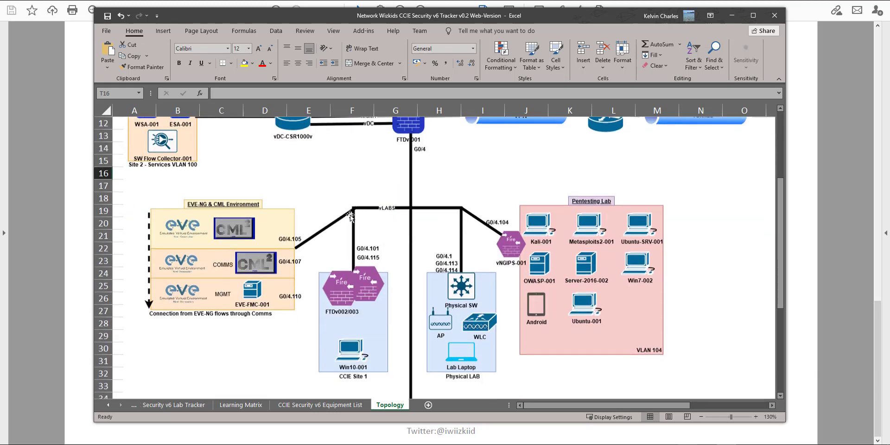
{"action": "scroll", "scroll_direction": "down", "scroll_amount": 3}
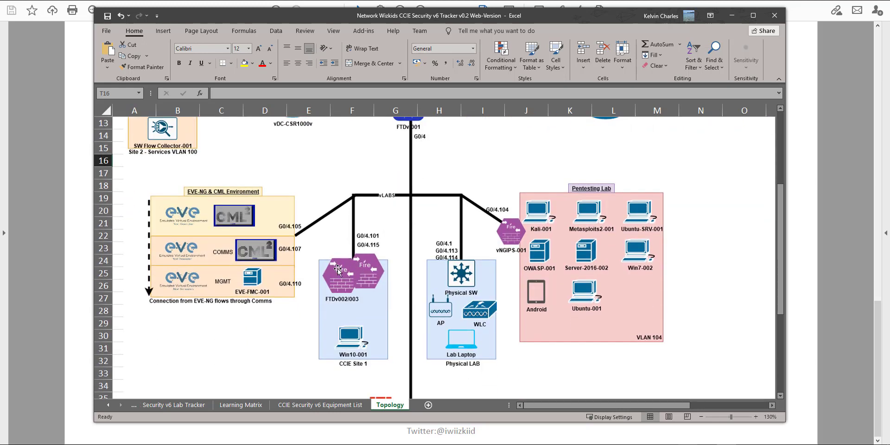
{"action": "scroll", "scroll_direction": "up", "scroll_amount": 3}
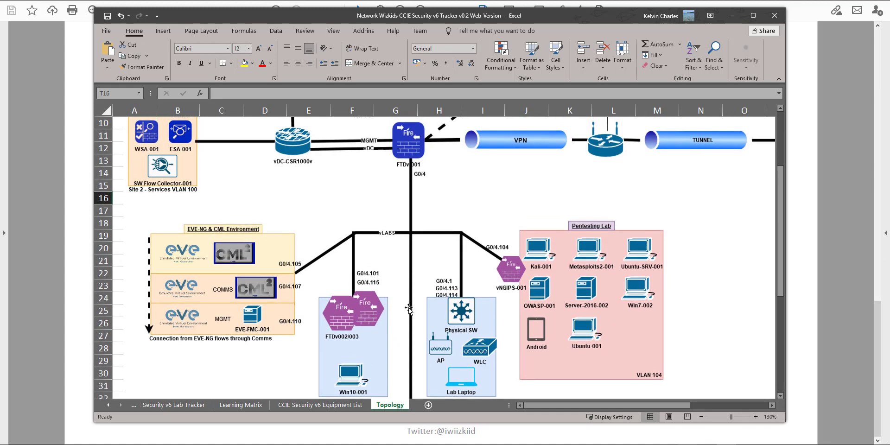
{"action": "mouse_move", "coordinate": [375, 316]}
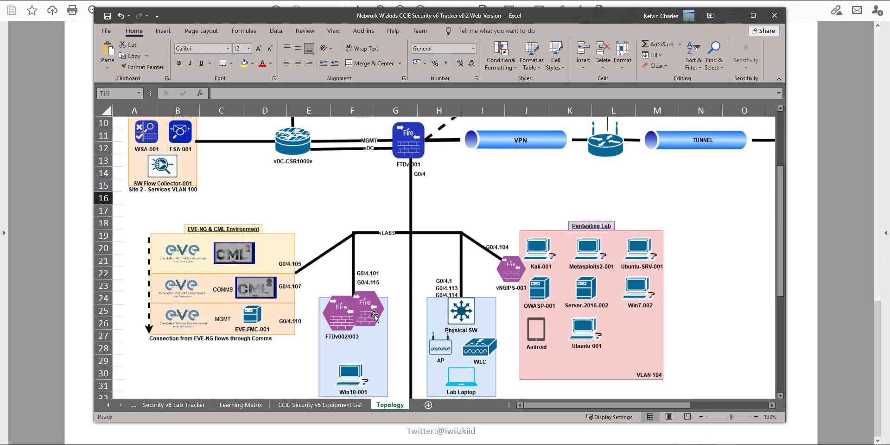
{"action": "mouse_move", "coordinate": [580, 18]}
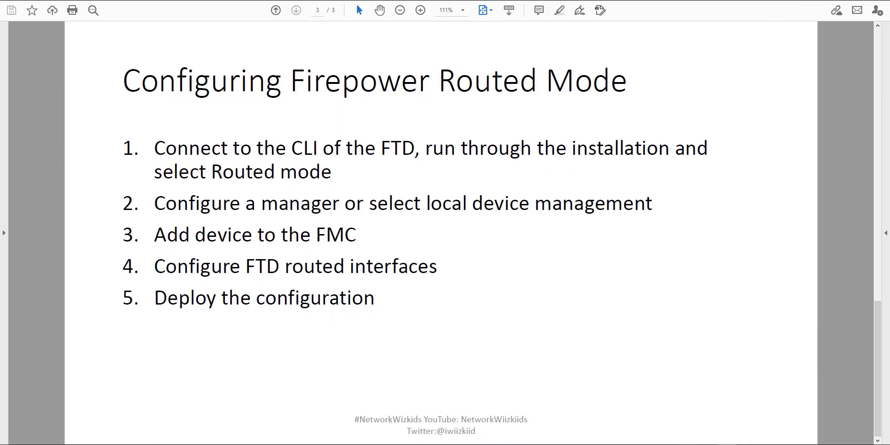
{"action": "mouse_move", "coordinate": [459, 162]}
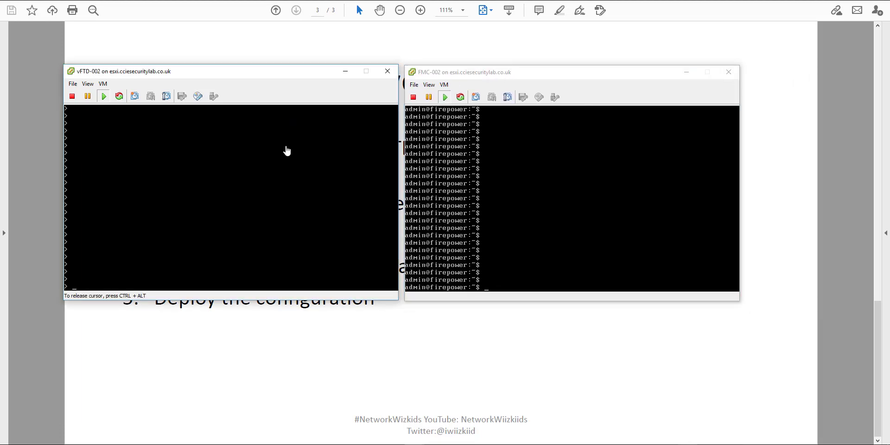
Run 'show managers' on vFTD-002, which reports no managers configured
{"action": "type", "text": "show mana"}
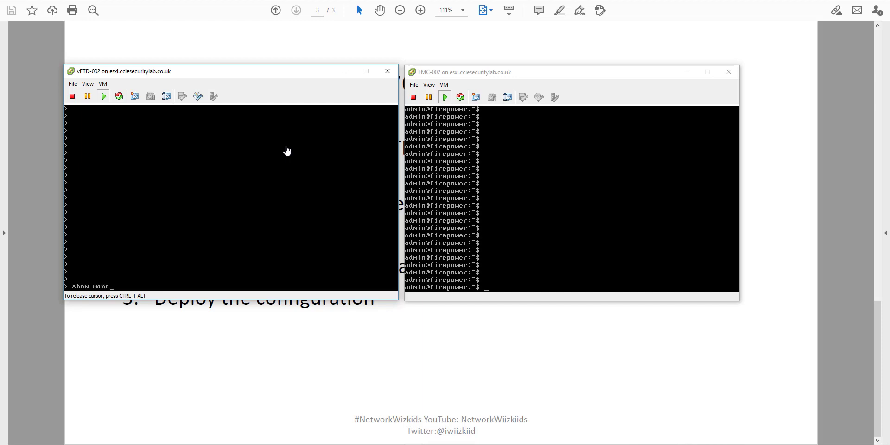
{"action": "type", "text": "gers"}
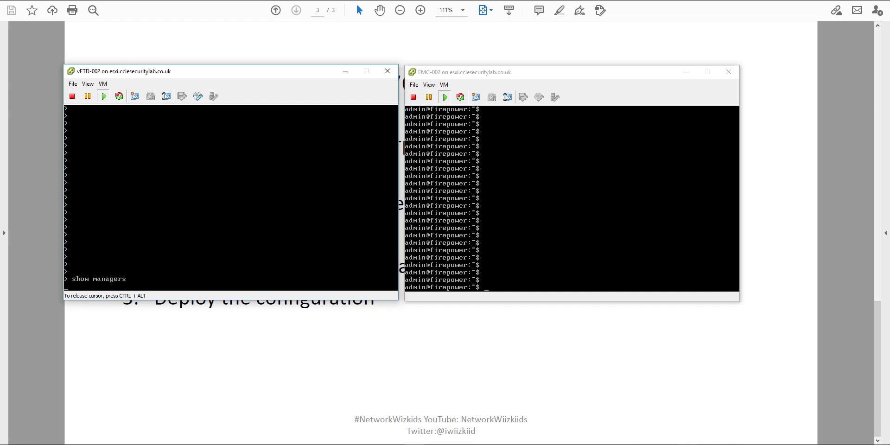
{"action": "key", "text": "Return"}
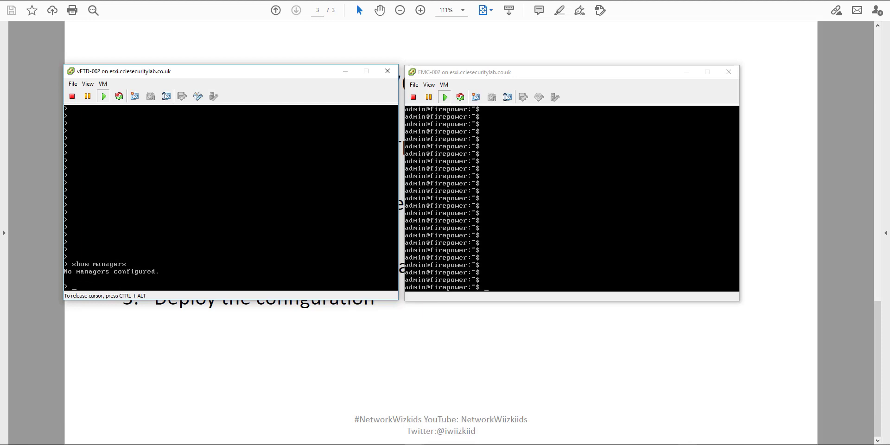
{"action": "mouse_move", "coordinate": [618, 134]}
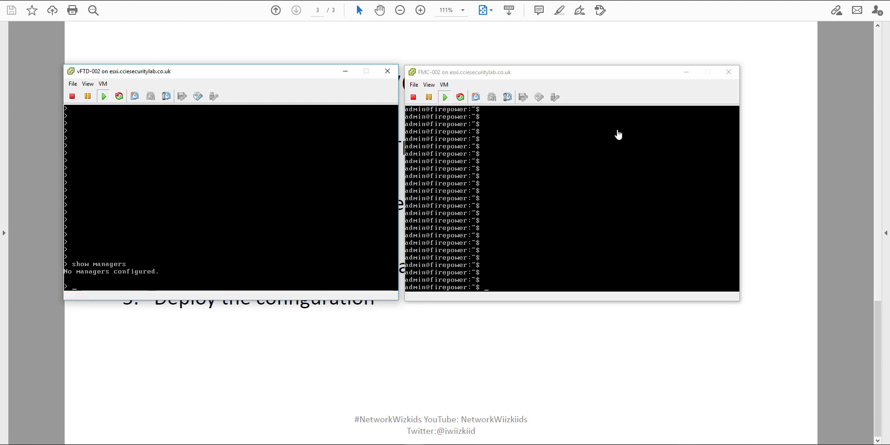
List FMC-002's current interface settings with ifconfig and switch to root via sudo su
{"action": "left_click", "coordinate": [545, 215]}
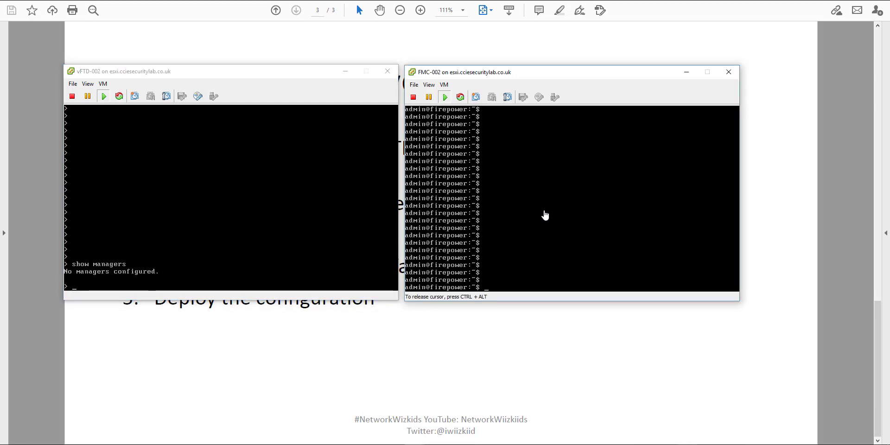
{"action": "type", "text": "ifconf"}
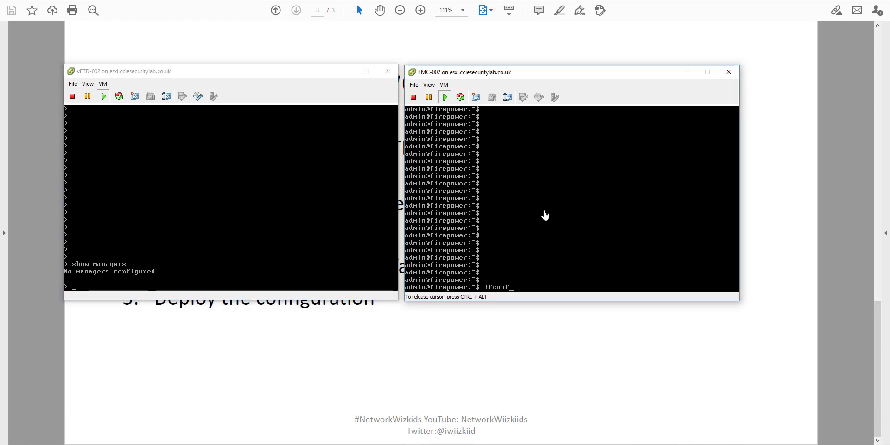
{"action": "key", "text": "Return"}
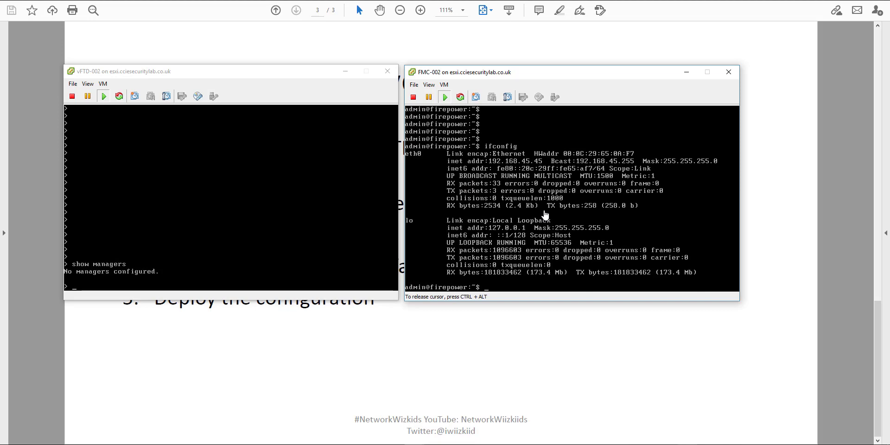
{"action": "mouse_move", "coordinate": [500, 165]}
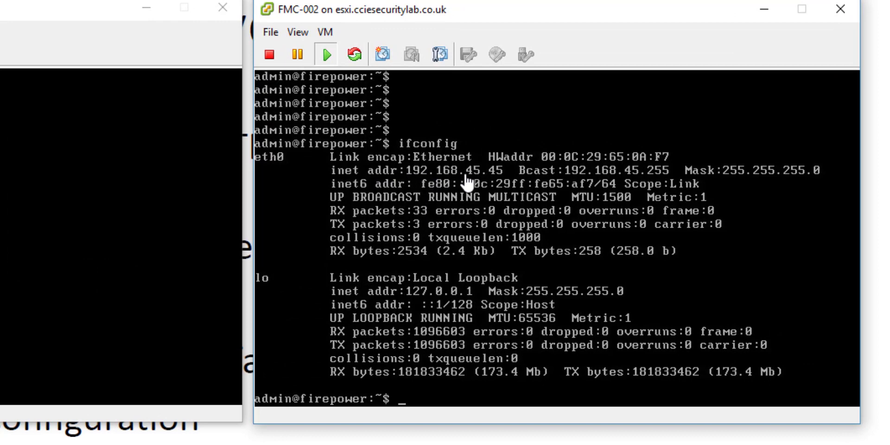
{"action": "mouse_move", "coordinate": [569, 398]}
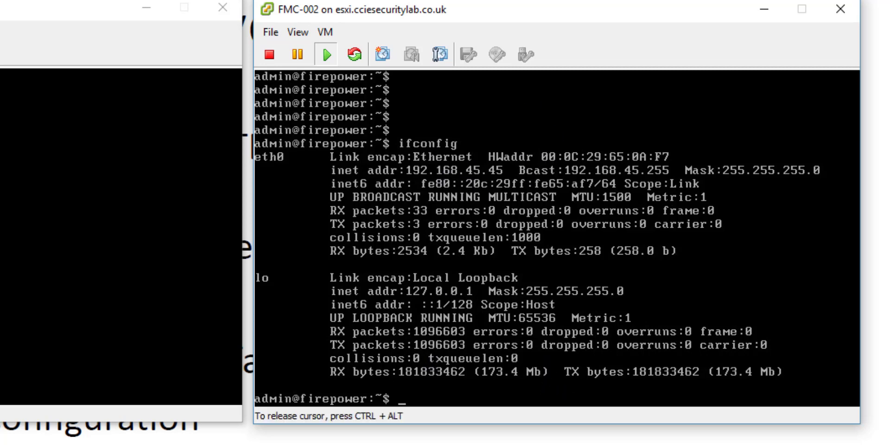
{"action": "type", "text": "sudo su"}
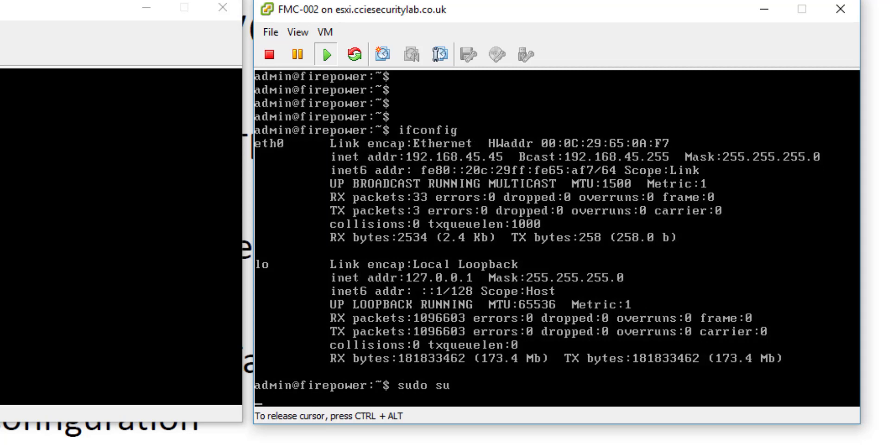
{"action": "key", "text": "Return"}
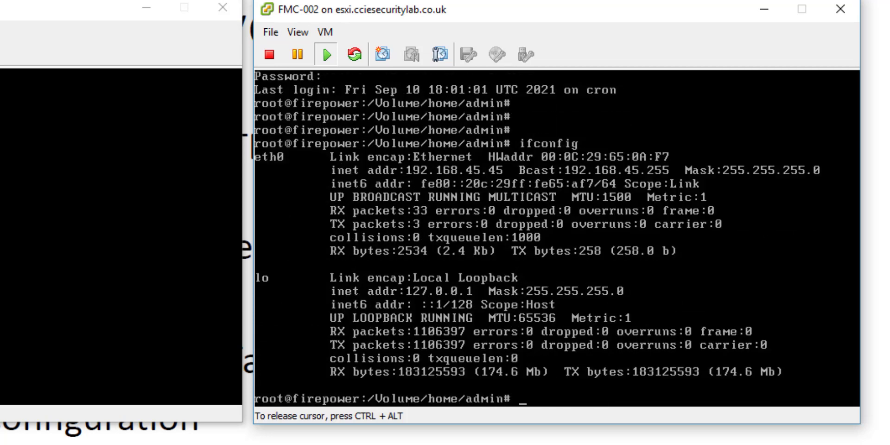
Assign eth0 192.168.99.20 with netmask 255.255.255.0 using ifconfig
{"action": "type", "text": "ifconfig"}
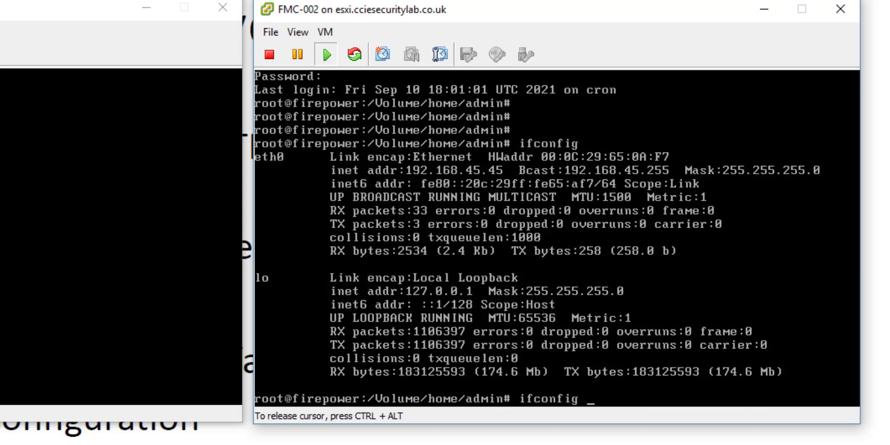
{"action": "type", "text": "eth"}
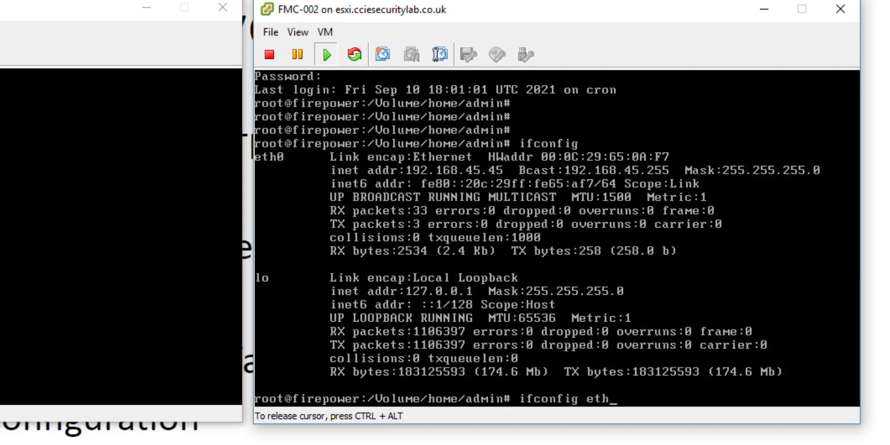
{"action": "type", "text": "0"}
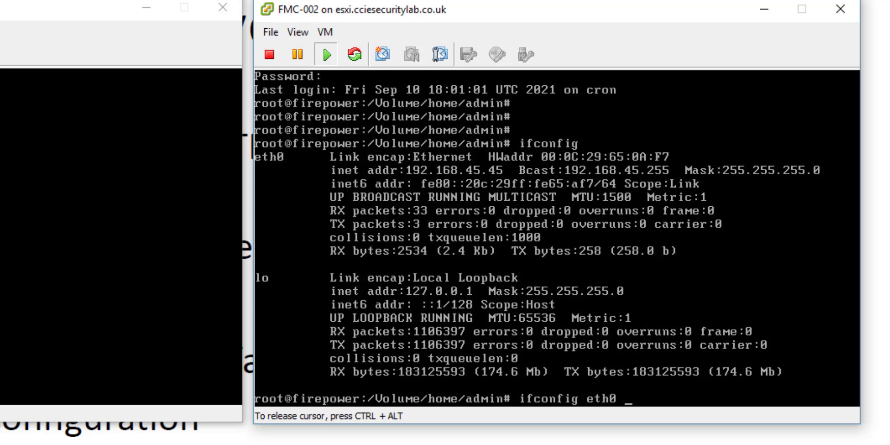
{"action": "type", "text": "192.168.99"}
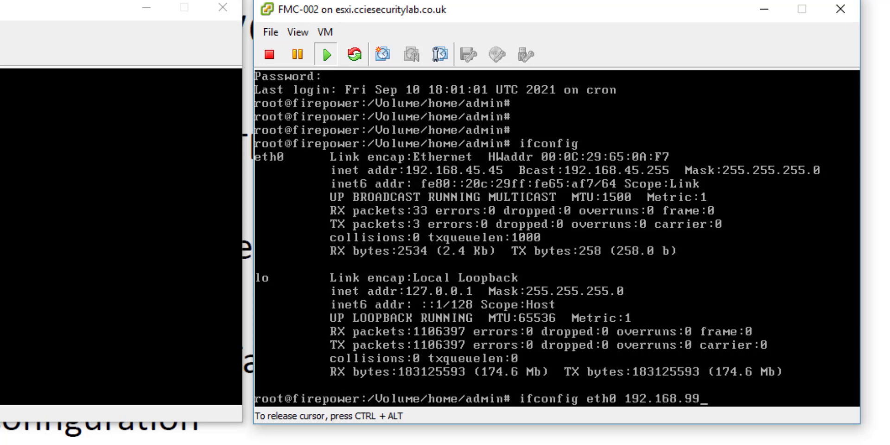
{"action": "type", "text": "."}
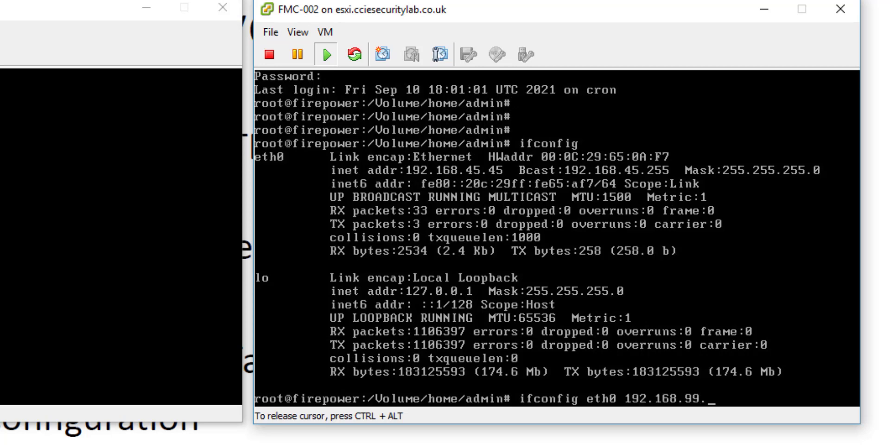
{"action": "type", "text": "20"}
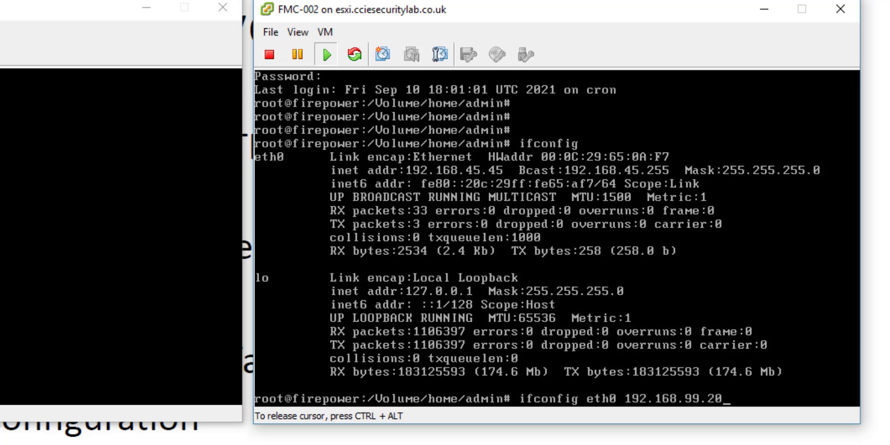
{"action": "type", "text": "ne"}
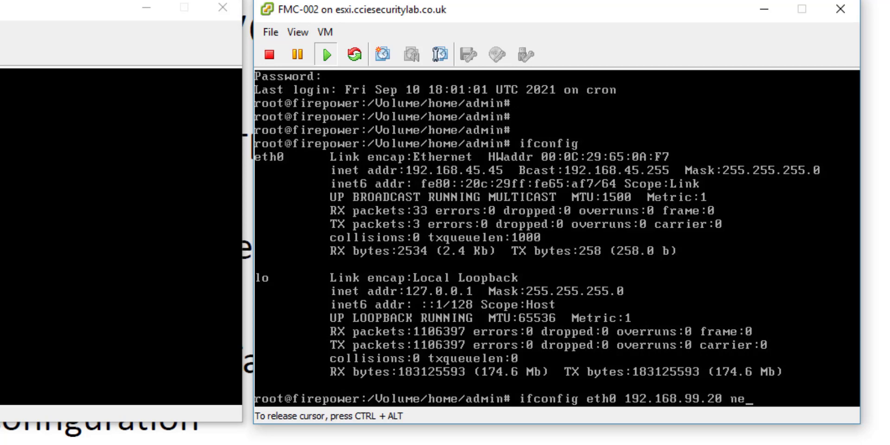
{"action": "type", "text": "tmask 255.255.255"}
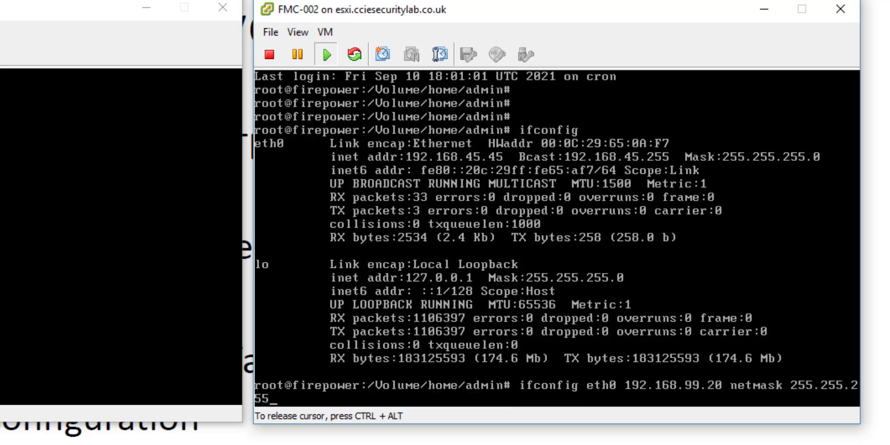
{"action": "key", "text": "Return"}
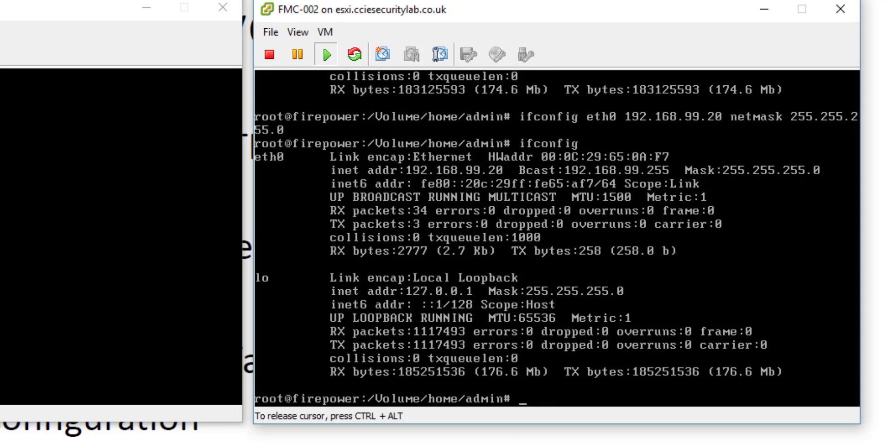
{"action": "mouse_move", "coordinate": [238, 219]}
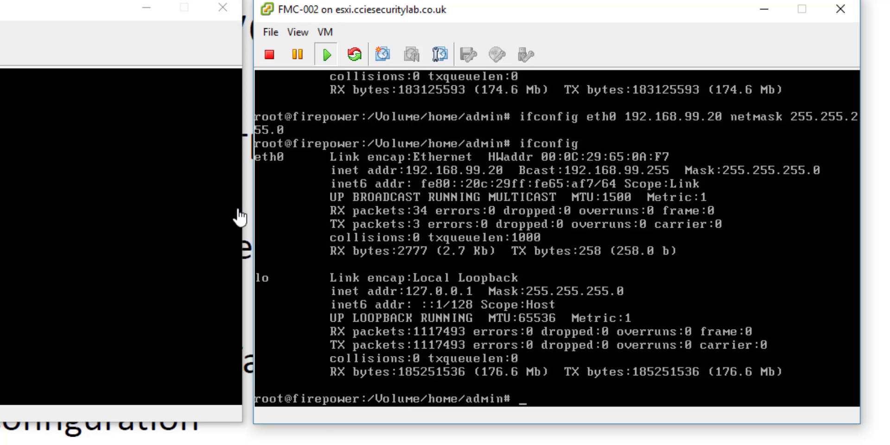
{"action": "mouse_move", "coordinate": [419, 180]}
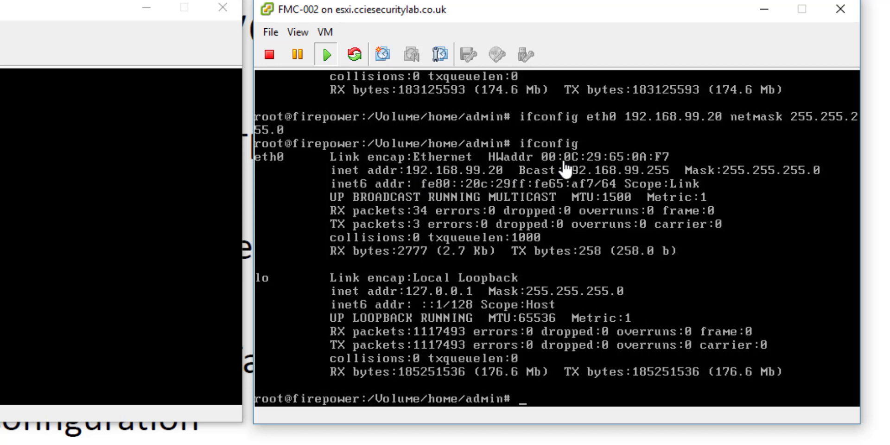
{"action": "mouse_move", "coordinate": [462, 207]}
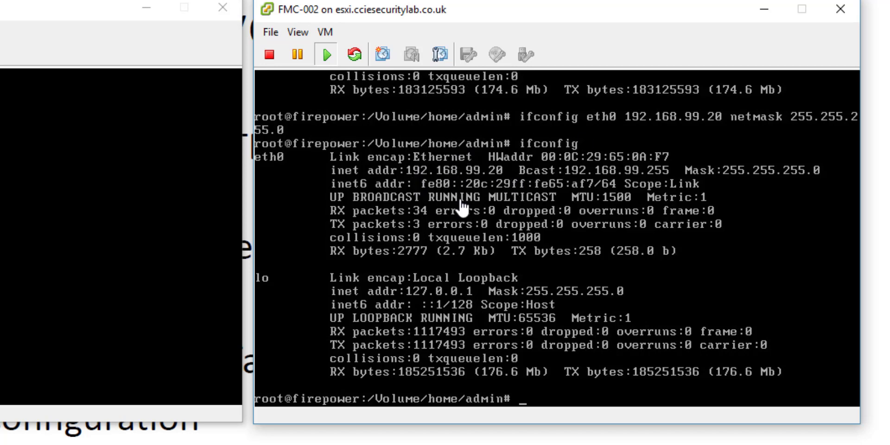
{"action": "mouse_move", "coordinate": [837, 336]}
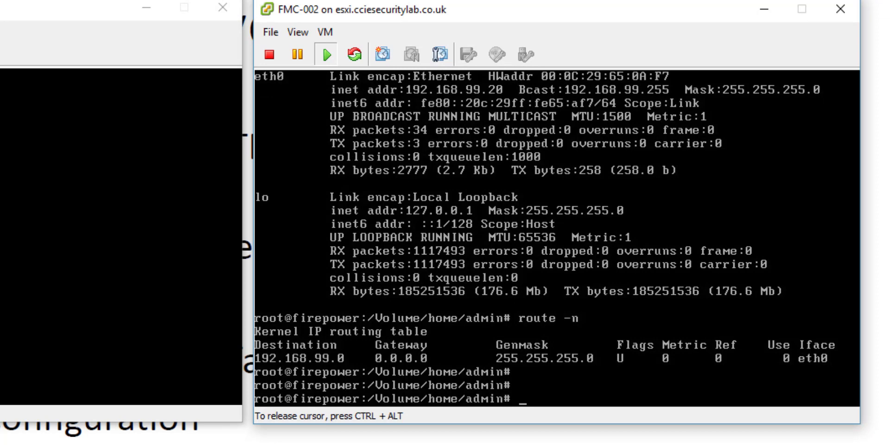
Add a default route through gateway 192.168.99.1 with 'route add default gw'
{"action": "type", "text": "route"}
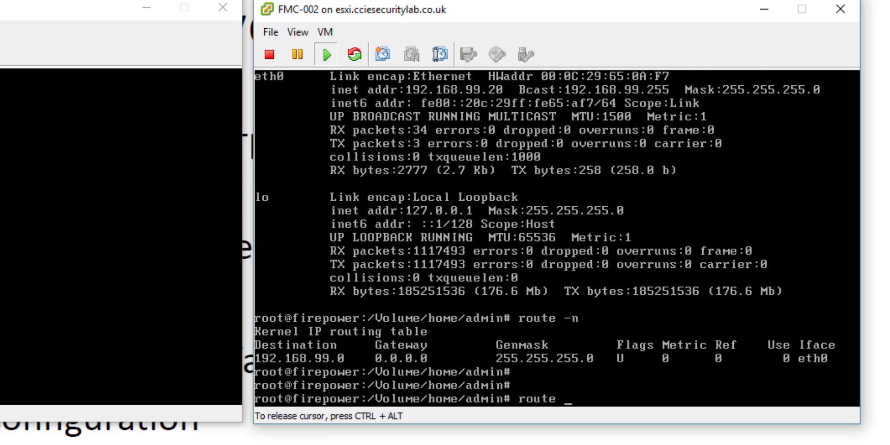
{"action": "type", "text": "add defaul"}
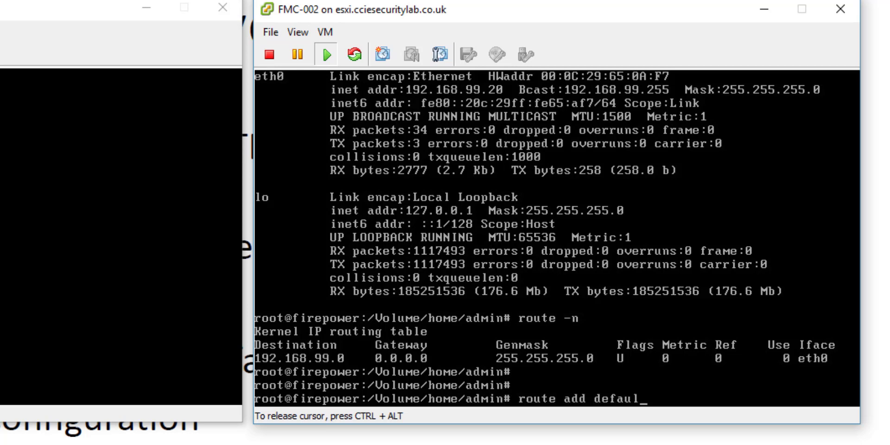
{"action": "type", "text": "t"}
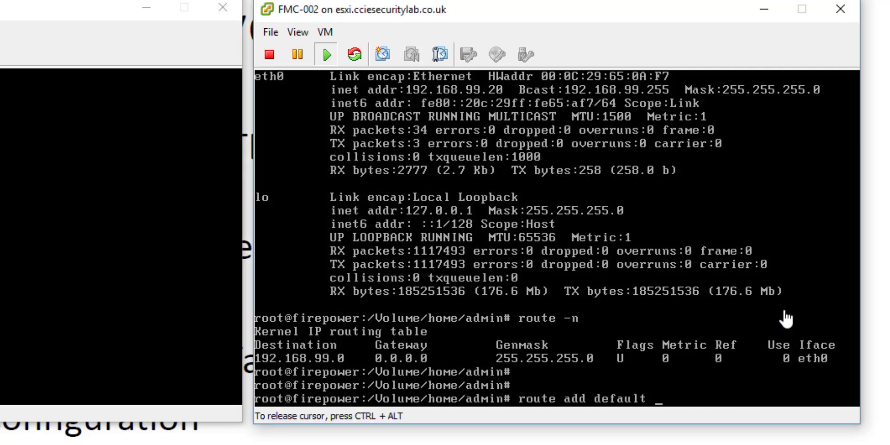
{"action": "type", "text": "gw"}
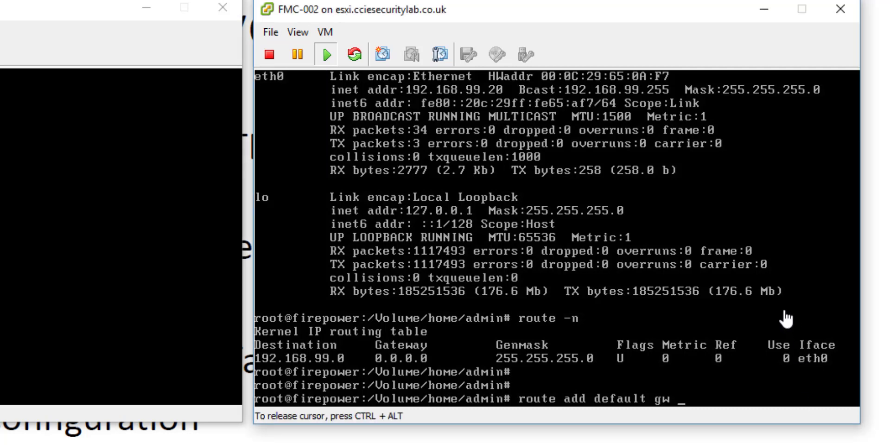
{"action": "type", "text": "192.168.99"}
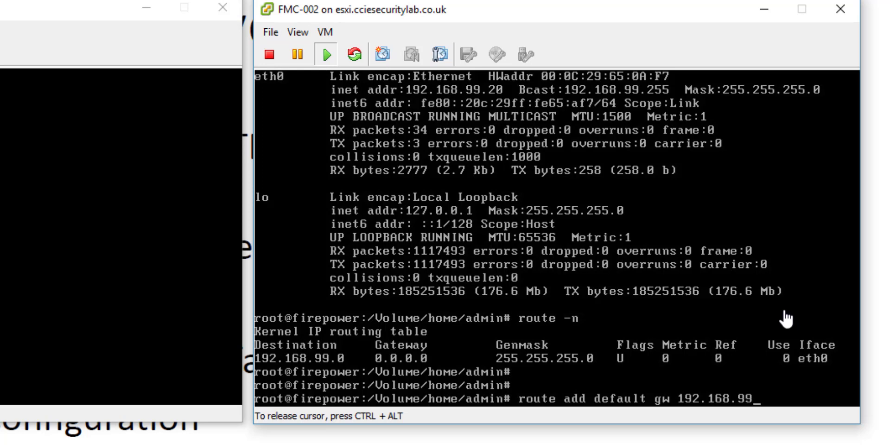
{"action": "key", "text": "Return"}
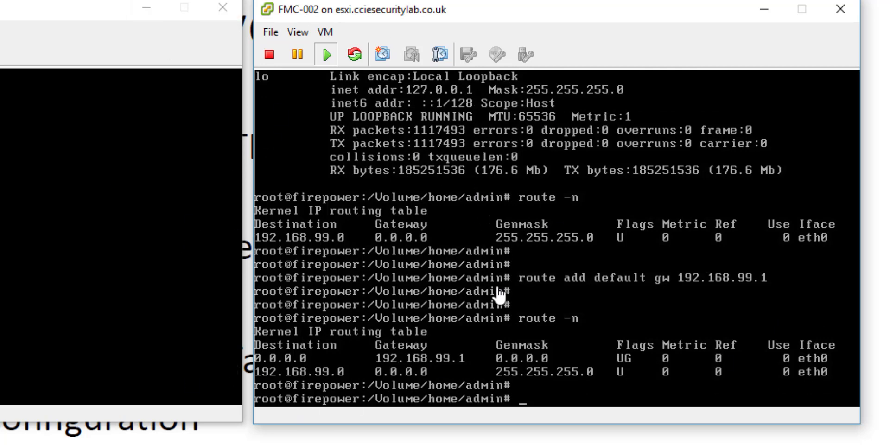
{"action": "mouse_move", "coordinate": [672, 288]}
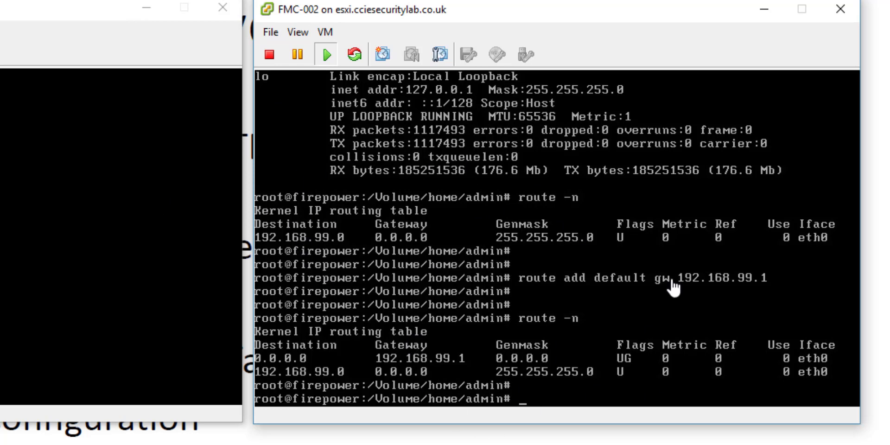
{"action": "mouse_move", "coordinate": [566, 74]}
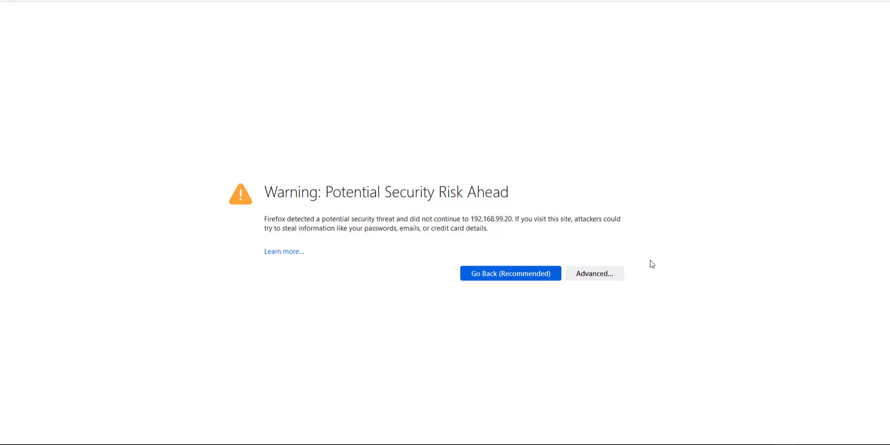
Accept the certificate risk, dismiss password-save prompts, and log in as admin
{"action": "left_click", "coordinate": [594, 273]}
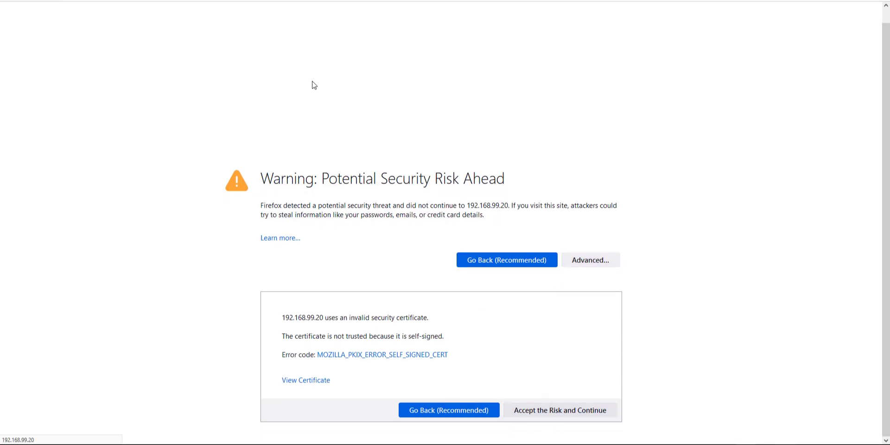
{"action": "left_click", "coordinate": [559, 410]}
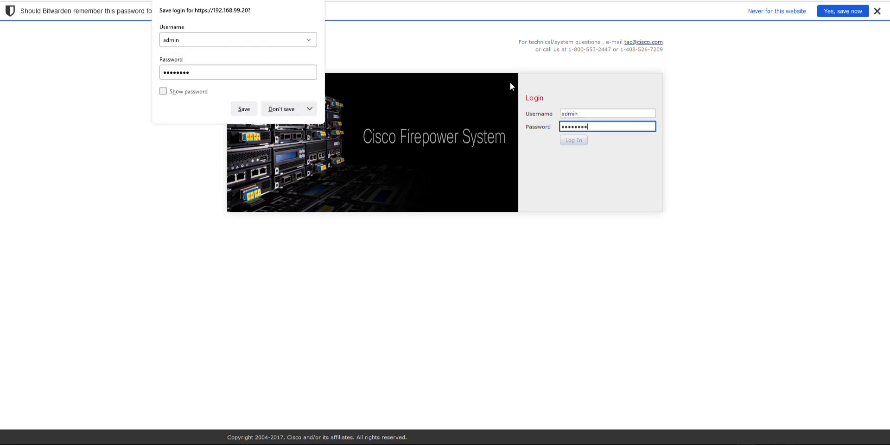
{"action": "left_click", "coordinate": [880, 11]}
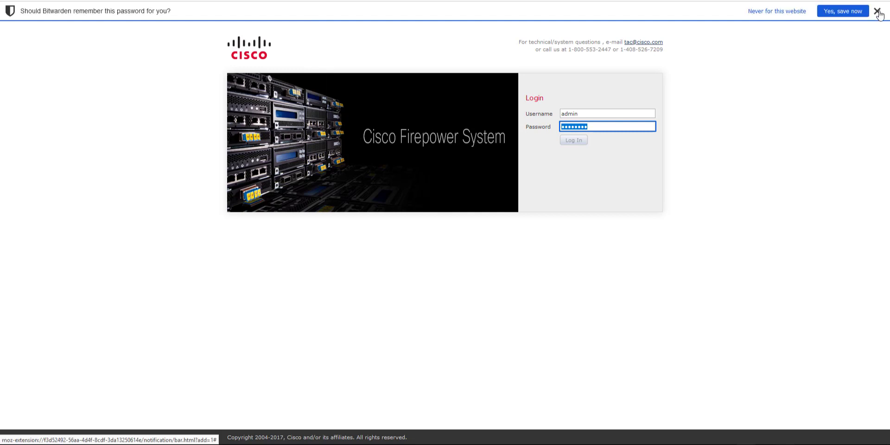
{"action": "left_click", "coordinate": [880, 12]}
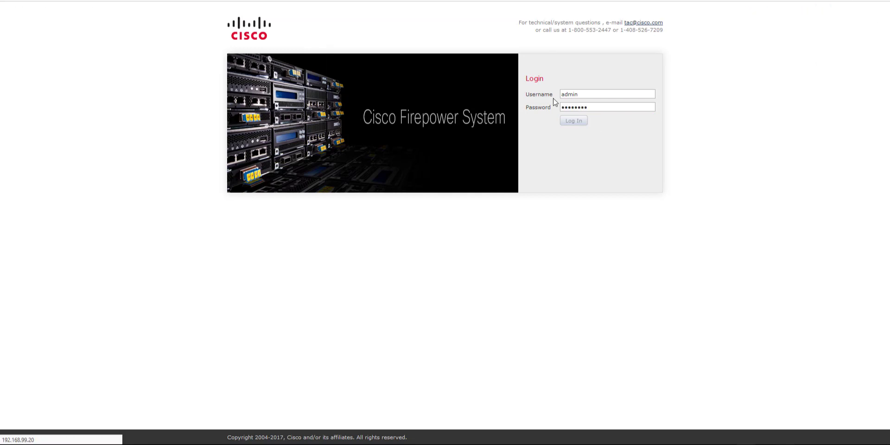
{"action": "mouse_move", "coordinate": [542, 106]}
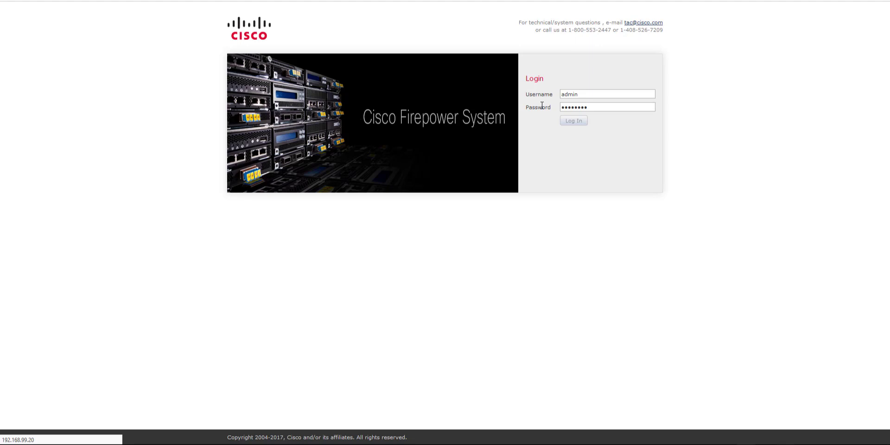
{"action": "left_click", "coordinate": [573, 121]}
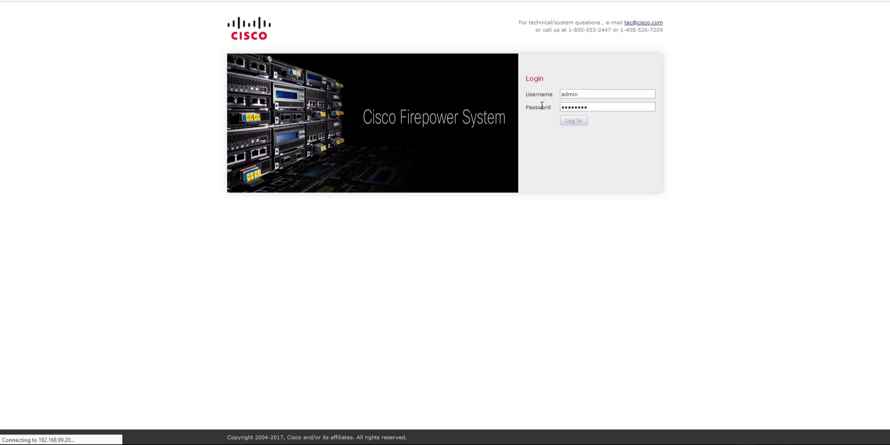
{"action": "left_click", "coordinate": [573, 120]}
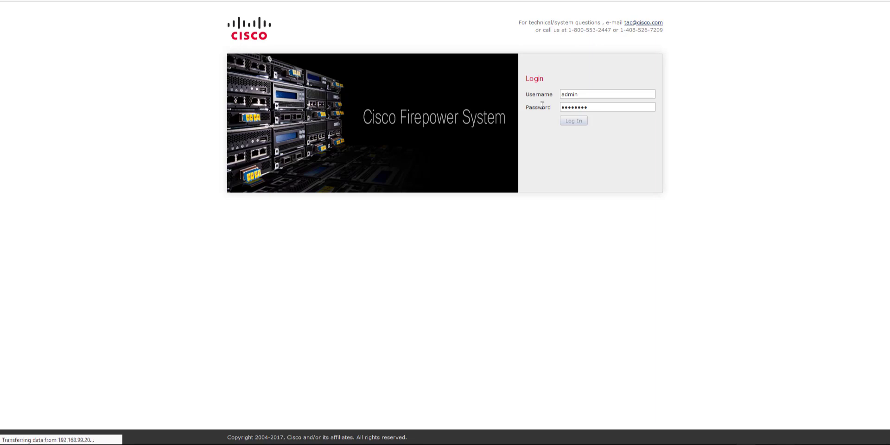
{"action": "left_click", "coordinate": [573, 121]}
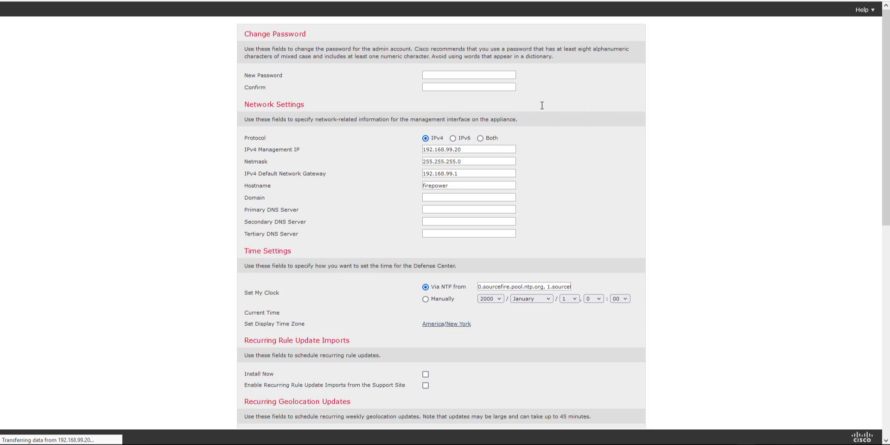
{"action": "mouse_move", "coordinate": [365, 91]}
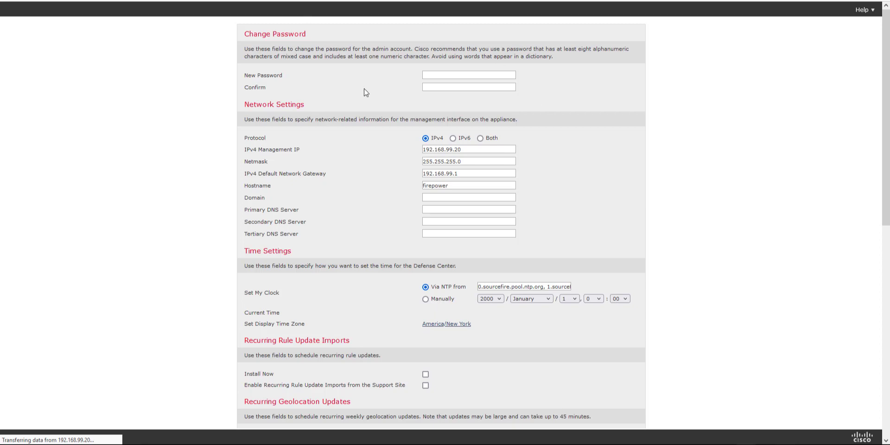
{"action": "mouse_move", "coordinate": [411, 78]}
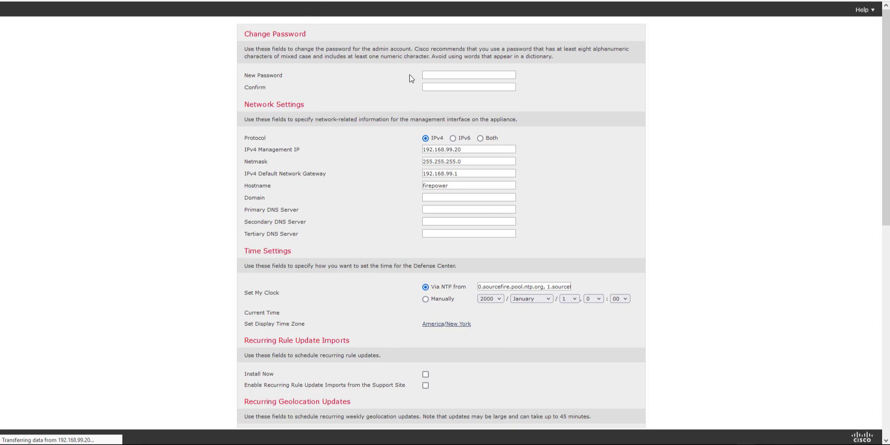
Enter a new admin password and set the hostname to fmcv-002
{"action": "scroll", "scroll_direction": "down", "scroll_amount": 3}
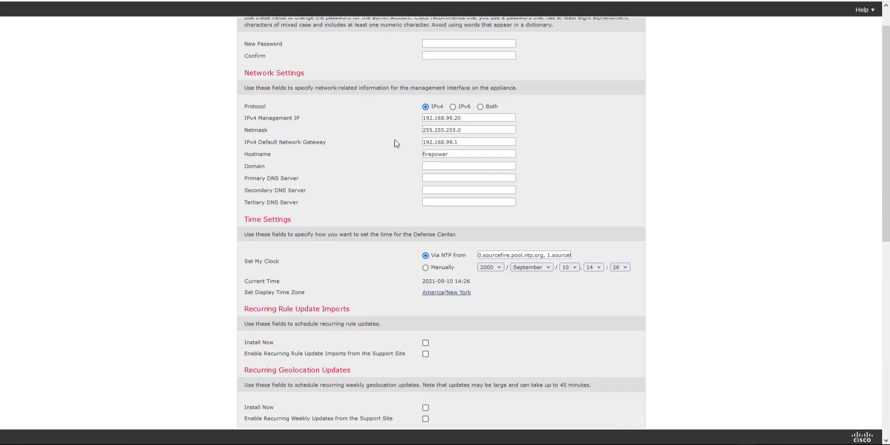
{"action": "left_click", "coordinate": [468, 75]}
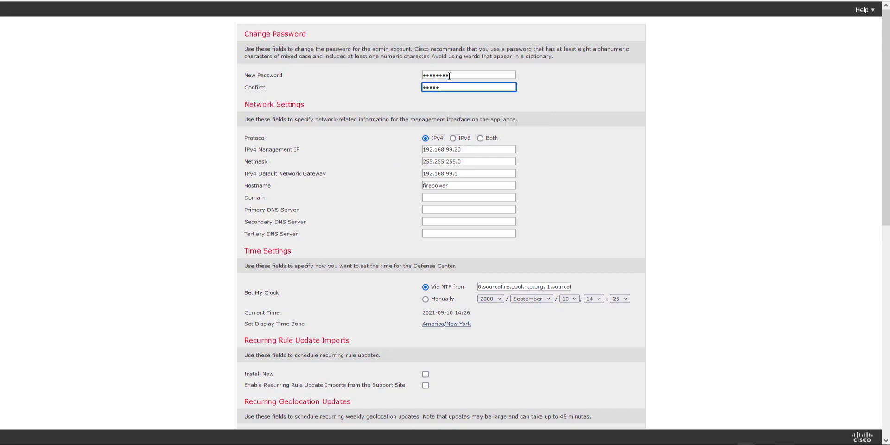
{"action": "type", "text": "•••"}
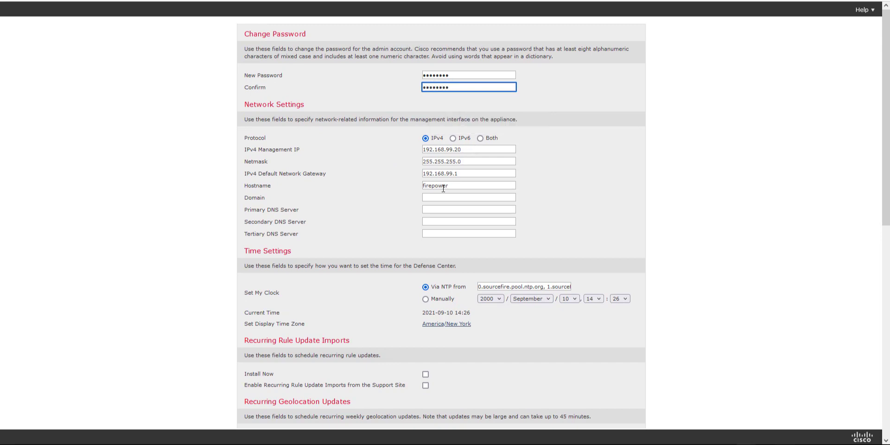
{"action": "left_click", "coordinate": [468, 185]}
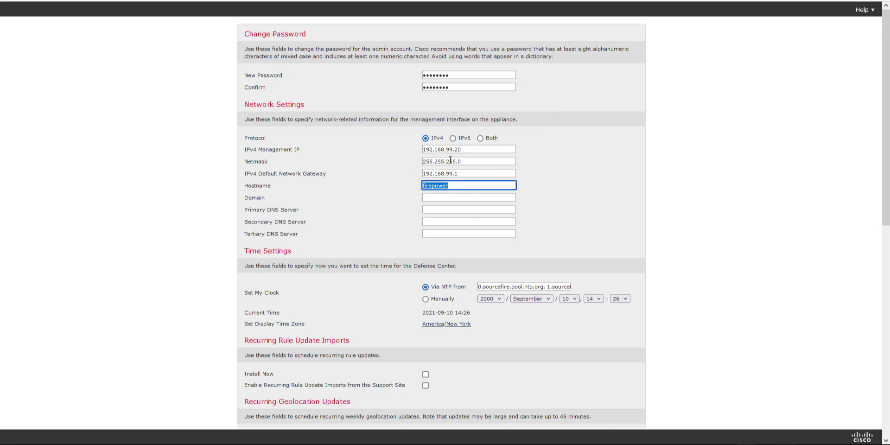
{"action": "double_click", "coordinate": [447, 150]}
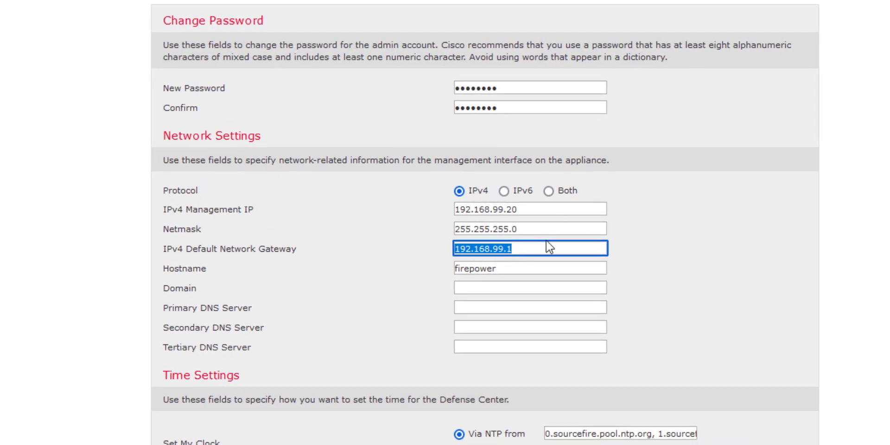
{"action": "mouse_move", "coordinate": [501, 273]}
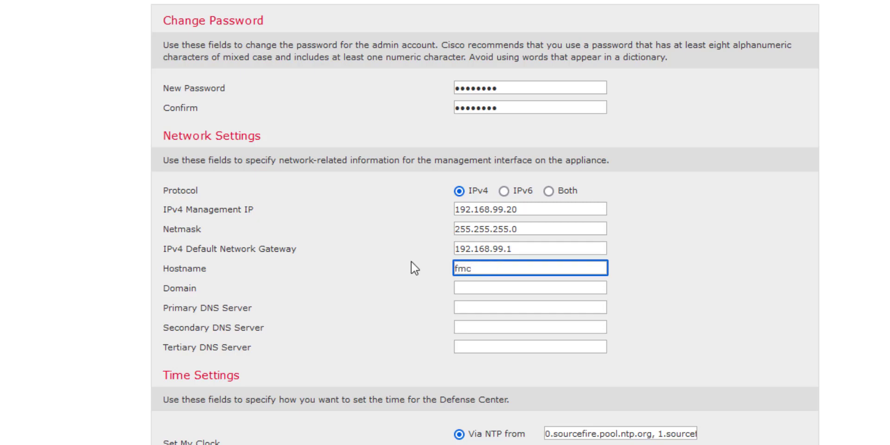
{"action": "type", "text": "v"}
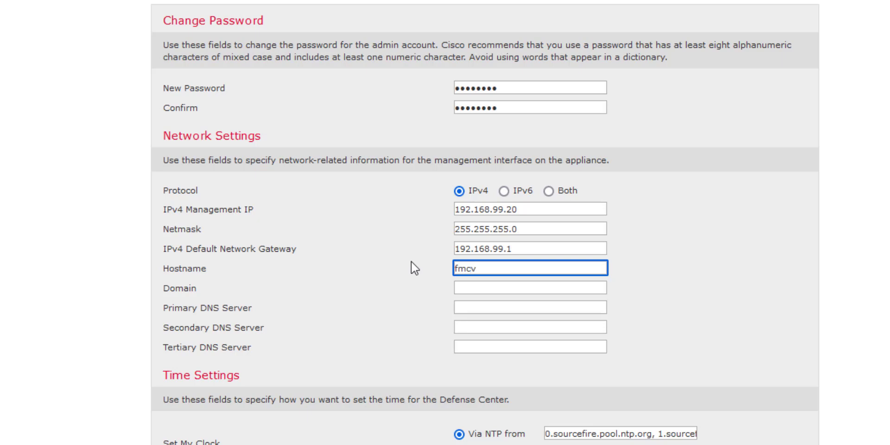
{"action": "type", "text": "-002"}
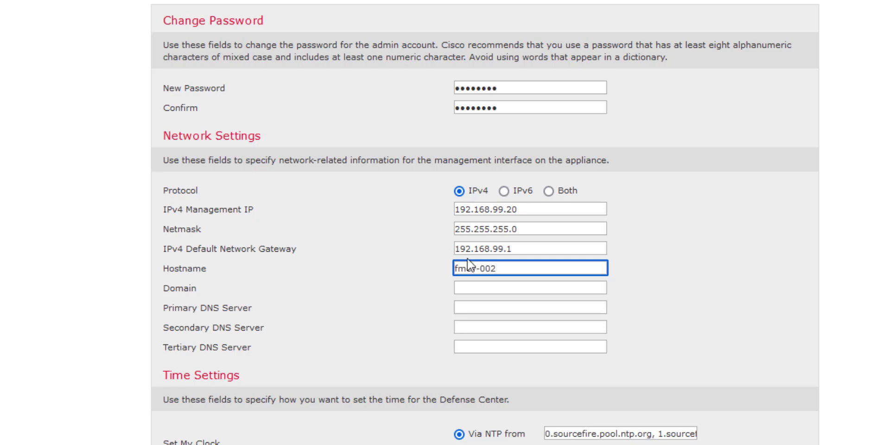
Set domain networkwizkid.com and primary DNS server 208.67.222.222
{"action": "left_click", "coordinate": [529, 287]}
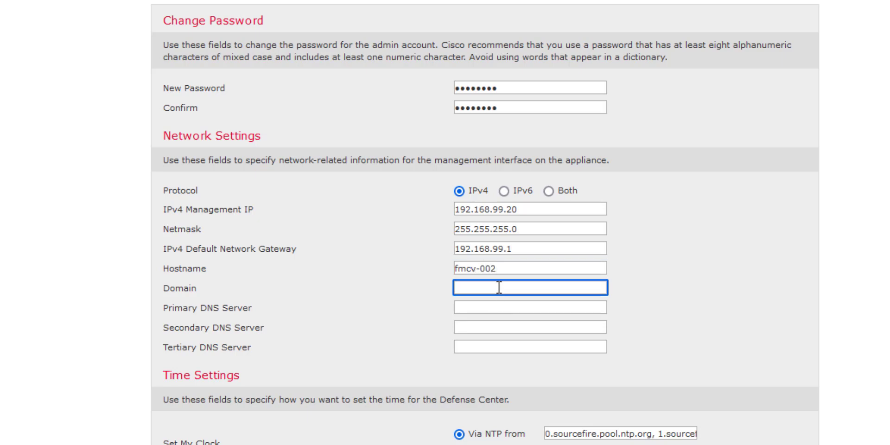
{"action": "type", "text": "networkwizkid.com"}
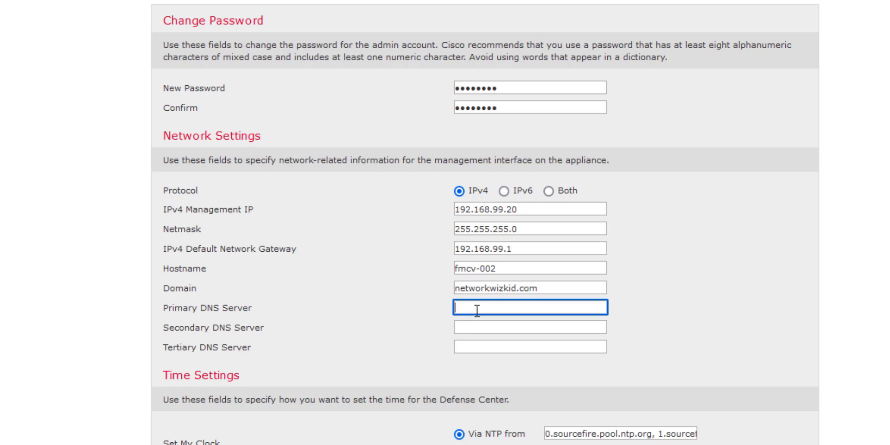
{"action": "type", "text": "8.8.8.8"}
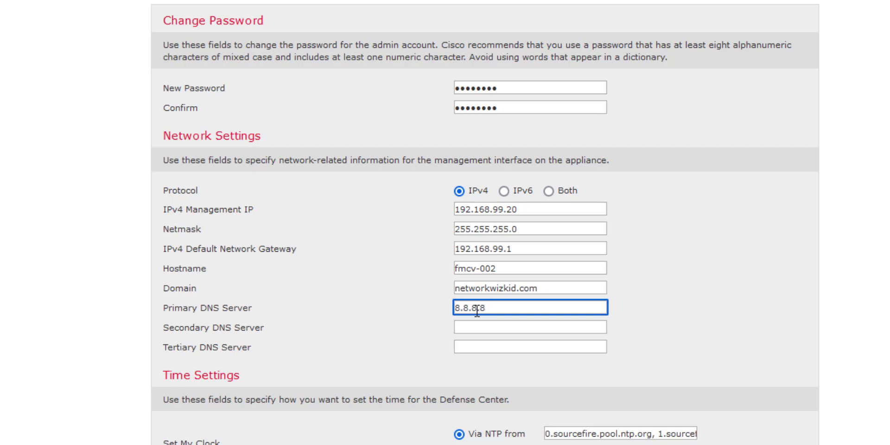
{"action": "key", "text": "Backspace"}
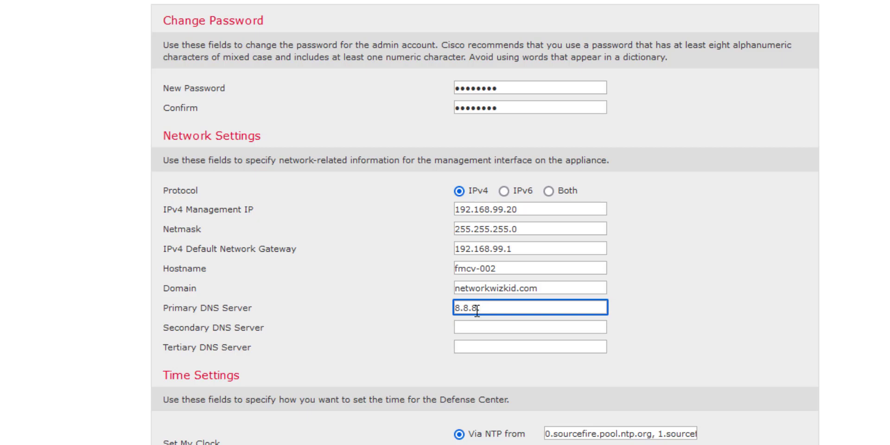
{"action": "key", "text": "ctrl+a"}
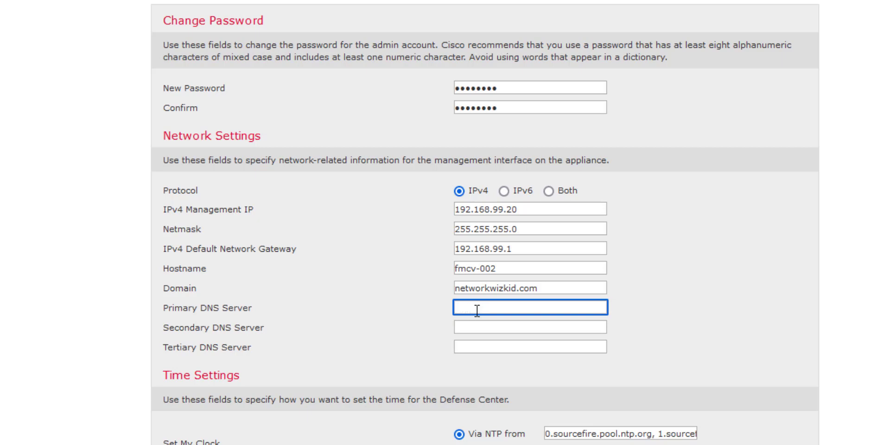
{"action": "mouse_move", "coordinate": [294, 427]}
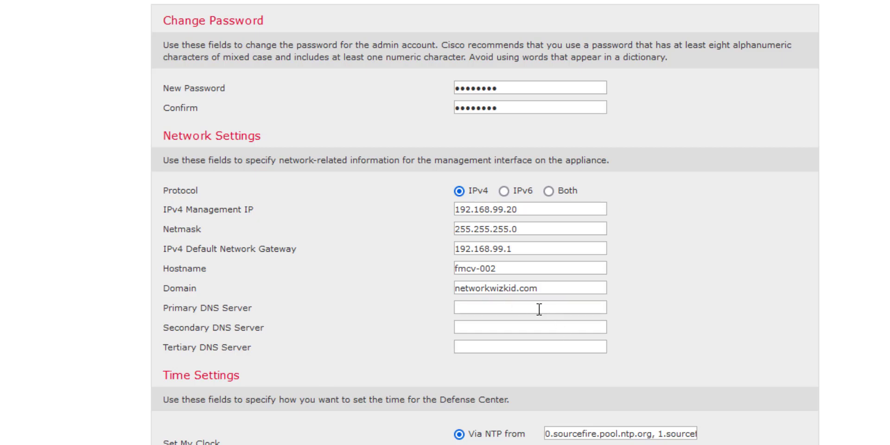
{"action": "type", "text": "208.67"}
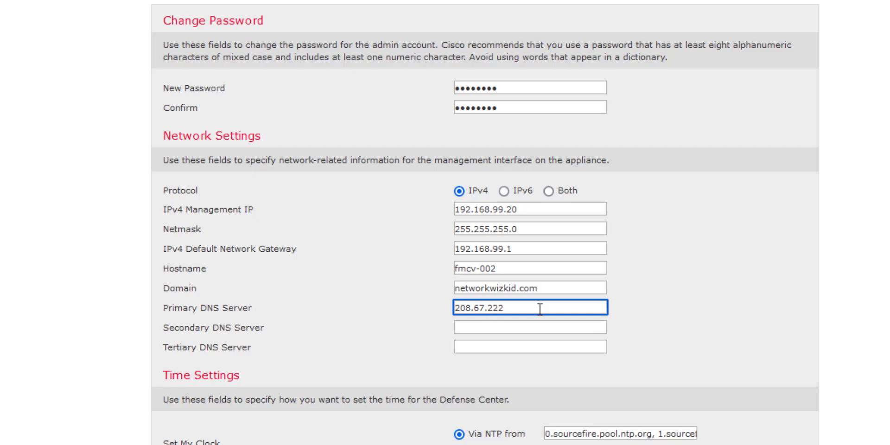
{"action": "type", "text": ".222"}
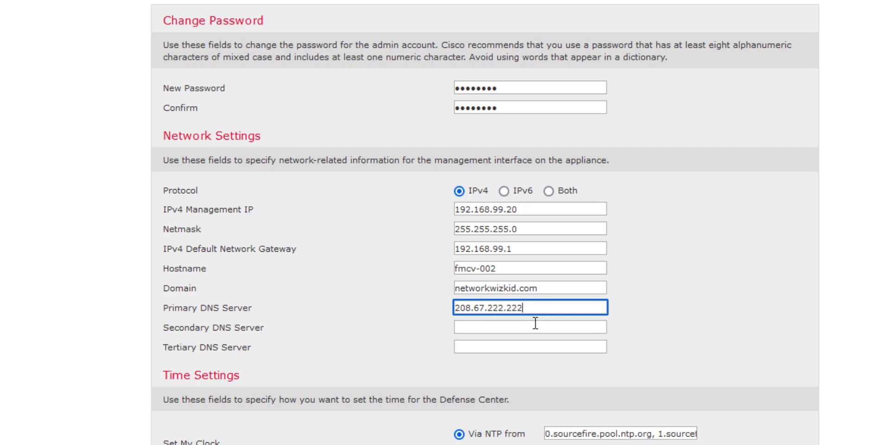
Type 208.67.220.220 into the Secondary DNS field and scroll on
{"action": "left_click", "coordinate": [529, 327]}
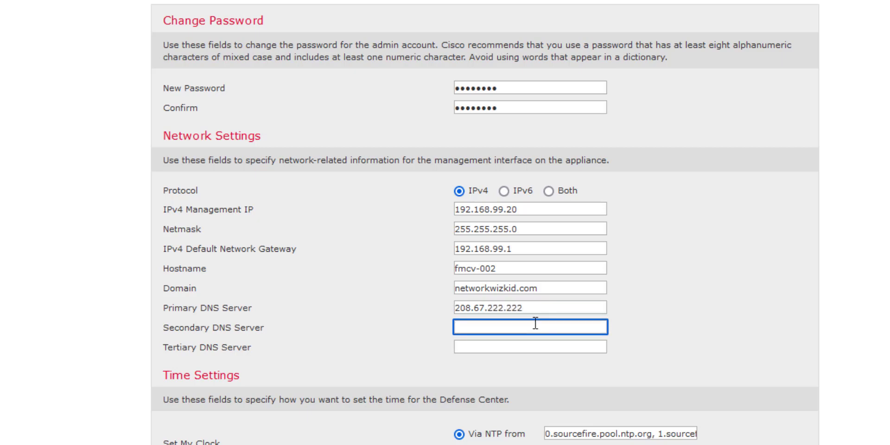
{"action": "type", "text": "208.67."}
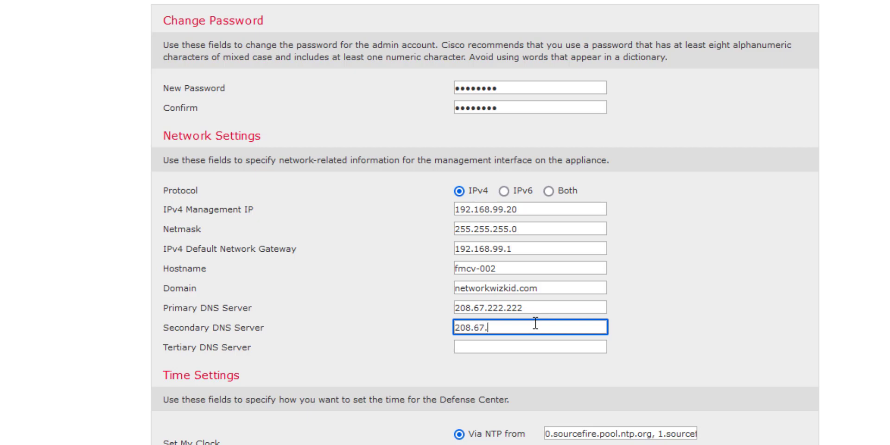
{"action": "type", "text": "220.20"}
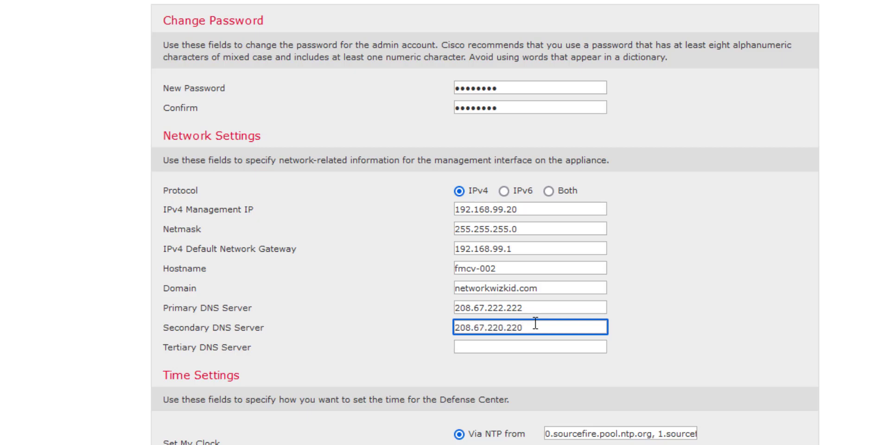
{"action": "scroll", "scroll_direction": "down", "scroll_amount": 3}
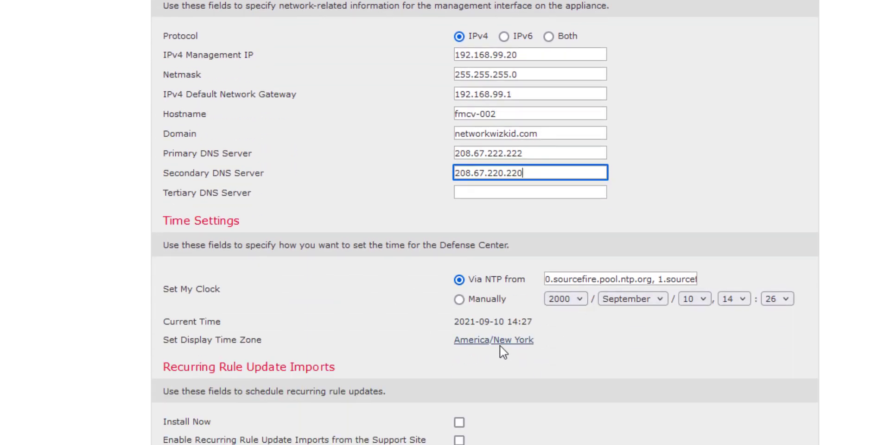
{"action": "mouse_move", "coordinate": [680, 388]}
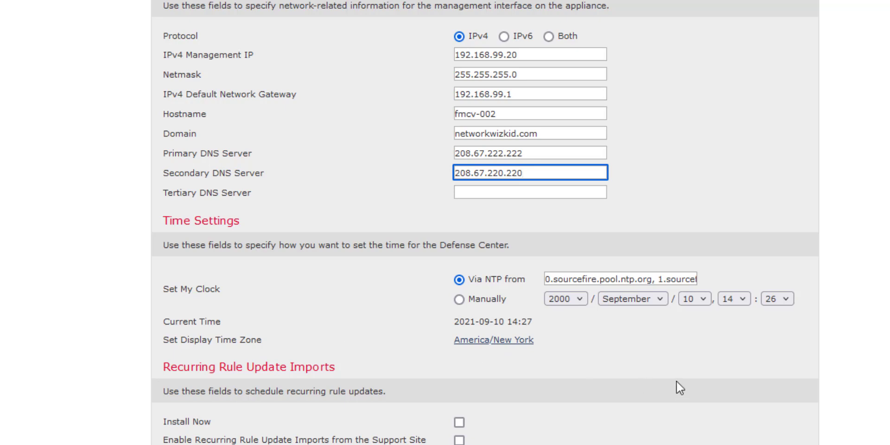
{"action": "mouse_move", "coordinate": [364, 335]}
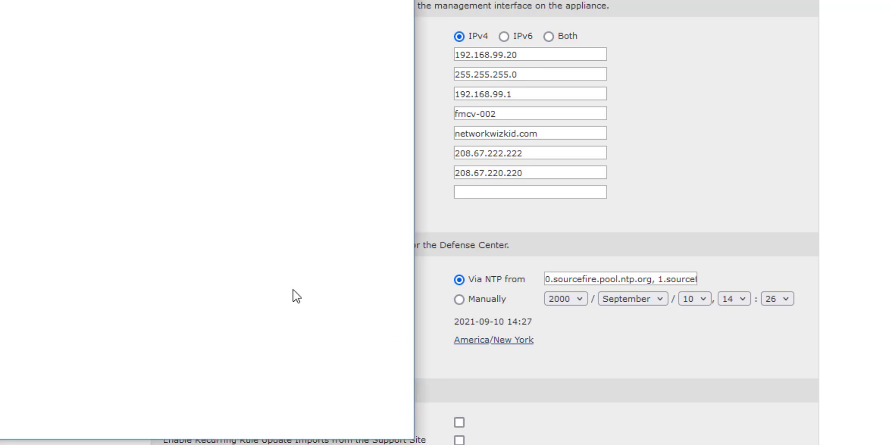
{"action": "mouse_move", "coordinate": [253, 283]}
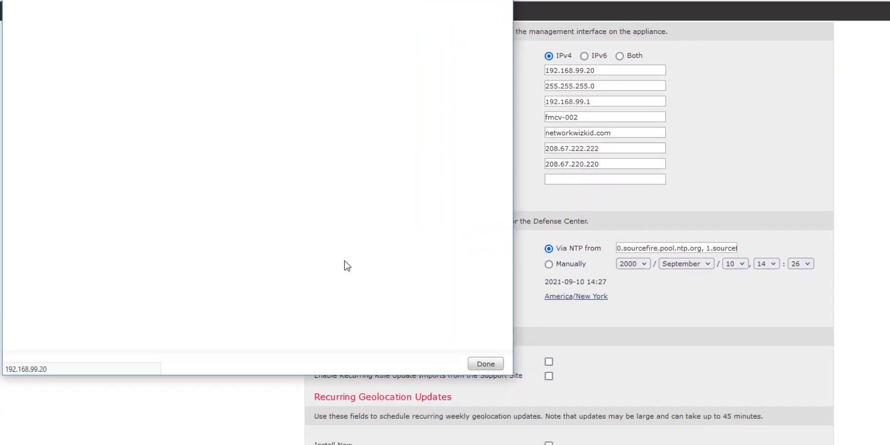
{"action": "mouse_move", "coordinate": [341, 149]}
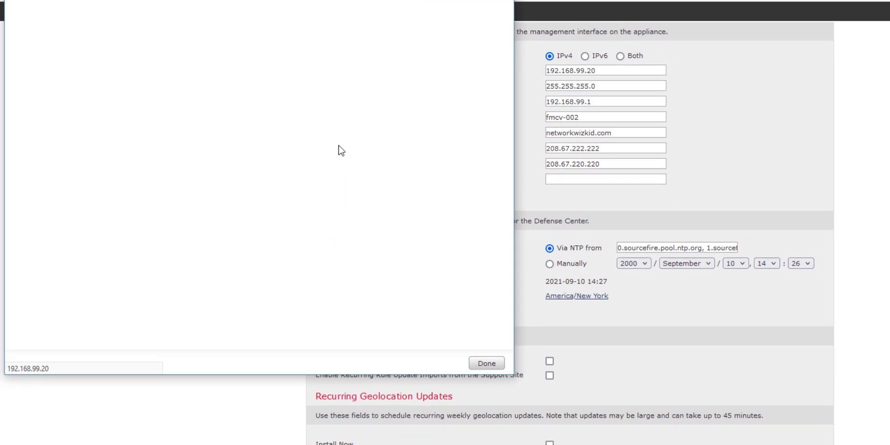
Choose UTC in the display time zone region list and save it
{"action": "left_click", "coordinate": [576, 296]}
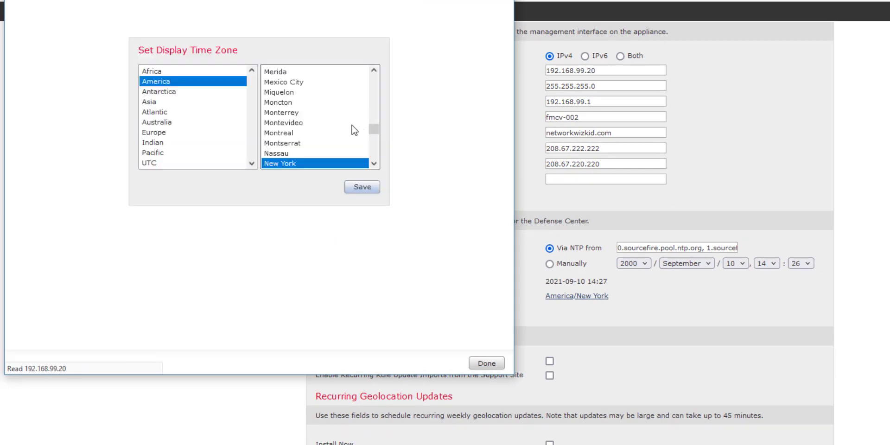
{"action": "scroll", "scroll_direction": "down", "scroll_amount": 3}
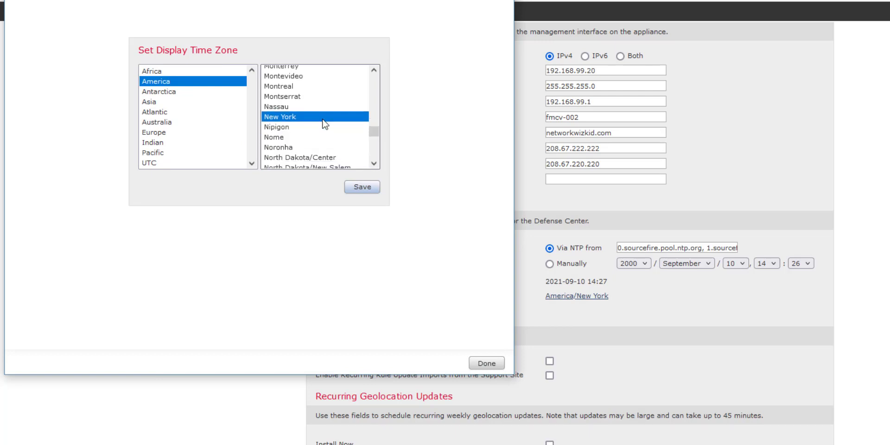
{"action": "left_click", "coordinate": [148, 162]}
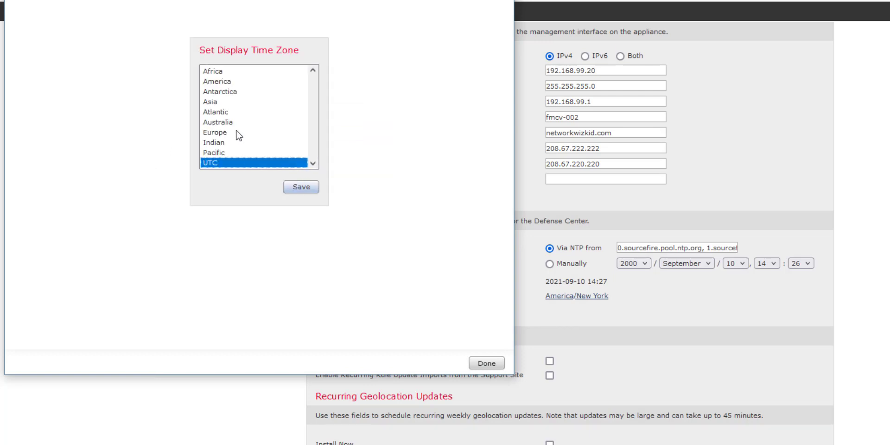
{"action": "mouse_move", "coordinate": [248, 12]}
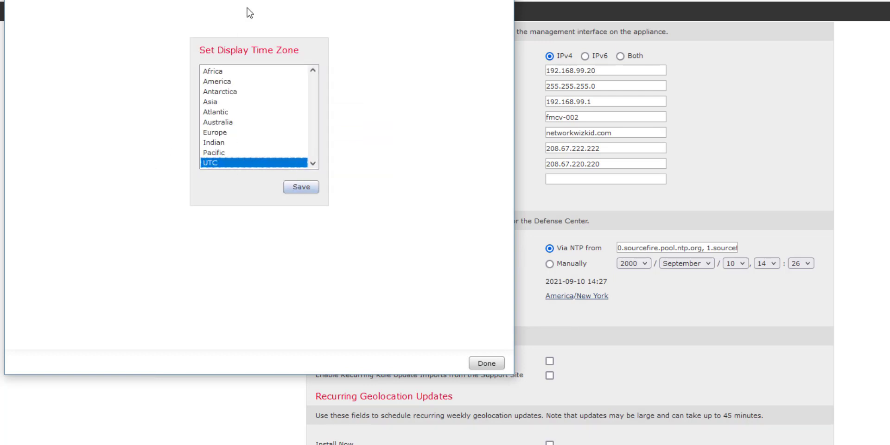
{"action": "mouse_move", "coordinate": [301, 186]}
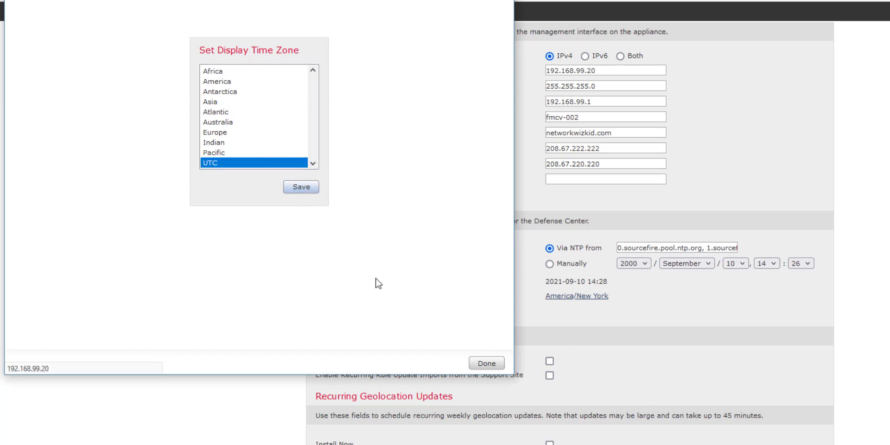
{"action": "mouse_move", "coordinate": [426, 261]}
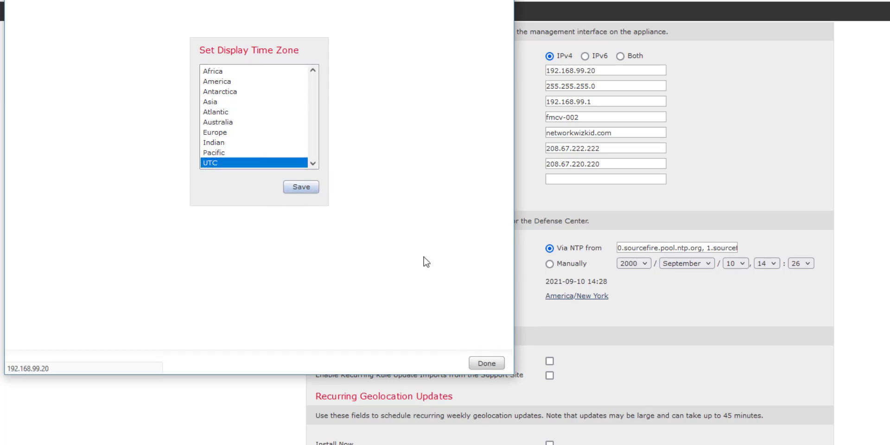
{"action": "left_click", "coordinate": [301, 187]}
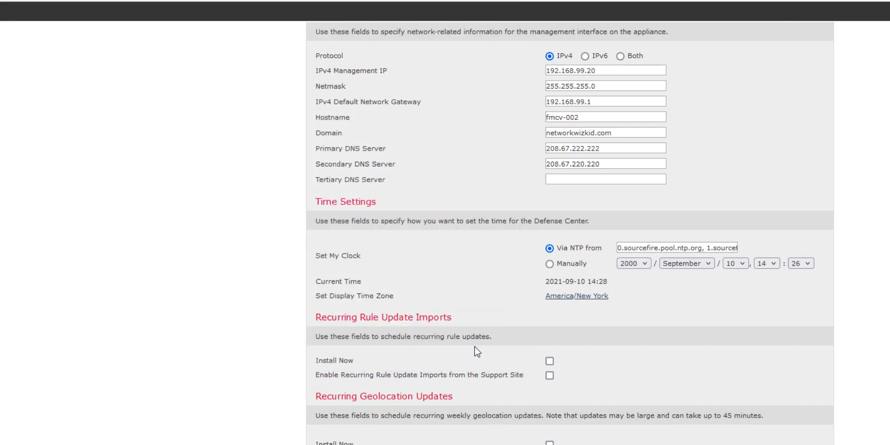
Scroll past License Settings and tick the End User License Agreement checkbox
{"action": "left_click", "coordinate": [576, 296]}
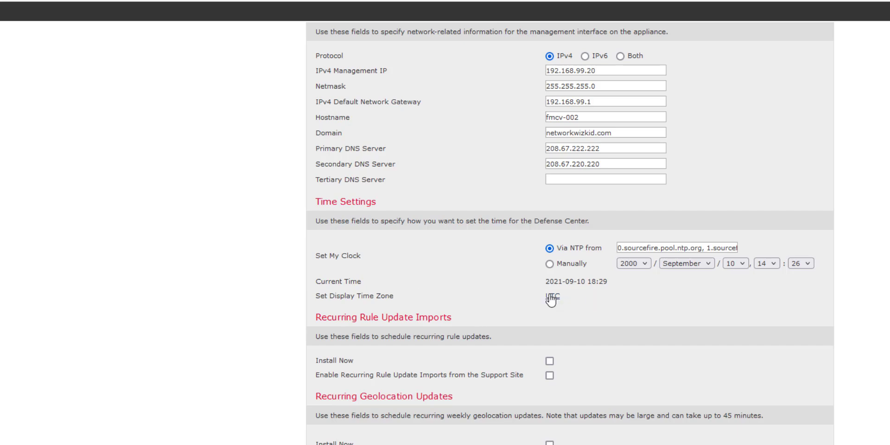
{"action": "scroll", "scroll_direction": "down", "scroll_amount": 3}
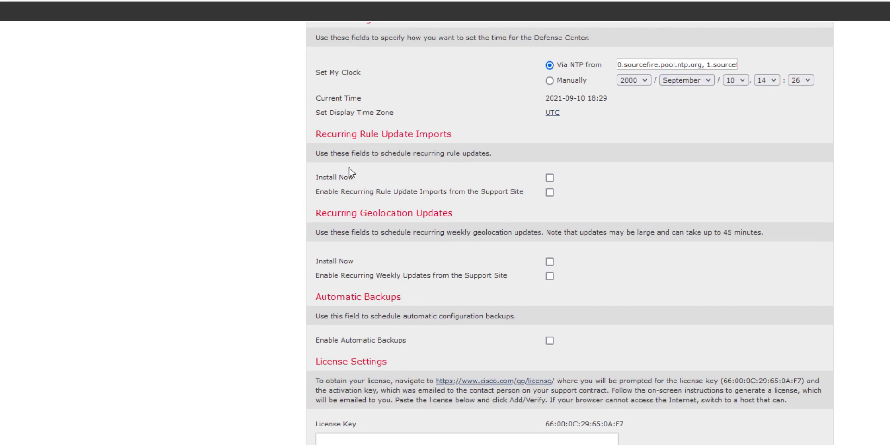
{"action": "mouse_move", "coordinate": [362, 173]}
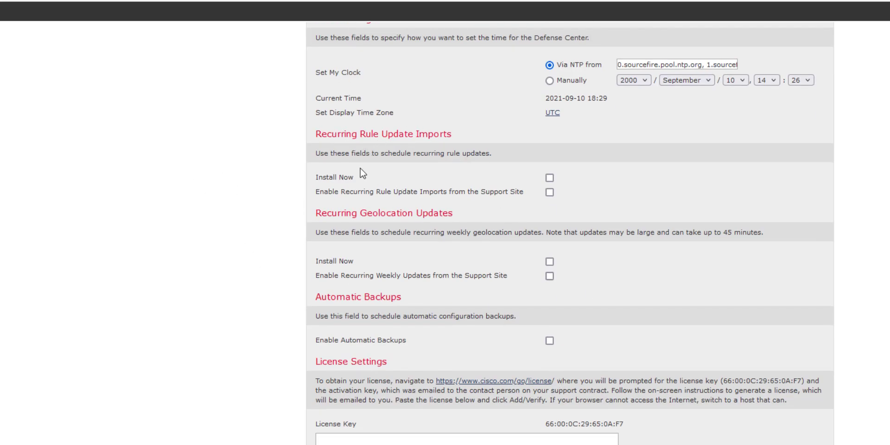
{"action": "mouse_move", "coordinate": [861, 161]}
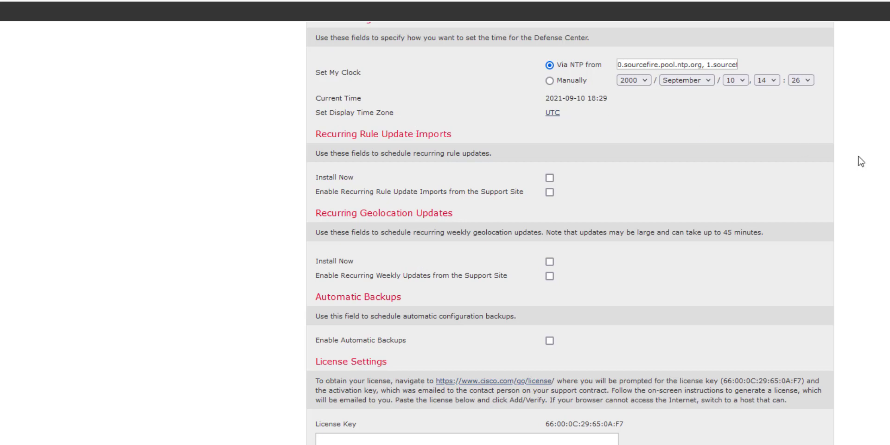
{"action": "mouse_move", "coordinate": [643, 372]}
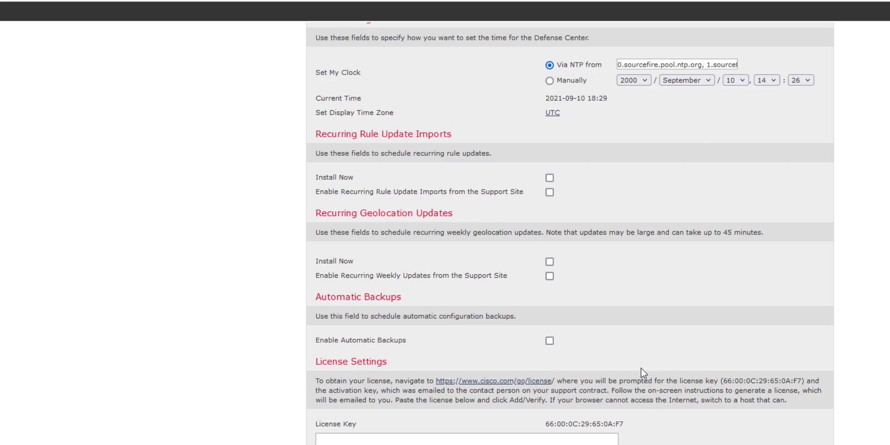
{"action": "scroll", "scroll_direction": "down", "scroll_amount": 3}
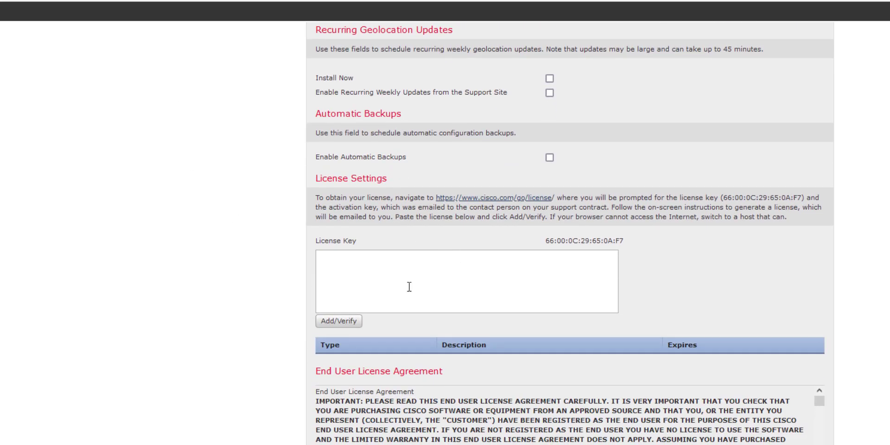
{"action": "mouse_move", "coordinate": [337, 258]}
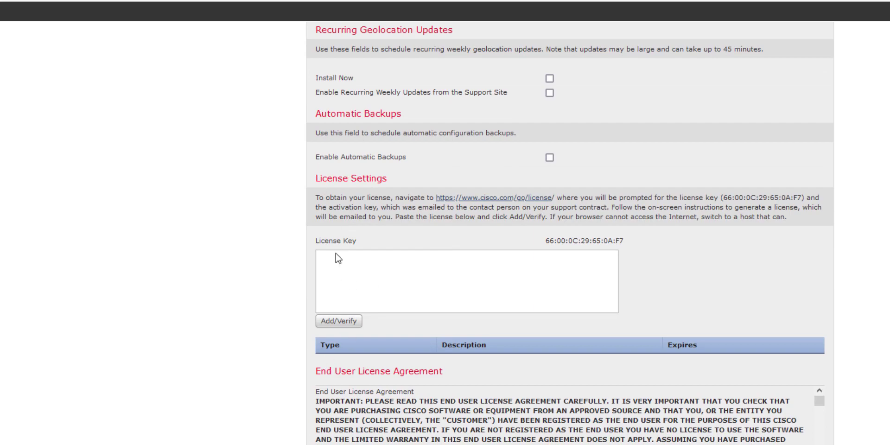
{"action": "scroll", "scroll_direction": "down", "scroll_amount": 3}
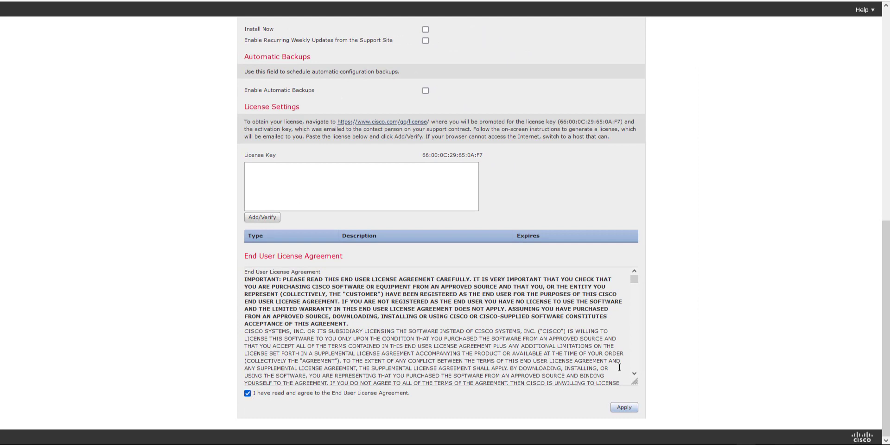
{"action": "mouse_move", "coordinate": [595, 354]}
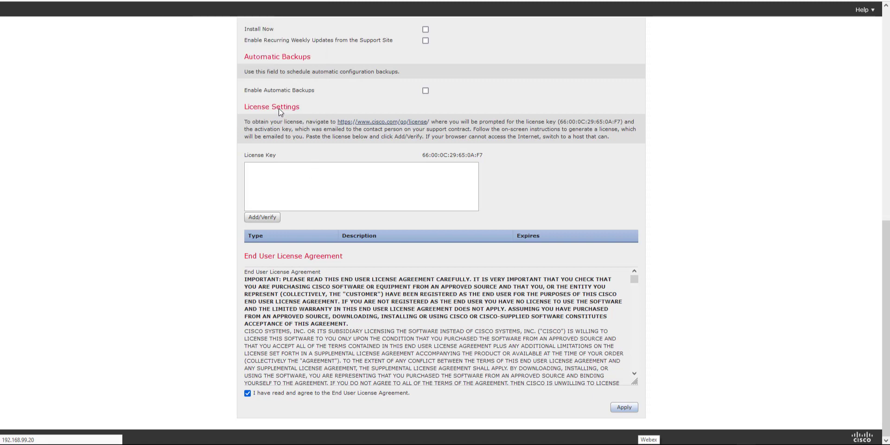
{"action": "mouse_move", "coordinate": [713, 339]}
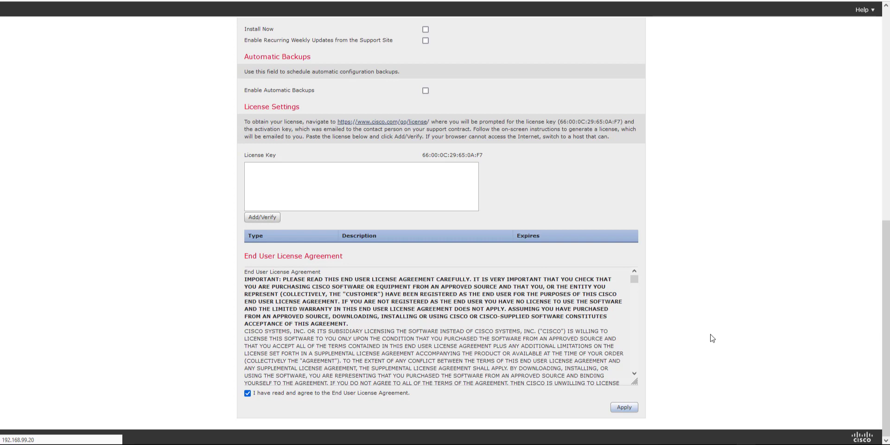
Apply the initial setup settings and let the Summary Dashboard load
{"action": "left_click", "coordinate": [623, 407]}
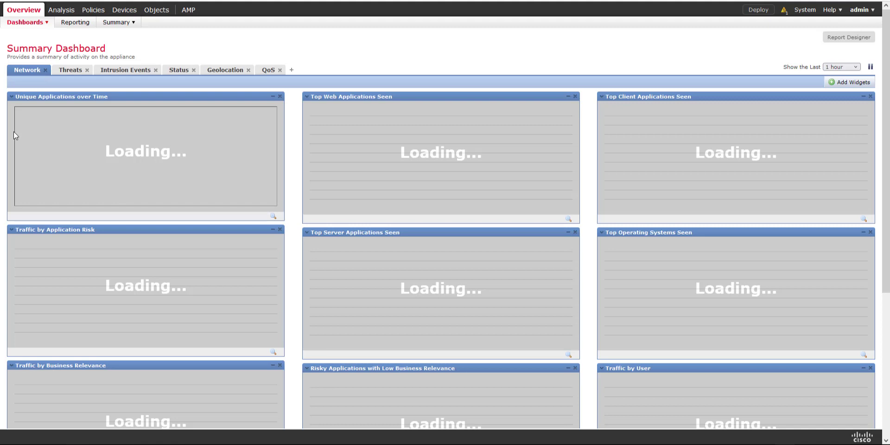
{"action": "mouse_move", "coordinate": [392, 293]}
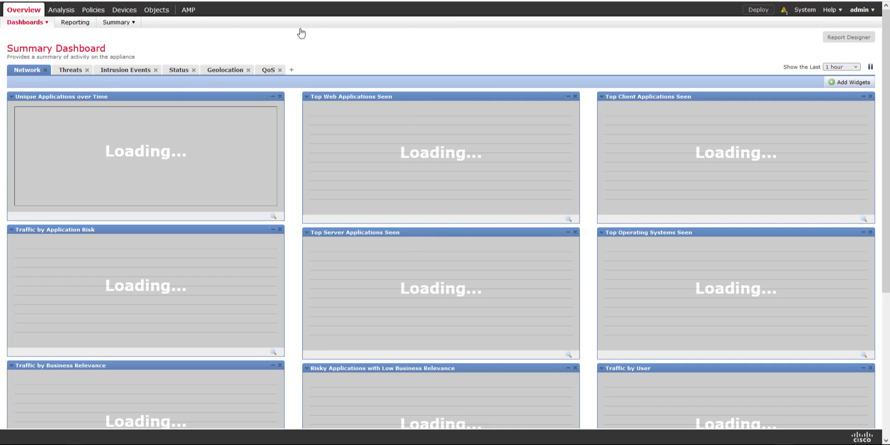
{"action": "left_click", "coordinate": [123, 10]}
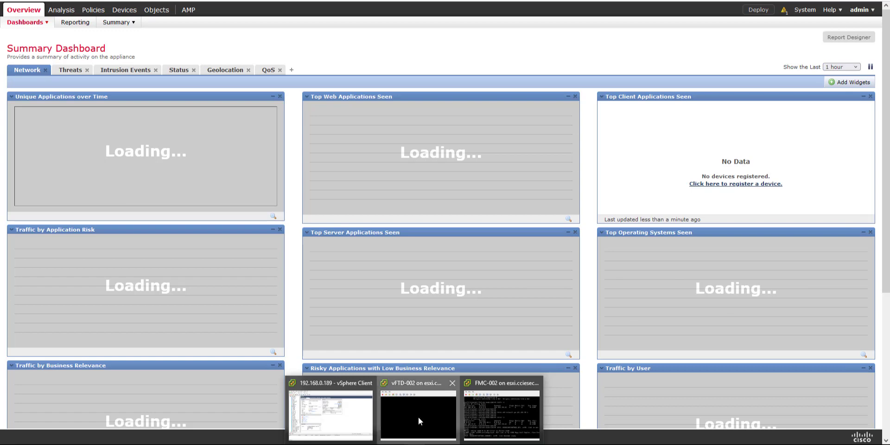
{"action": "left_click", "coordinate": [418, 415]}
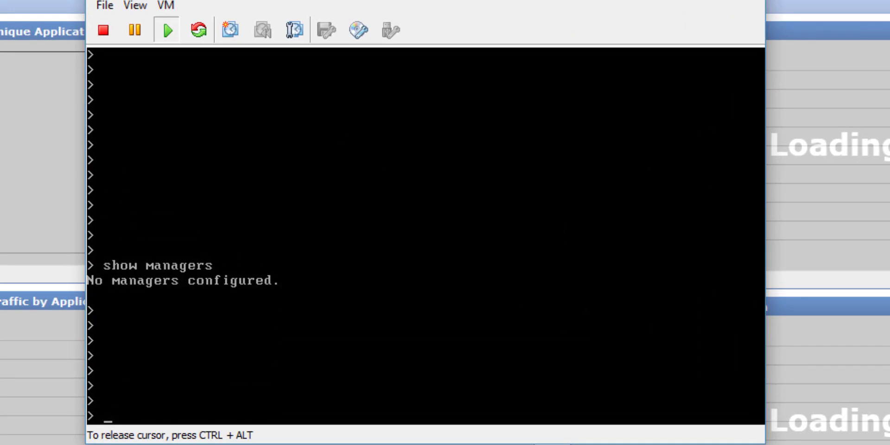
{"action": "type", "text": "configure"}
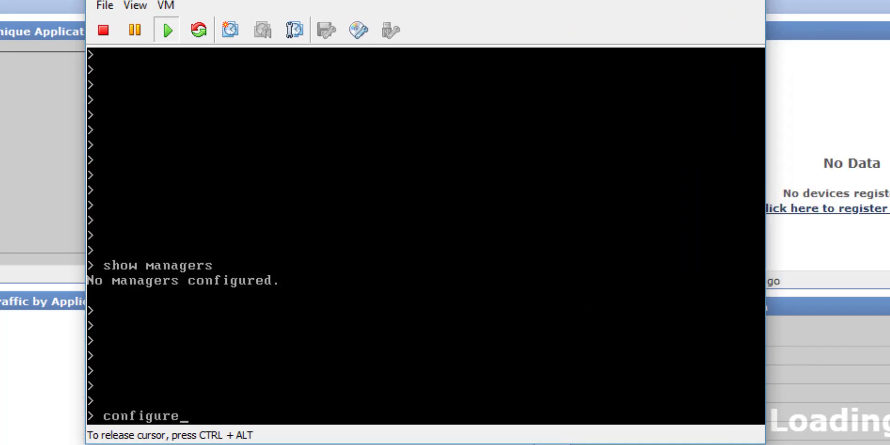
{"action": "type", "text": "ad"}
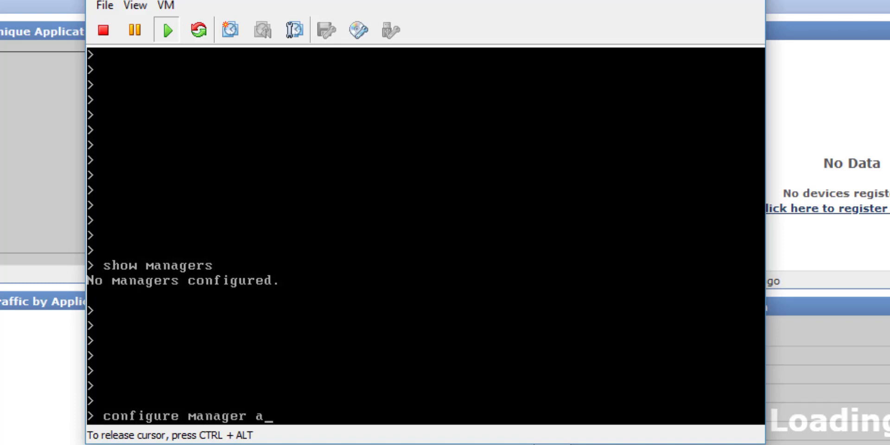
{"action": "type", "text": "add"}
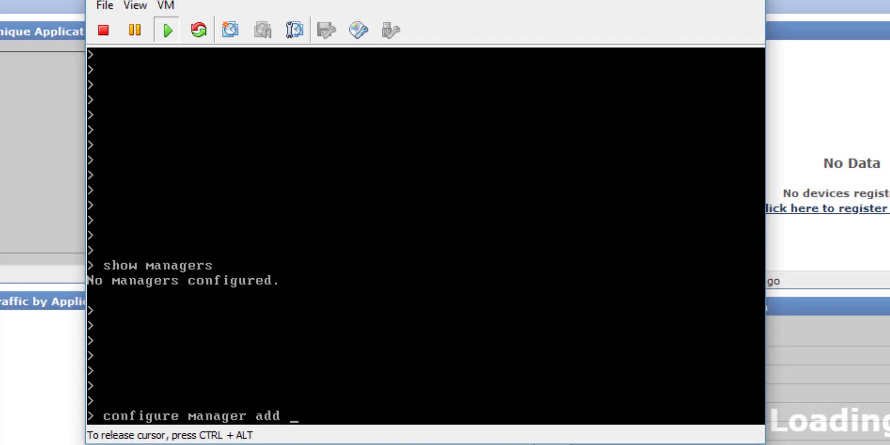
{"action": "type", "text": "192"}
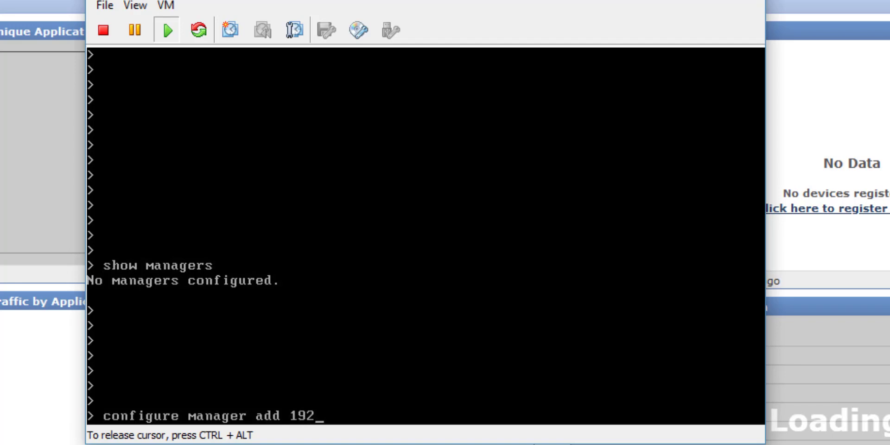
{"action": "type", "text": ".168.99."}
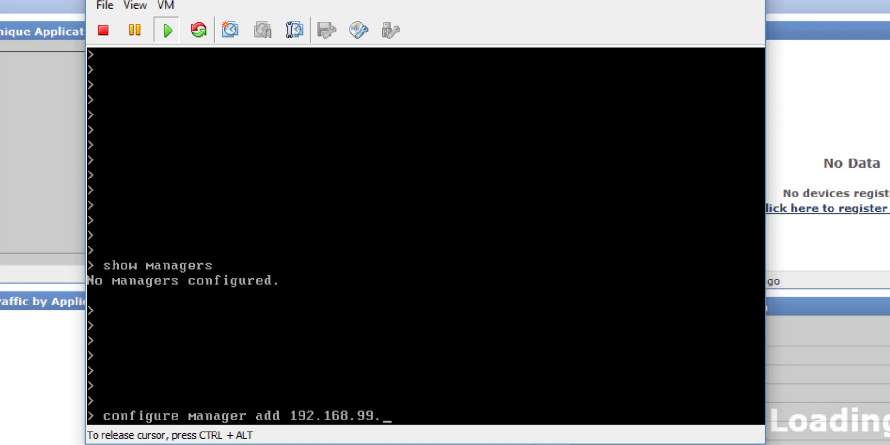
{"action": "type", "text": "20"}
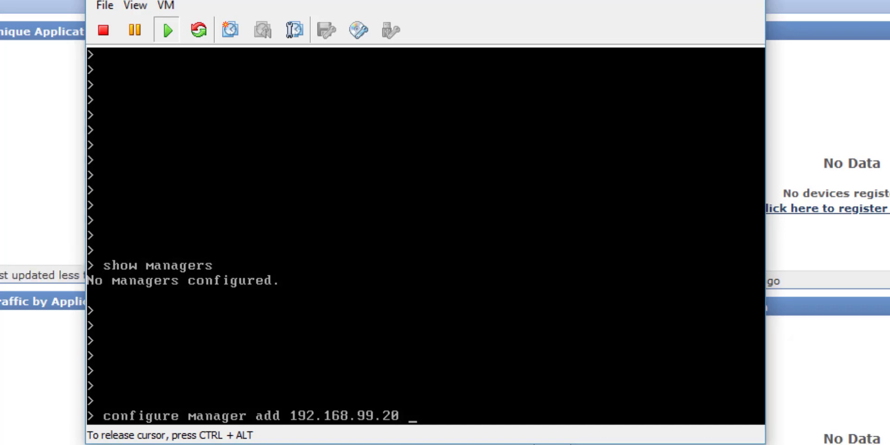
{"action": "key", "text": "Return"}
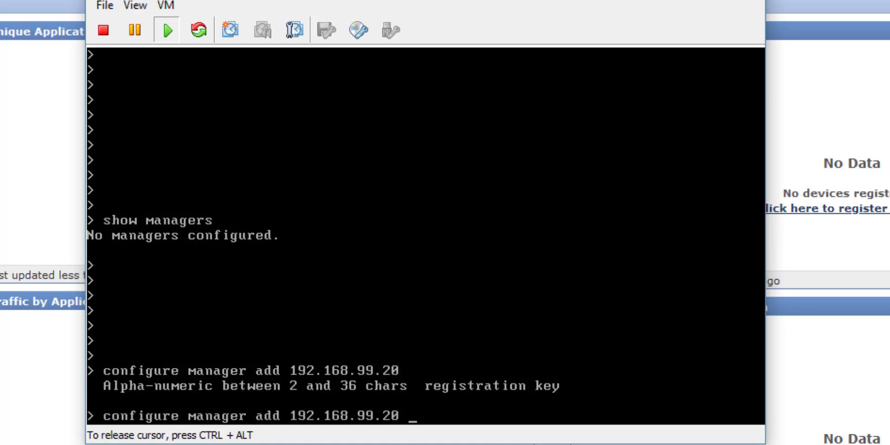
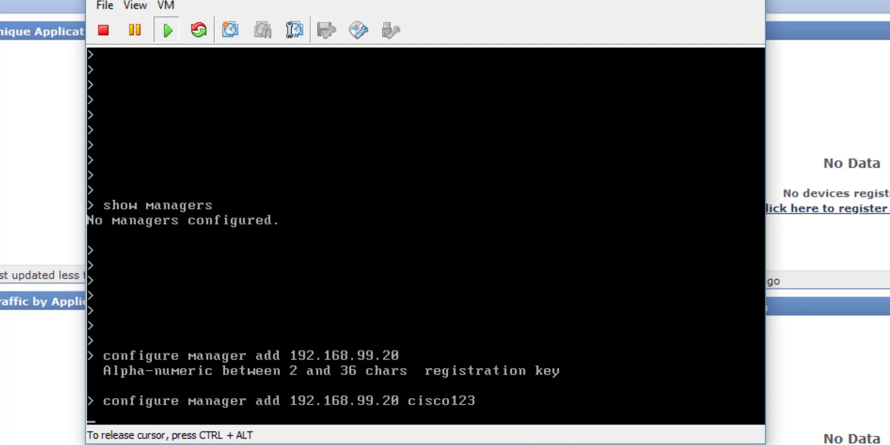
{"action": "key", "text": "Return"}
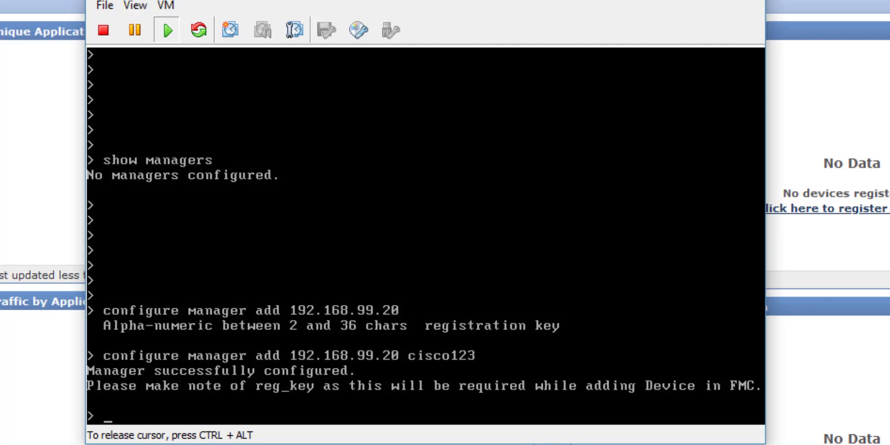
Run 'show managers' to confirm 192.168.99.20 is listed with registration pending
{"action": "type", "text": "show managers"}
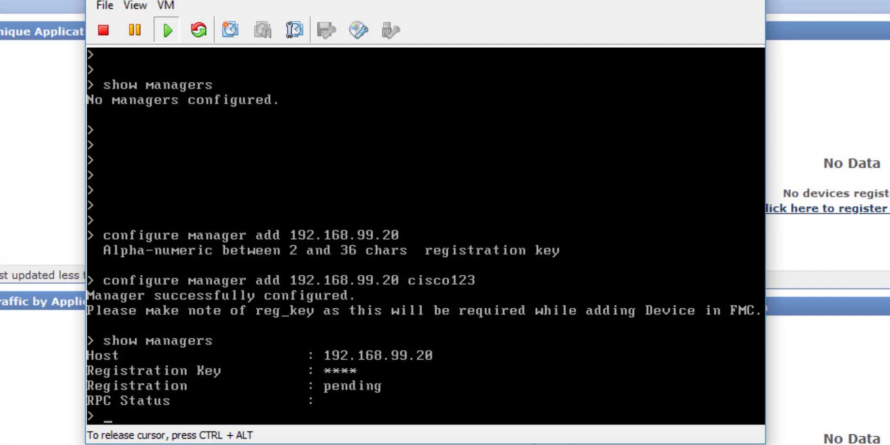
{"action": "mouse_move", "coordinate": [190, 436]}
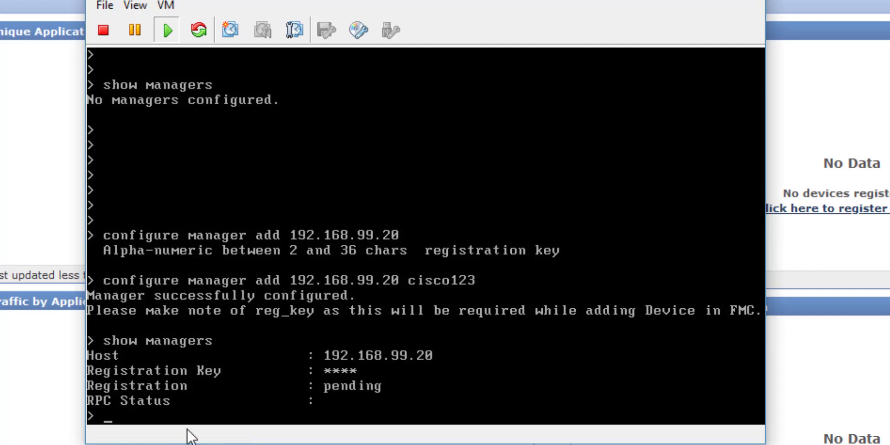
{"action": "mouse_move", "coordinate": [501, 263]}
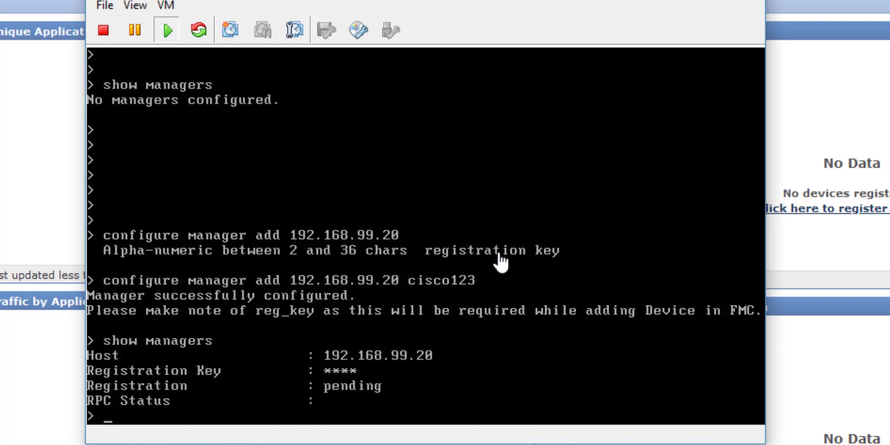
{"action": "mouse_move", "coordinate": [669, 11]}
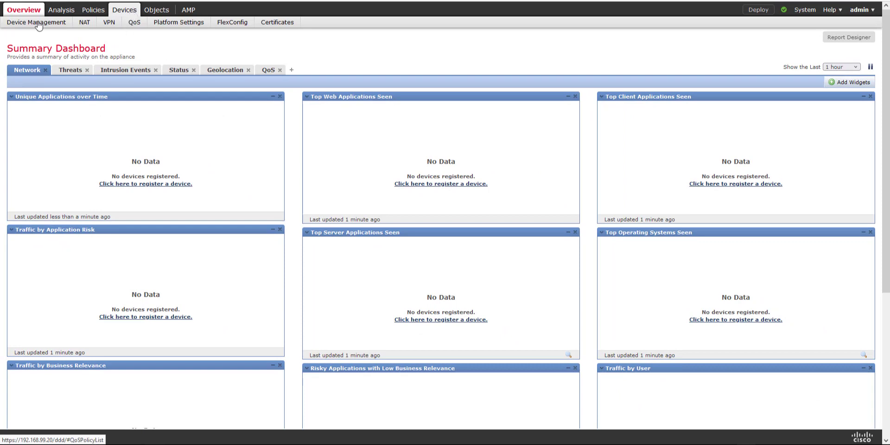
Open the Add Device dialog from Devices > Device Management
{"action": "left_click", "coordinate": [23, 9]}
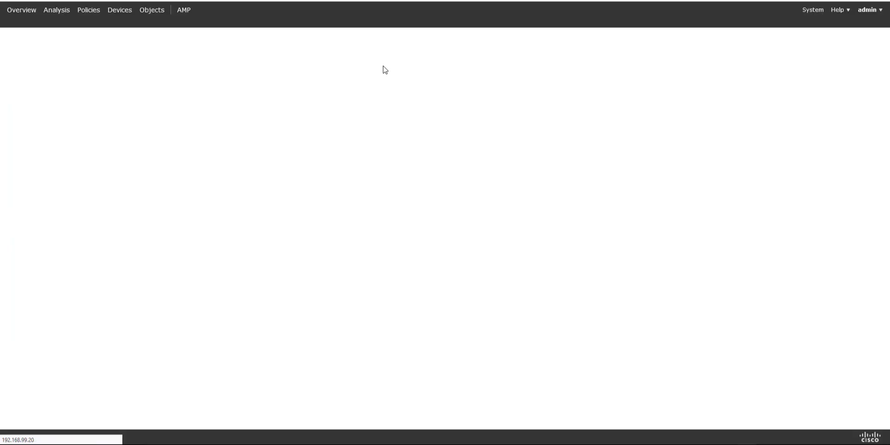
{"action": "left_click", "coordinate": [120, 9]}
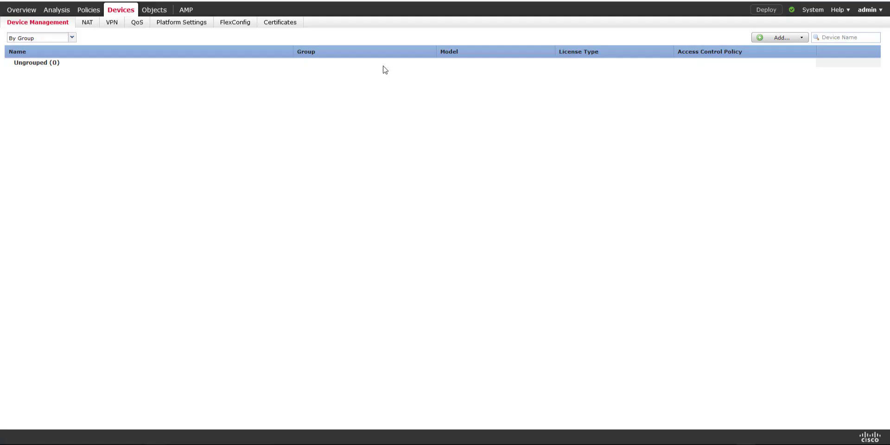
{"action": "mouse_move", "coordinate": [191, 27]}
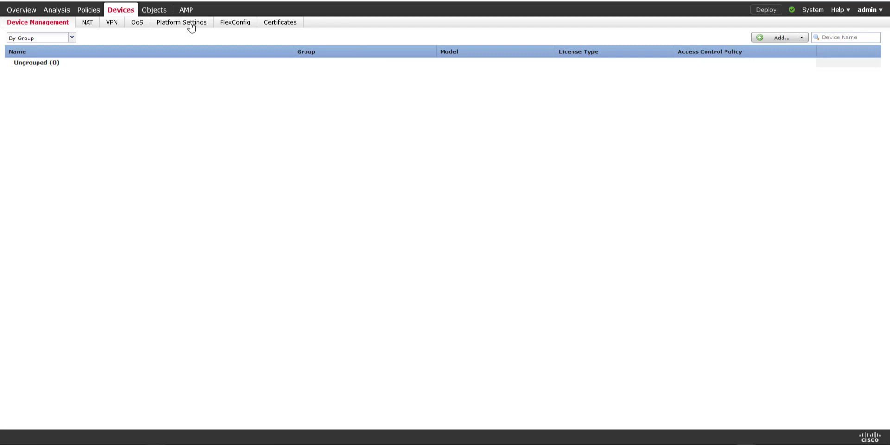
{"action": "mouse_move", "coordinate": [768, 59]}
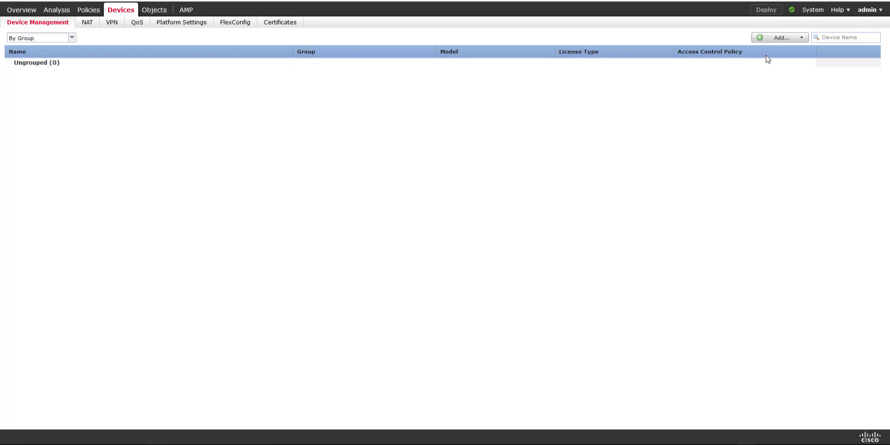
{"action": "left_click", "coordinate": [801, 38]}
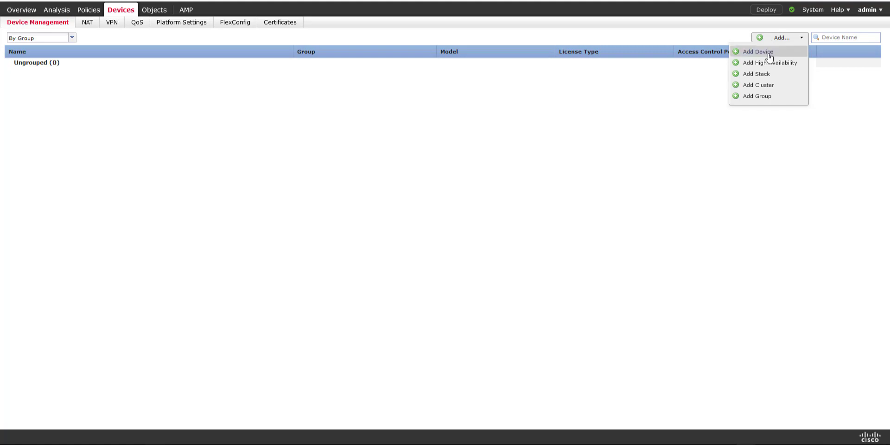
{"action": "left_click", "coordinate": [756, 51]}
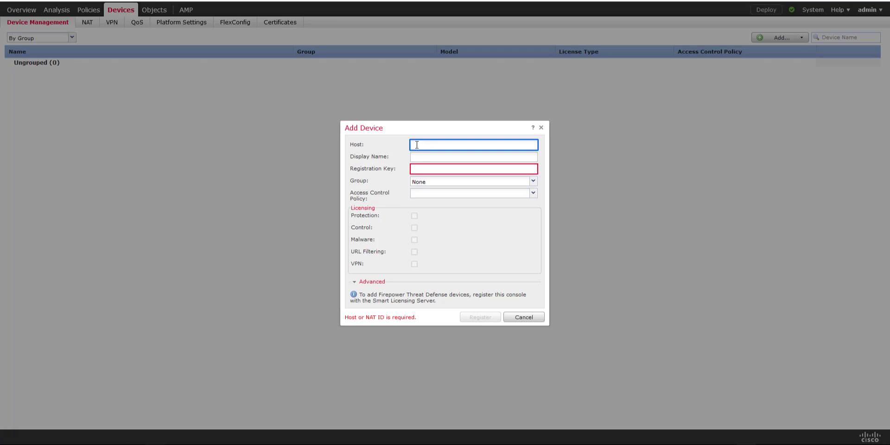
{"action": "mouse_move", "coordinate": [354, 149]}
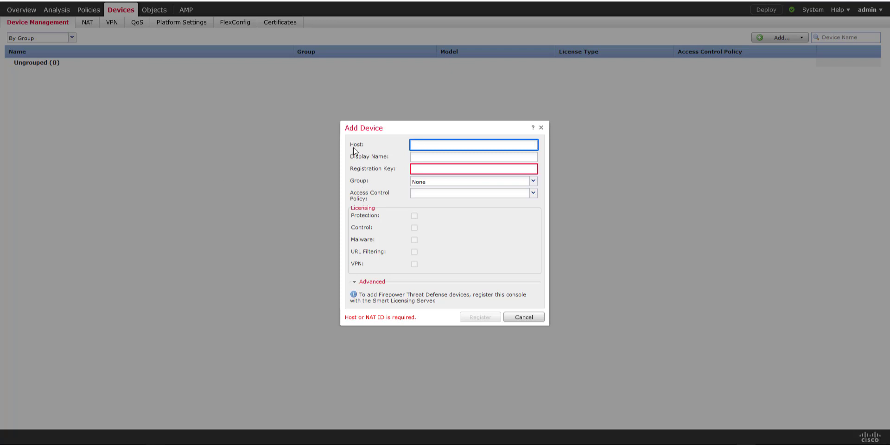
{"action": "mouse_move", "coordinate": [174, 170]}
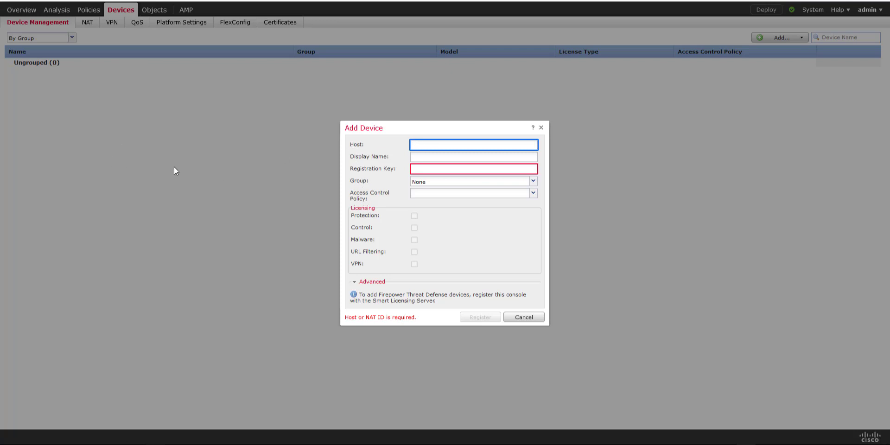
{"action": "left_click", "coordinate": [473, 144]}
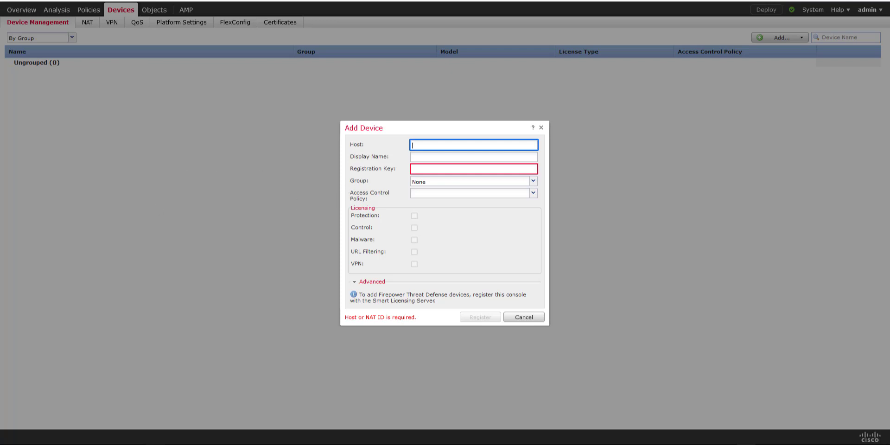
{"action": "mouse_move", "coordinate": [474, 204]}
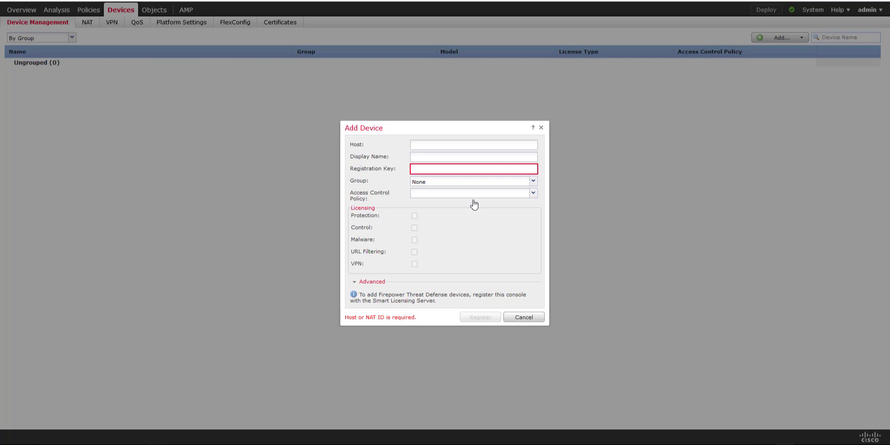
{"action": "left_click", "coordinate": [472, 144]}
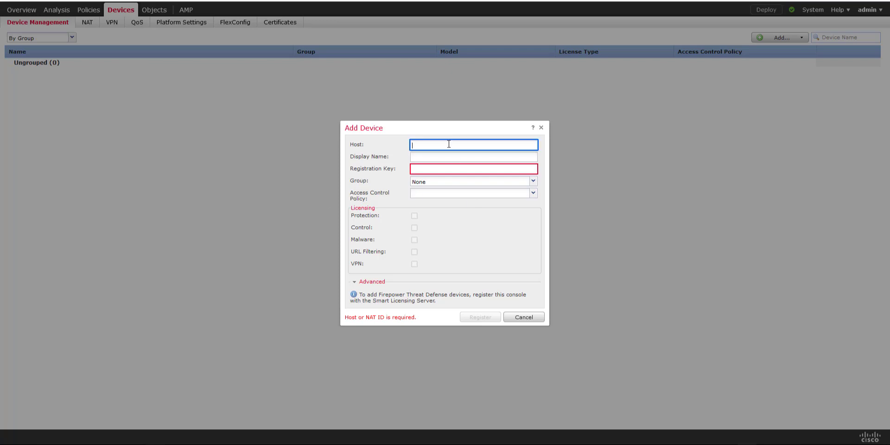
{"action": "type", "text": "12"}
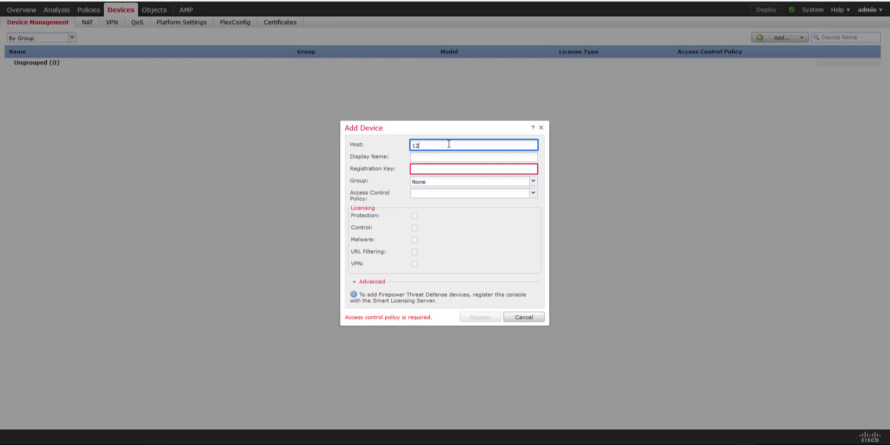
{"action": "type", "text": ".0.0.9"}
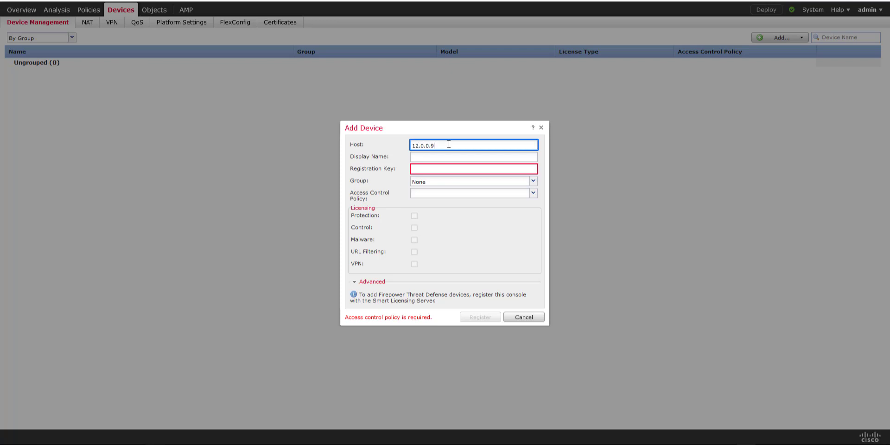
{"action": "left_click", "coordinate": [473, 157]}
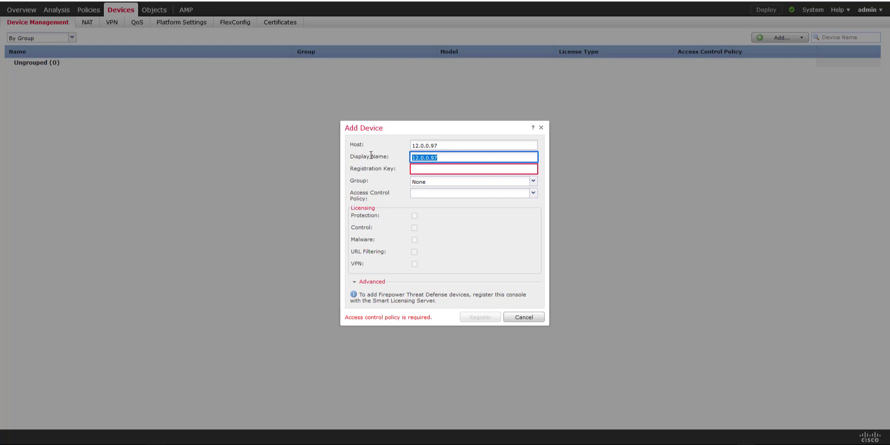
{"action": "type", "text": "FTDv-"}
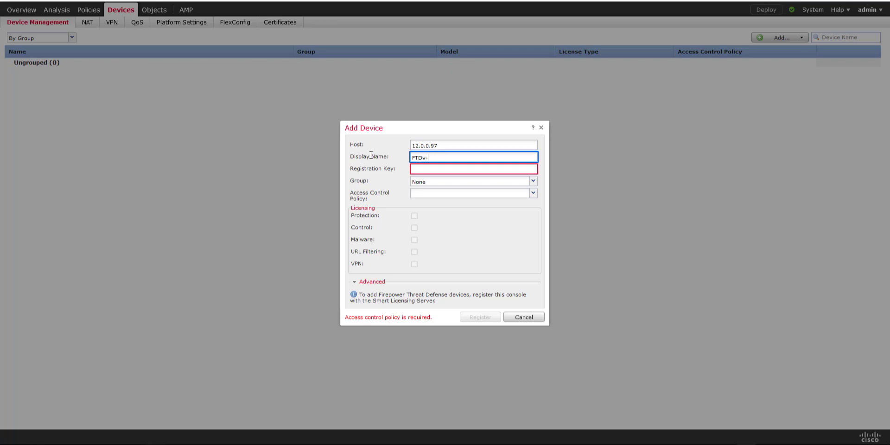
{"action": "type", "text": "002"}
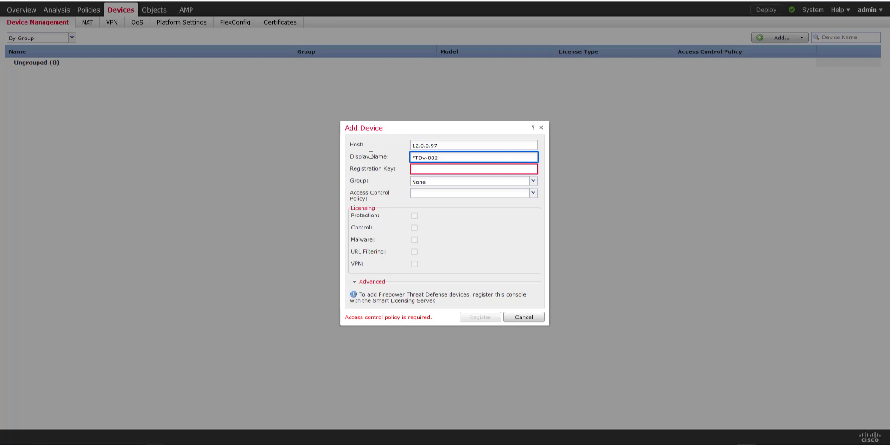
{"action": "mouse_move", "coordinate": [148, 149]}
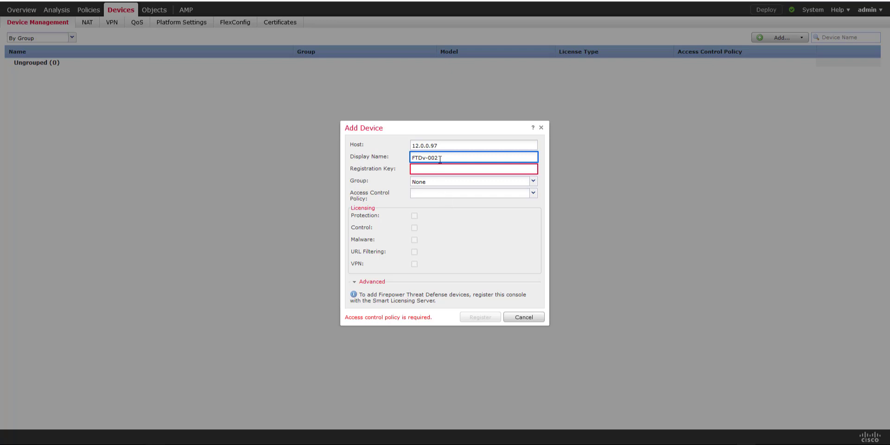
{"action": "key", "text": "Backspace"}
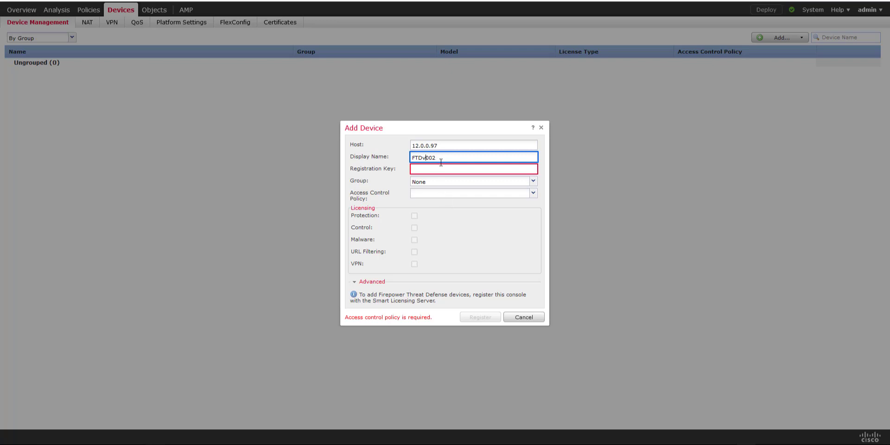
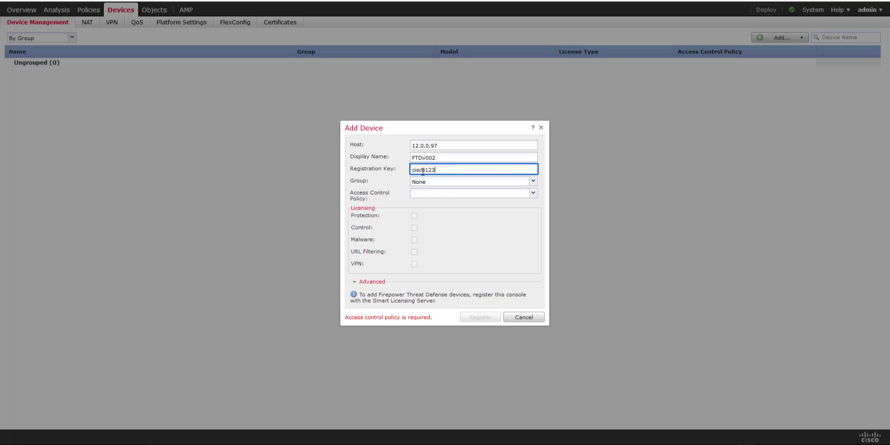
{"action": "mouse_move", "coordinate": [455, 189]}
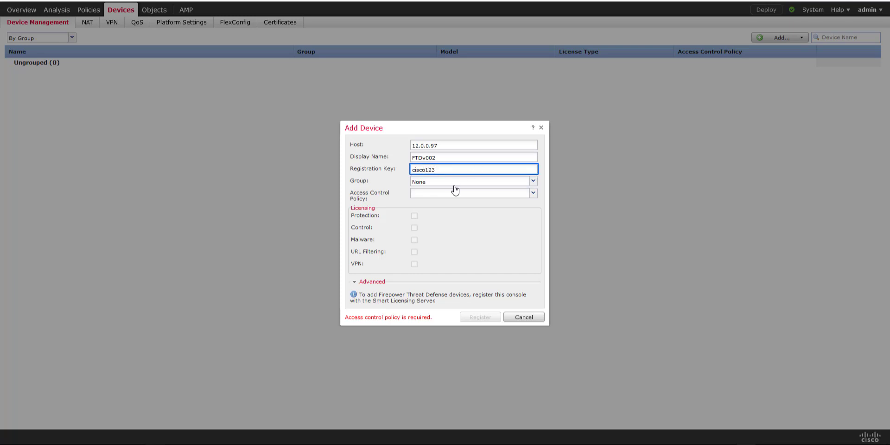
Choose Create new policy from the Access Control Policy dropdown
{"action": "left_click", "coordinate": [531, 192]}
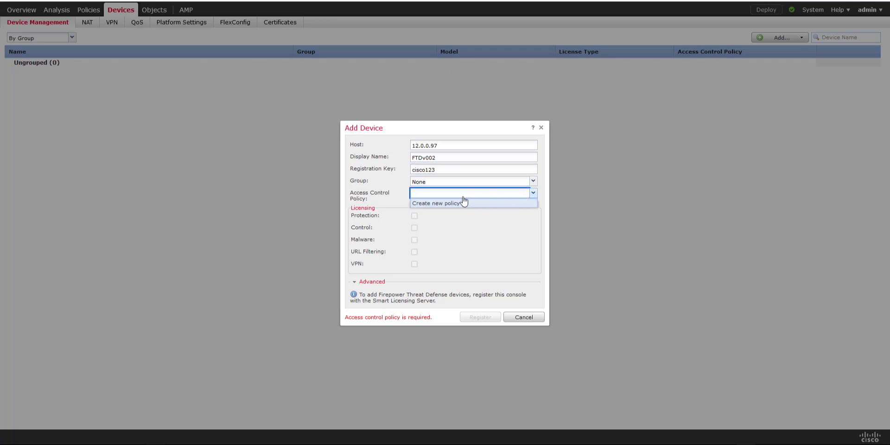
{"action": "mouse_move", "coordinate": [454, 195]}
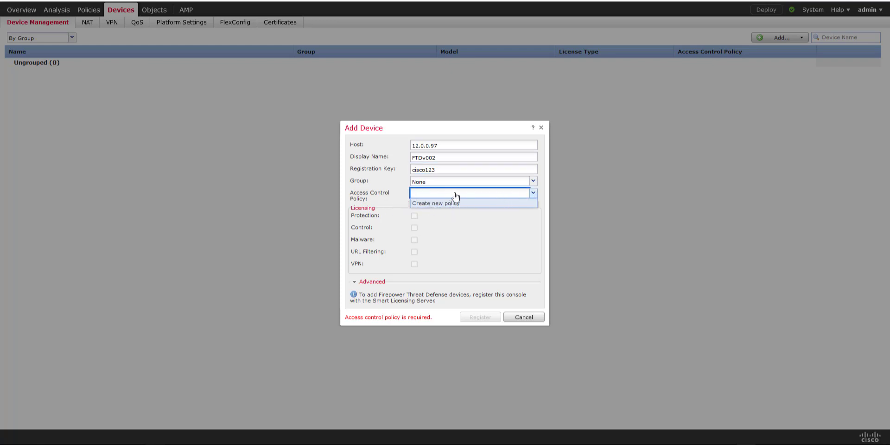
{"action": "mouse_move", "coordinate": [440, 206]}
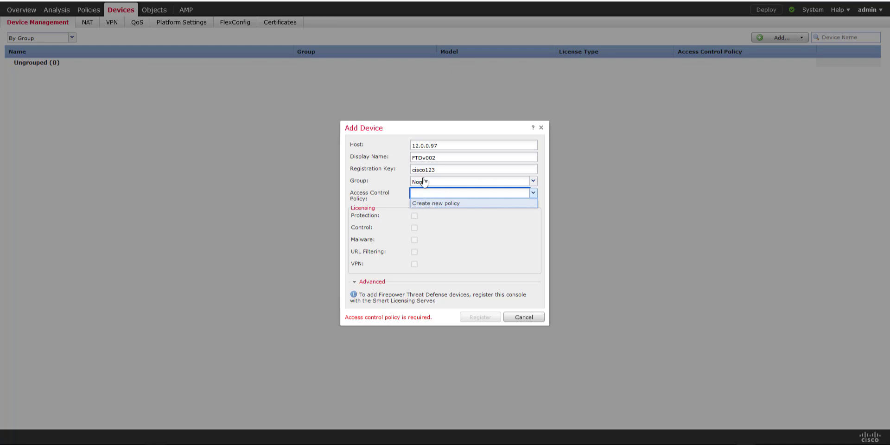
{"action": "left_click", "coordinate": [436, 203]}
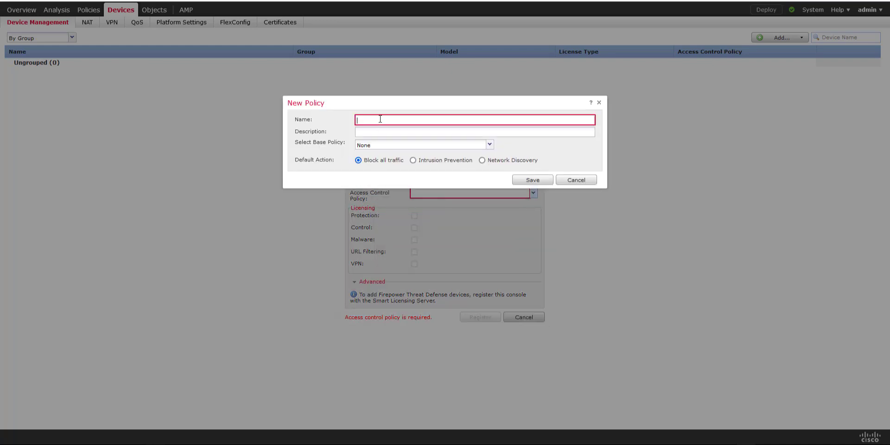
Save a new access control policy named CCIE_Site1 with Block all traffic
{"action": "type", "text": "Site"}
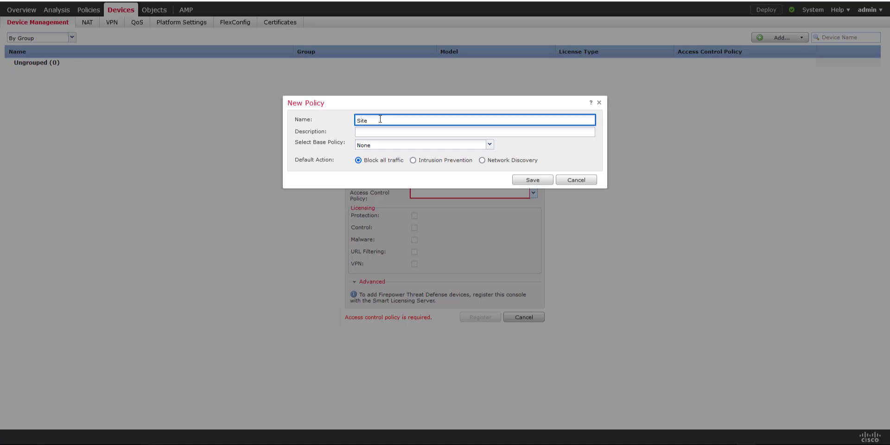
{"action": "key", "text": "ctrl+a"}
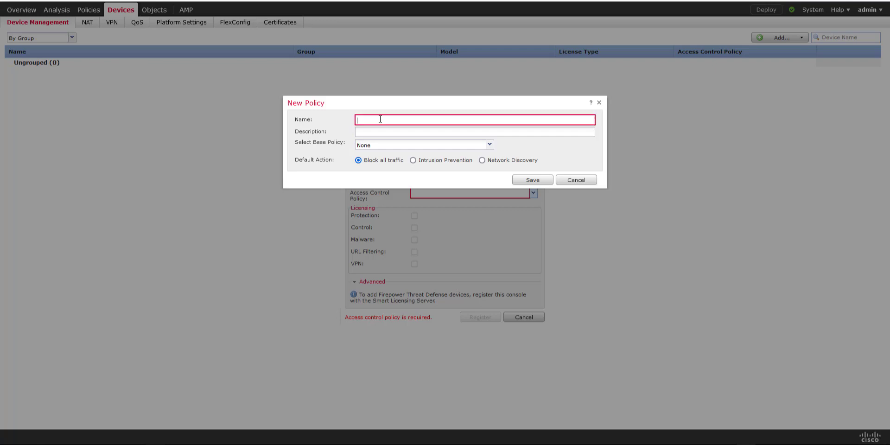
{"action": "type", "text": "CCIE_Site1"}
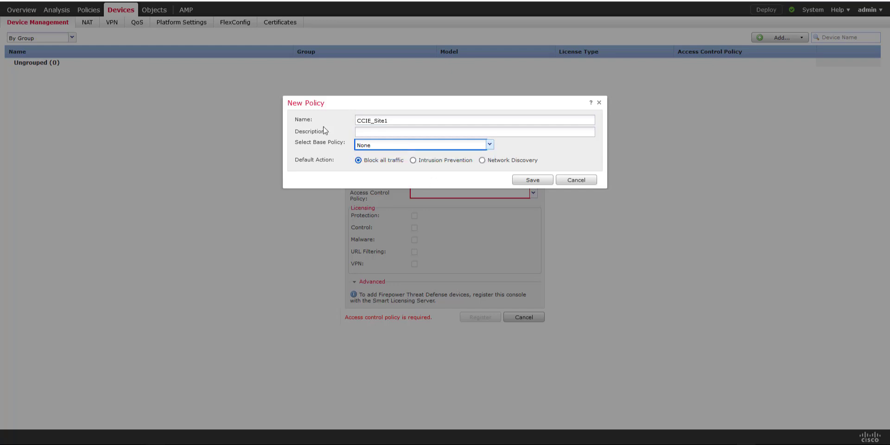
{"action": "mouse_move", "coordinate": [388, 177]}
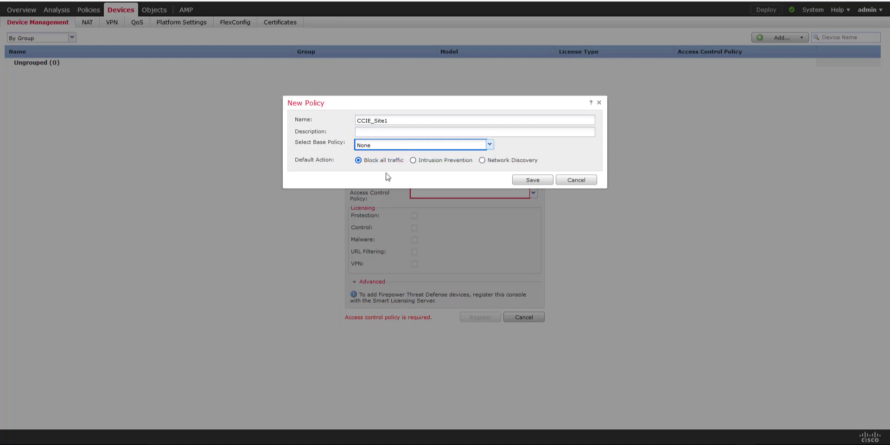
{"action": "mouse_move", "coordinate": [411, 164]}
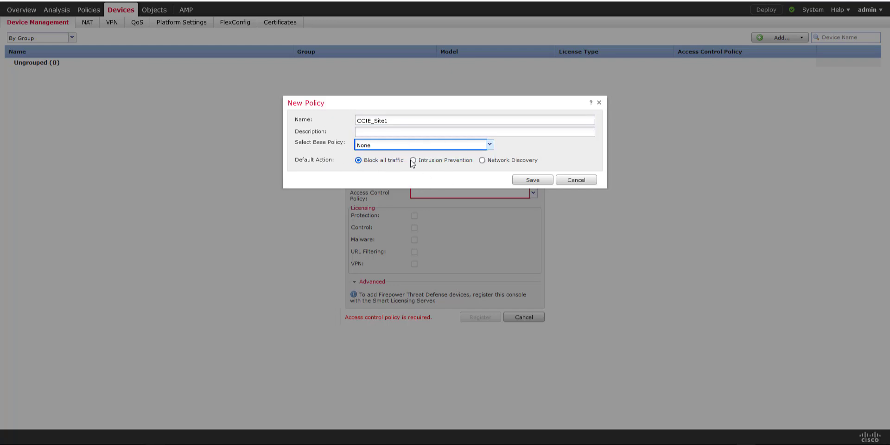
{"action": "mouse_move", "coordinate": [520, 165]}
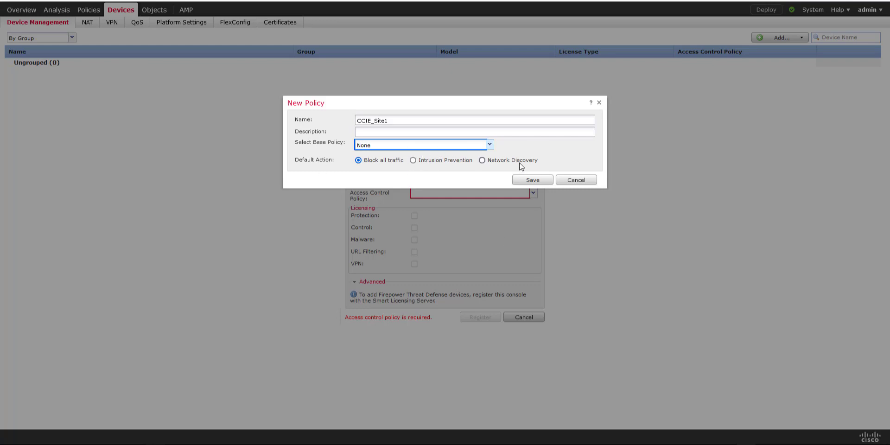
{"action": "mouse_move", "coordinate": [364, 169]}
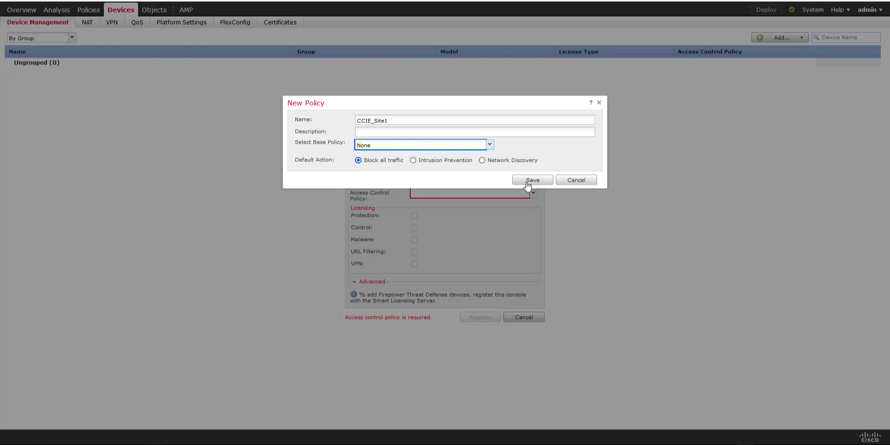
{"action": "left_click", "coordinate": [531, 179]}
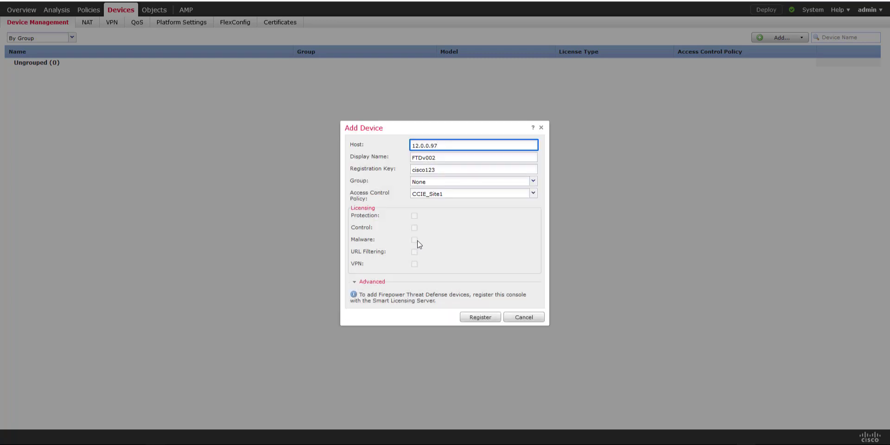
{"action": "mouse_move", "coordinate": [408, 218]}
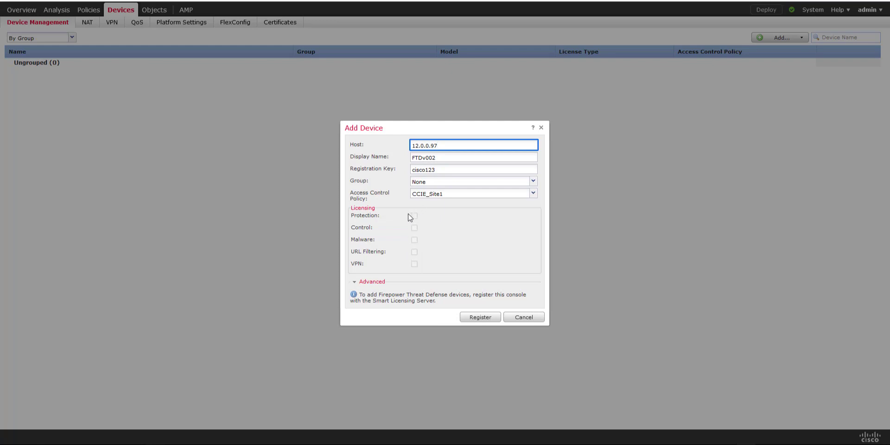
{"action": "mouse_move", "coordinate": [394, 260]}
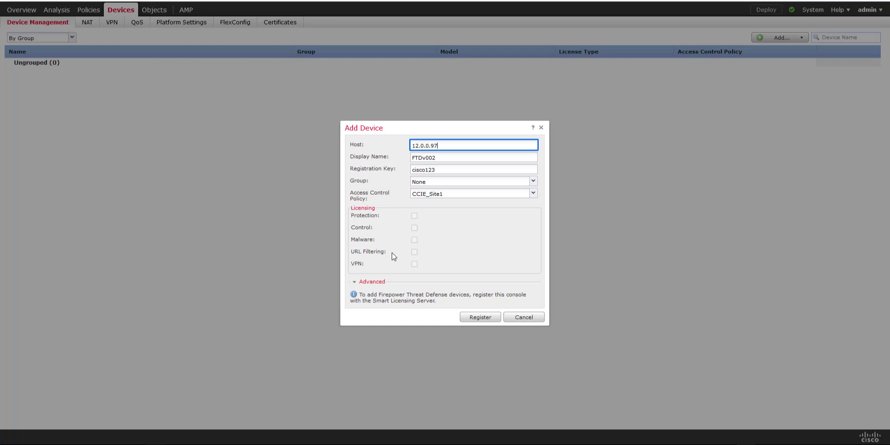
{"action": "mouse_move", "coordinate": [359, 288]}
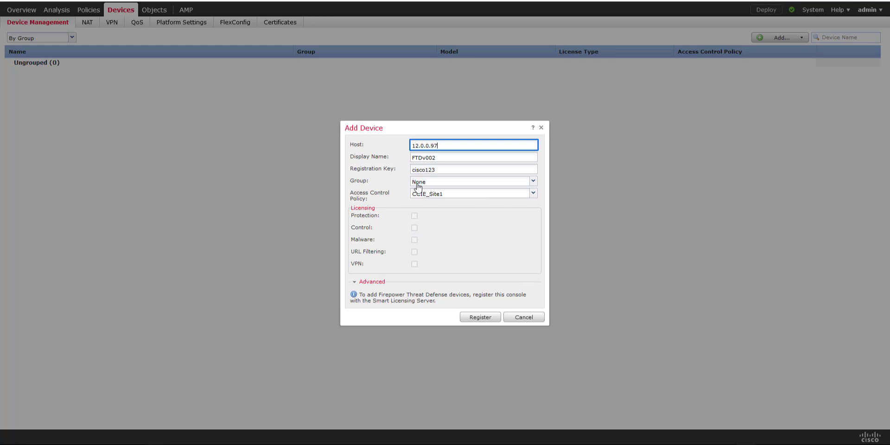
{"action": "mouse_move", "coordinate": [336, 263]}
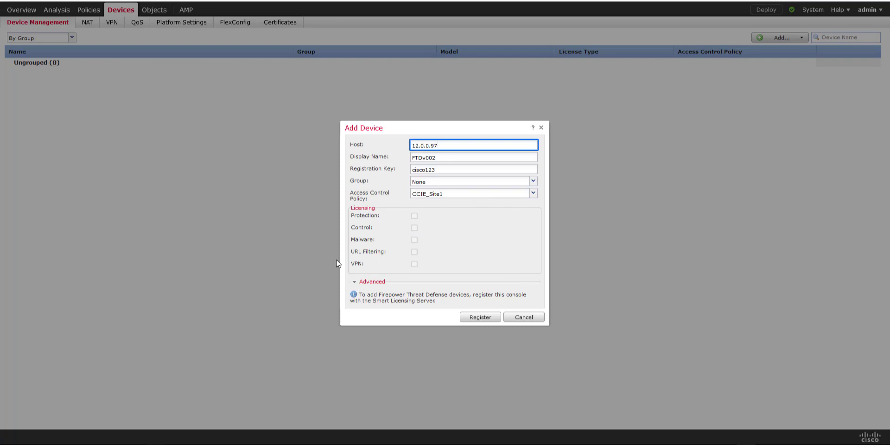
{"action": "mouse_move", "coordinate": [490, 190]}
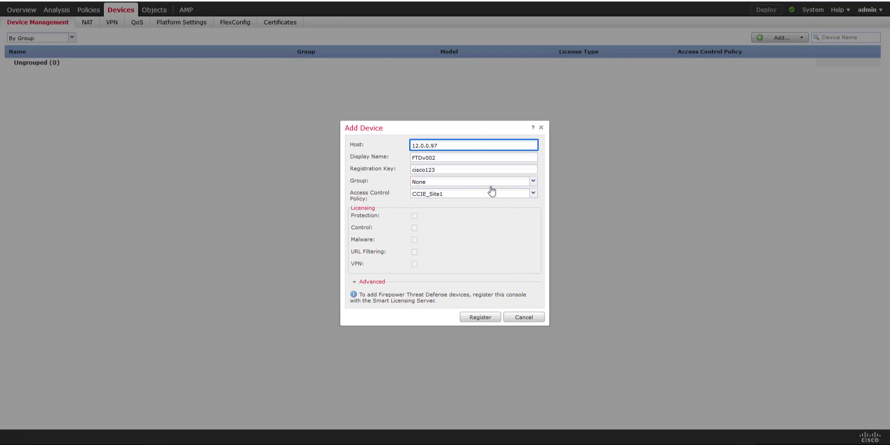
{"action": "mouse_move", "coordinate": [504, 255]}
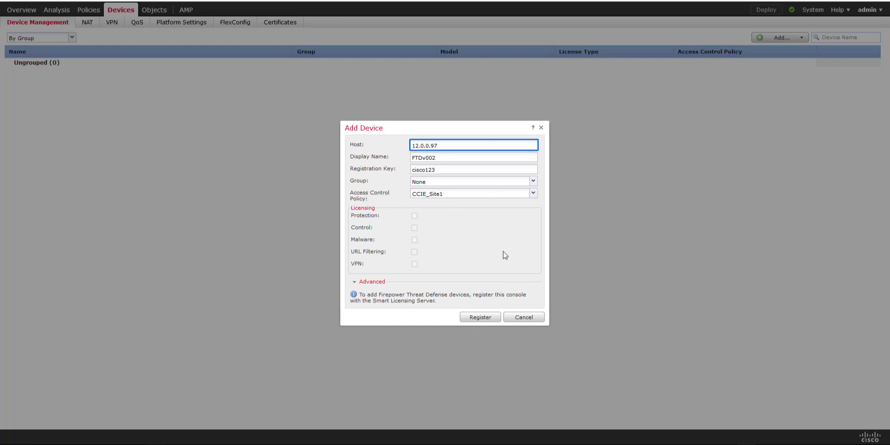
{"action": "mouse_move", "coordinate": [486, 324]}
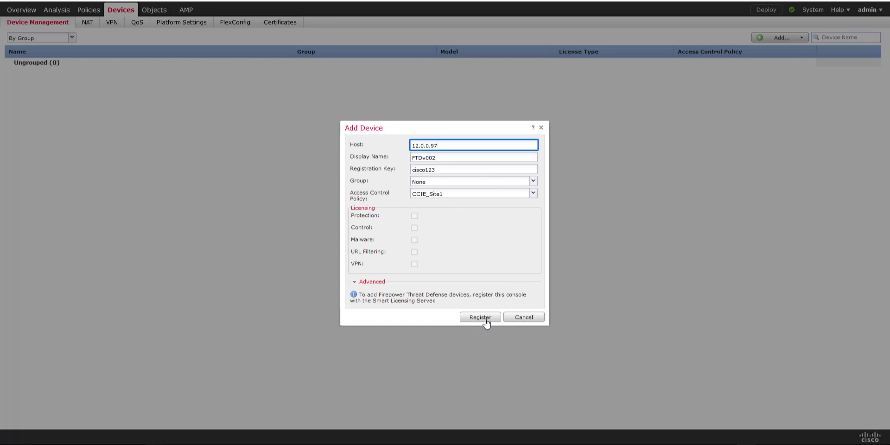
Submit the FTDv002 registration and wait for the sensor connection error
{"action": "left_click", "coordinate": [478, 318]}
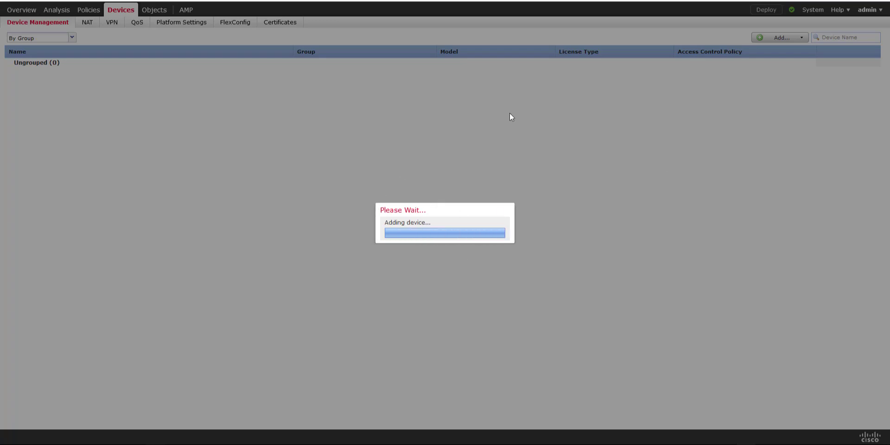
{"action": "mouse_move", "coordinate": [460, 260]}
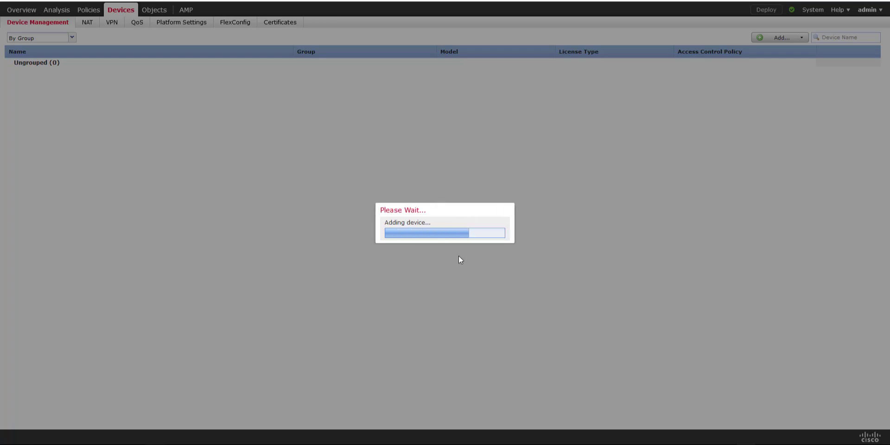
{"action": "mouse_move", "coordinate": [370, 266]}
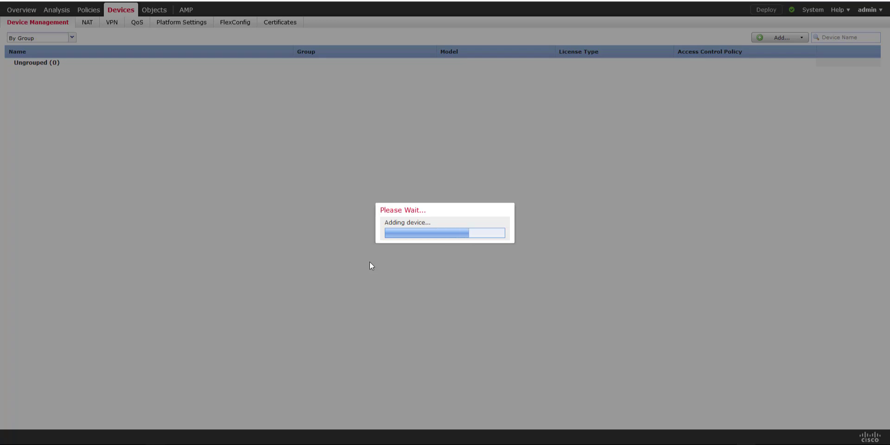
{"action": "mouse_move", "coordinate": [384, 155]}
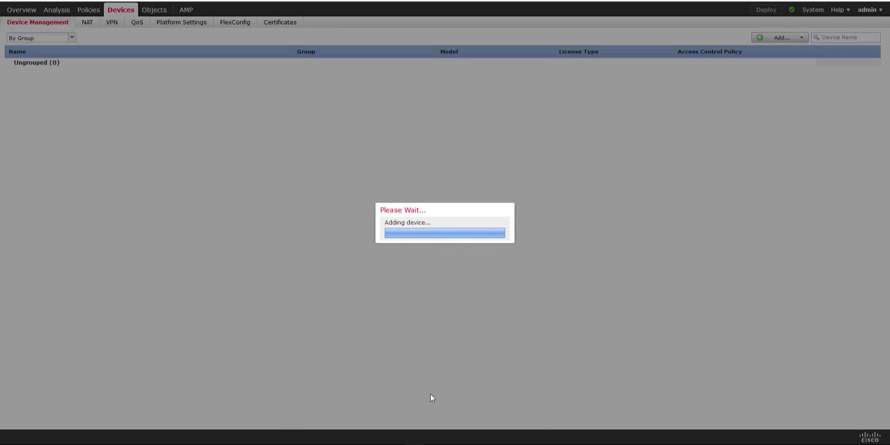
{"action": "mouse_move", "coordinate": [390, 405]}
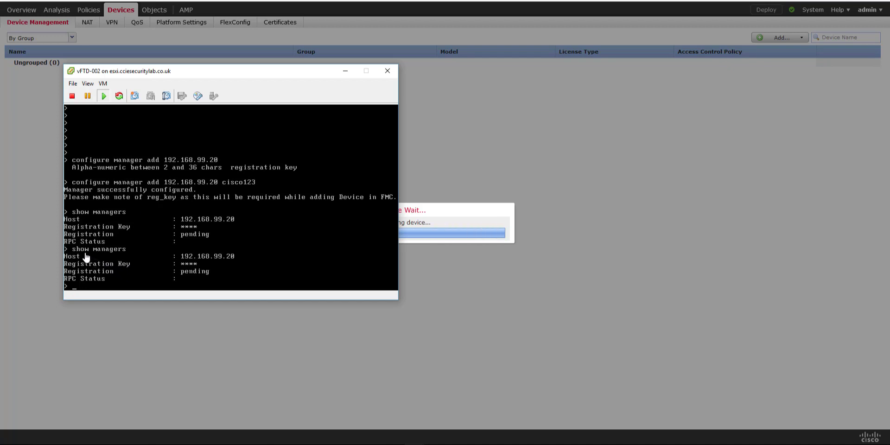
{"action": "mouse_move", "coordinate": [133, 253]}
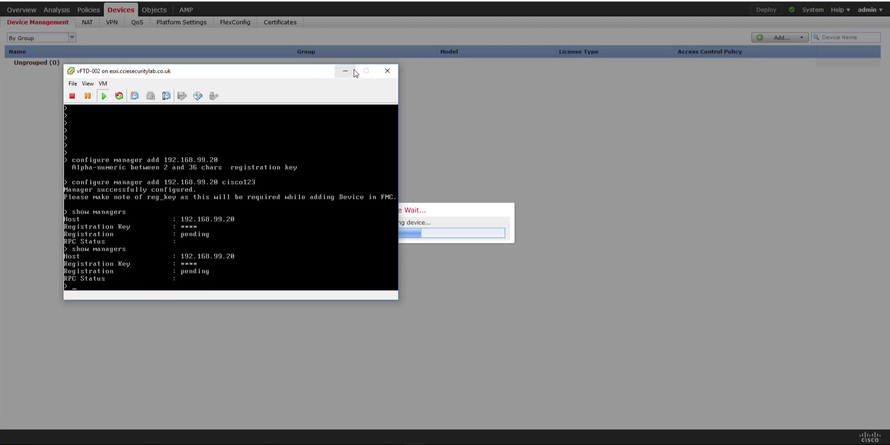
{"action": "mouse_move", "coordinate": [310, 80]}
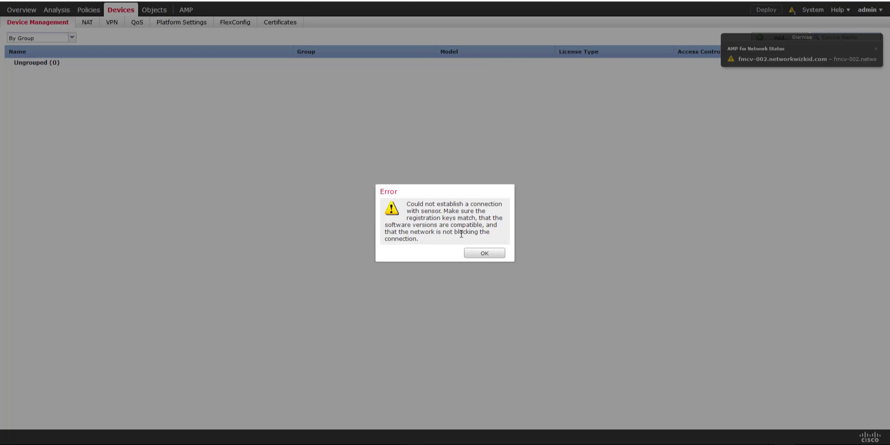
{"action": "mouse_move", "coordinate": [441, 251]}
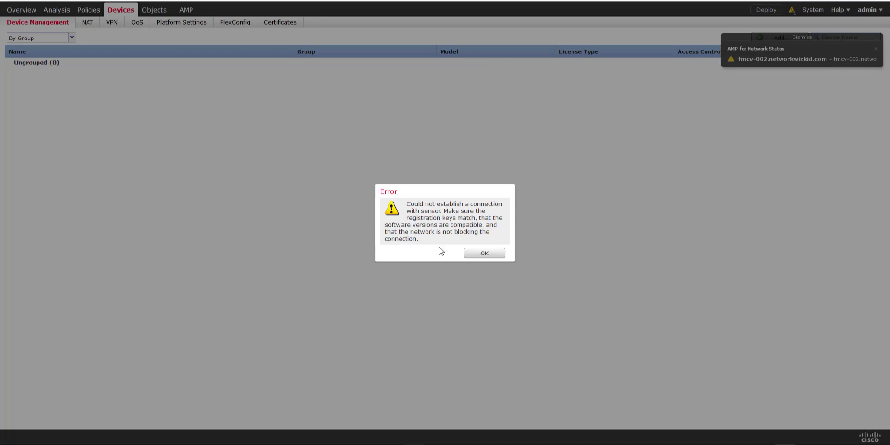
Retry registration, dismiss the Smart Licensing error, copy host 12.0.0.97, and cancel
{"action": "left_click", "coordinate": [483, 253]}
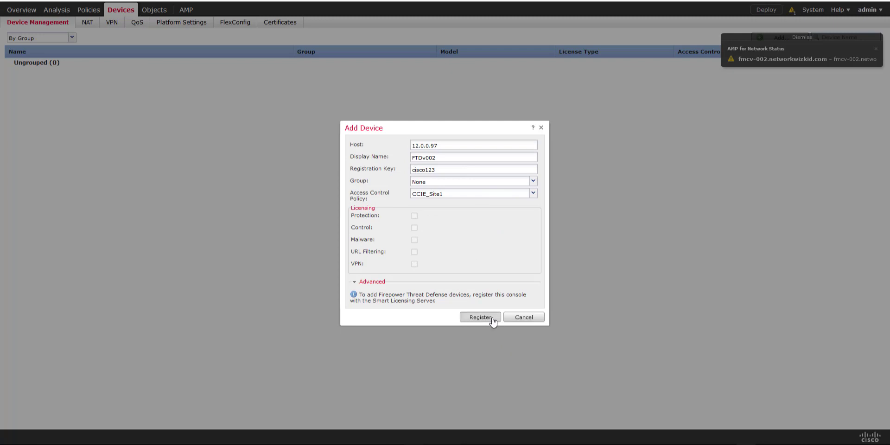
{"action": "left_click", "coordinate": [480, 317]}
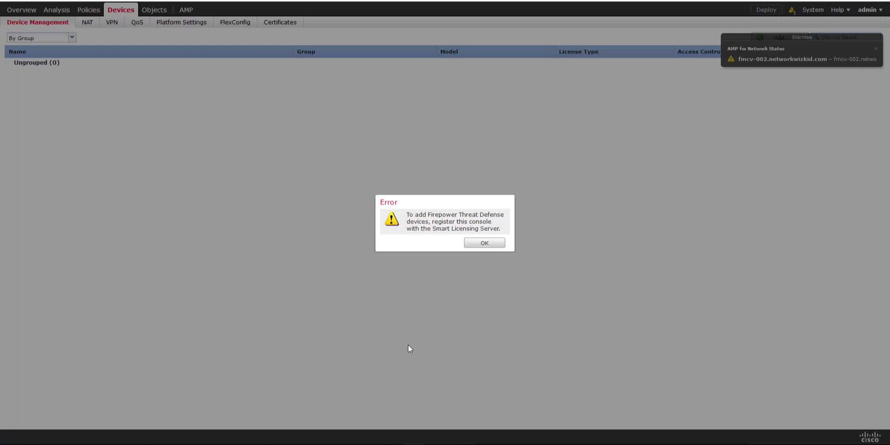
{"action": "mouse_move", "coordinate": [432, 230]}
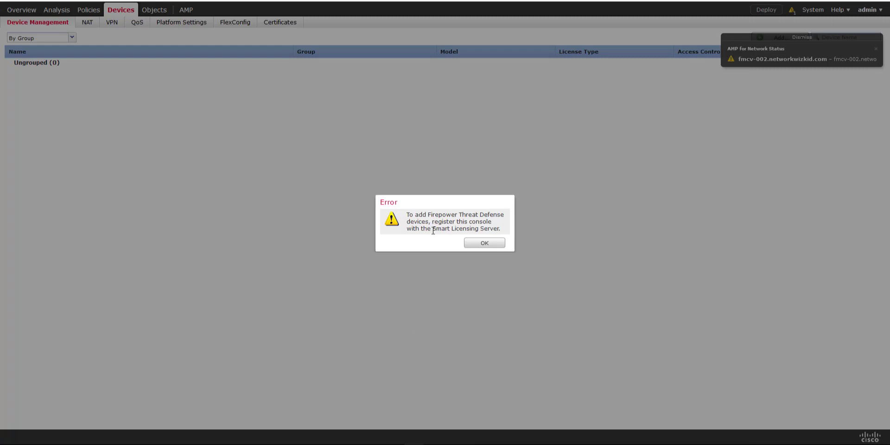
{"action": "mouse_move", "coordinate": [459, 240]}
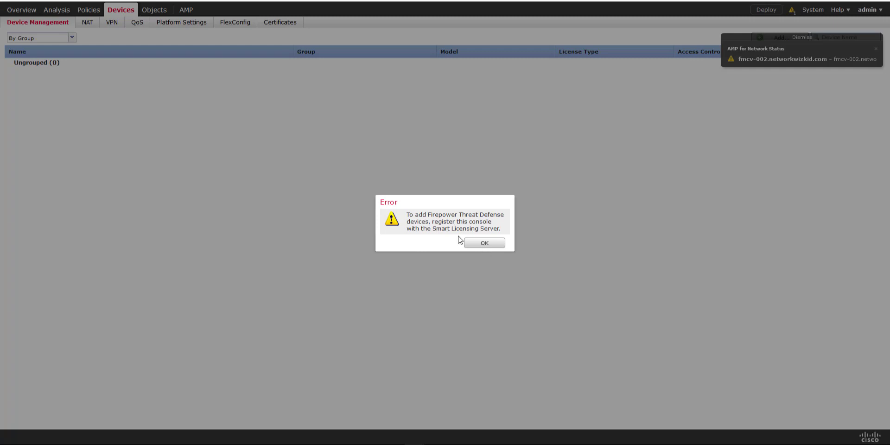
{"action": "mouse_move", "coordinate": [407, 220]}
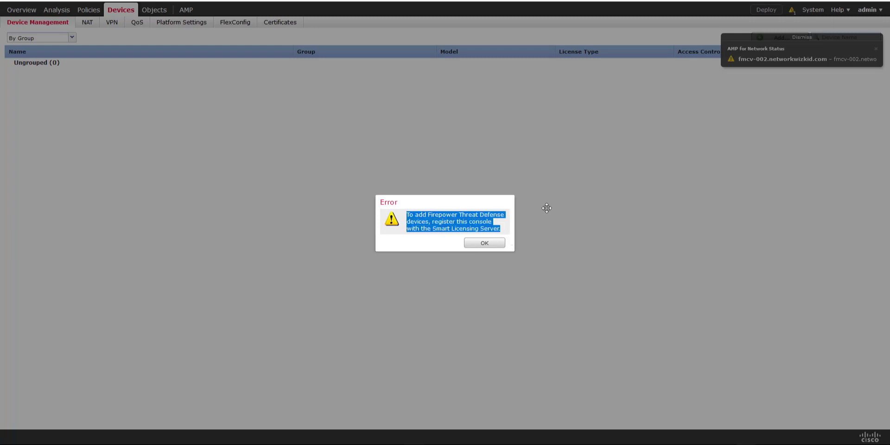
{"action": "mouse_move", "coordinate": [483, 243]}
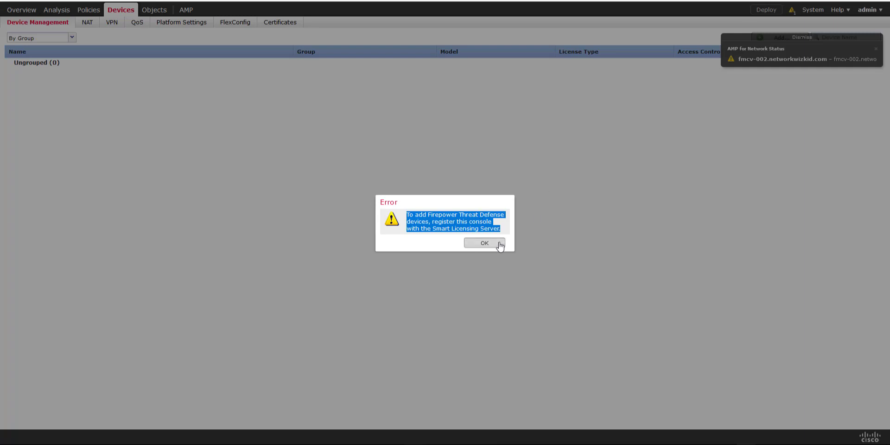
{"action": "left_click", "coordinate": [483, 243]}
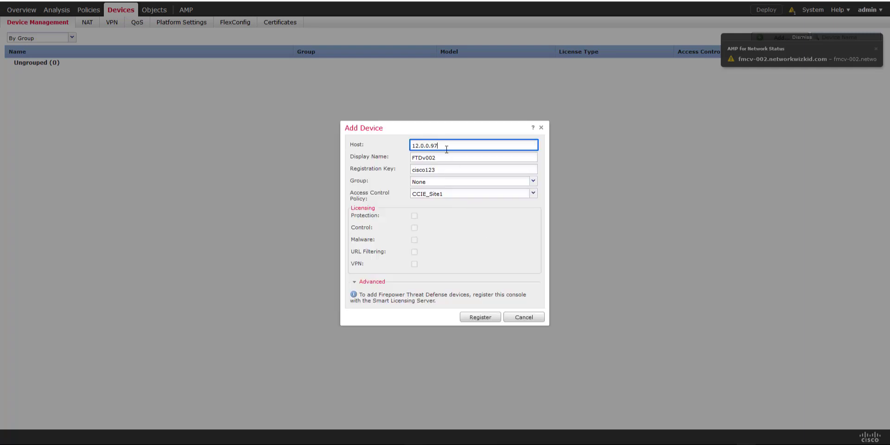
{"action": "right_click", "coordinate": [473, 145]}
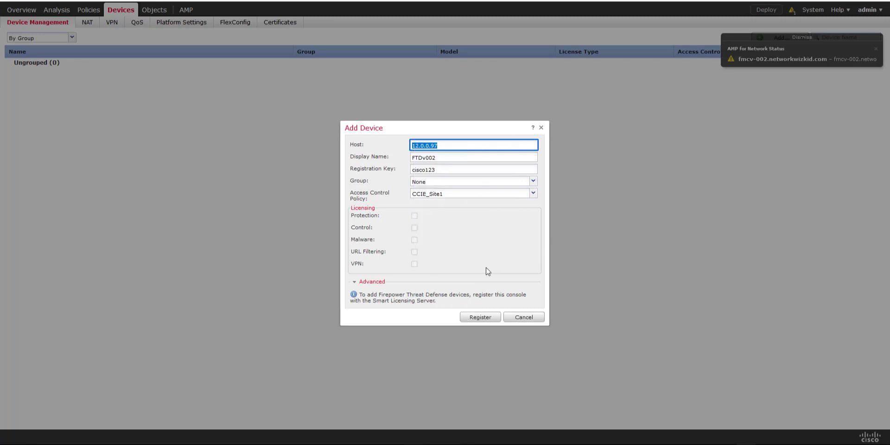
{"action": "left_click", "coordinate": [523, 317]}
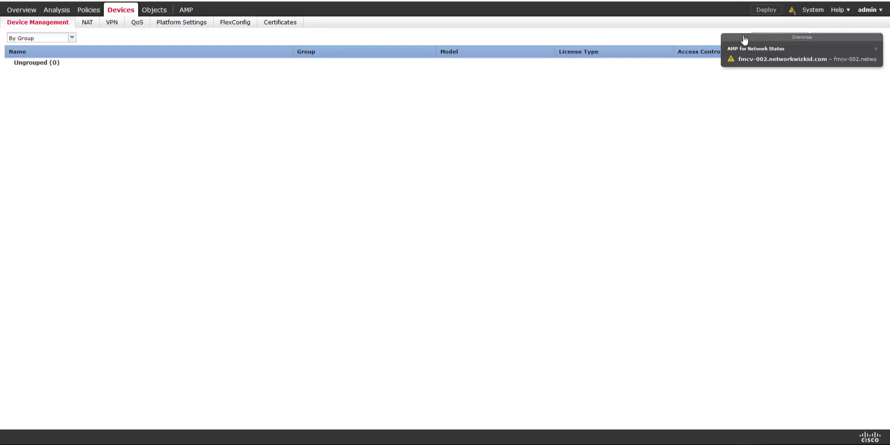
Switch Smart Licensing to Evaluation Mode under System > Licenses > Smart Licenses
{"action": "left_click", "coordinate": [811, 10]}
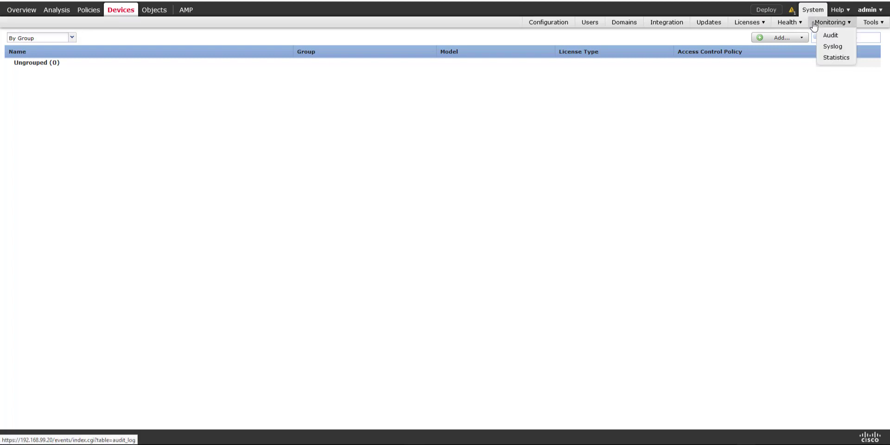
{"action": "left_click", "coordinate": [747, 22]}
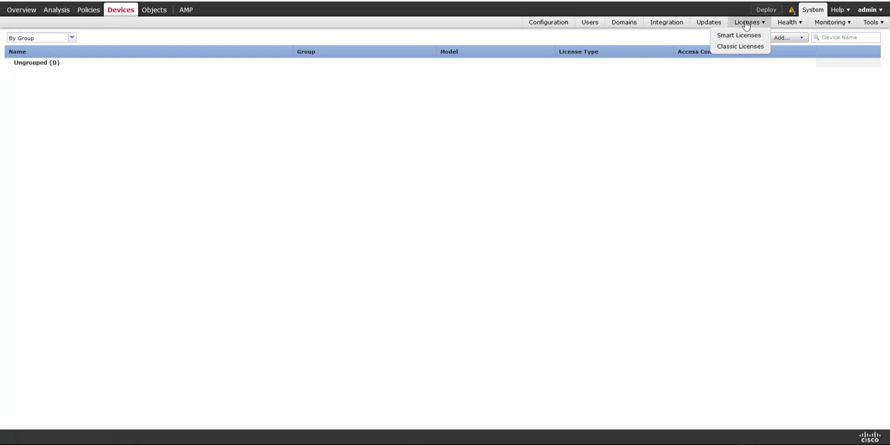
{"action": "left_click", "coordinate": [739, 35]}
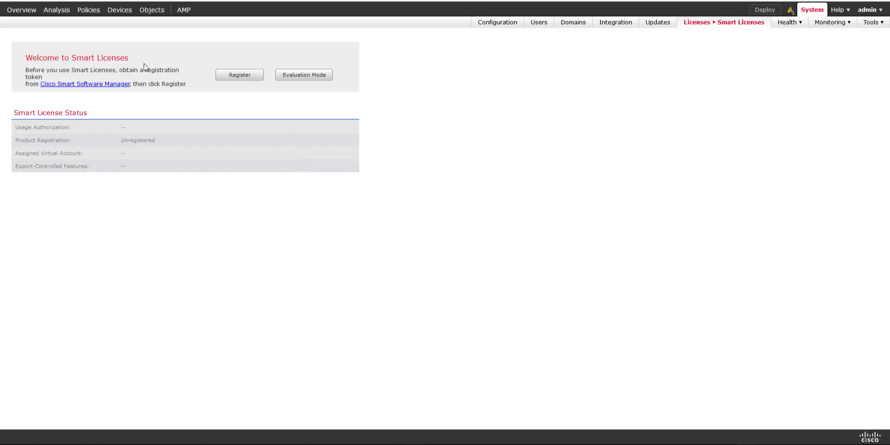
{"action": "mouse_move", "coordinate": [243, 95]}
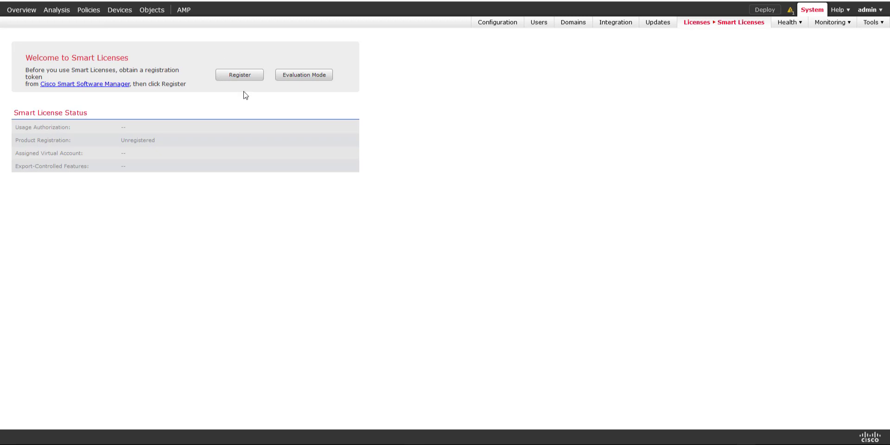
{"action": "mouse_move", "coordinate": [299, 83]}
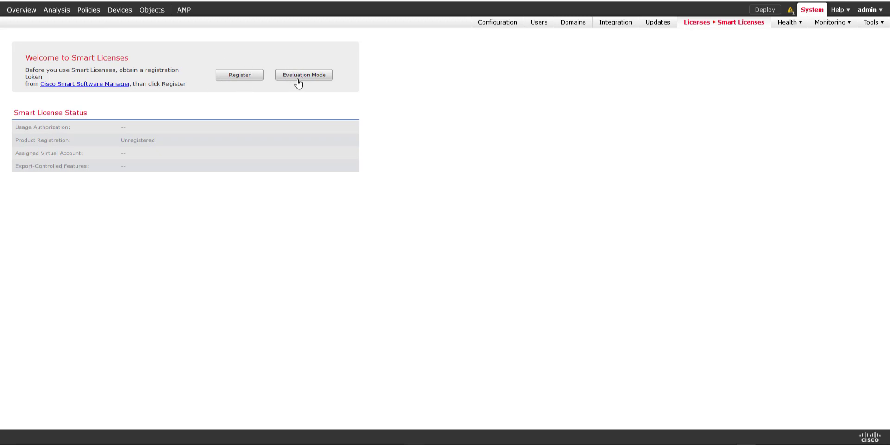
{"action": "left_click", "coordinate": [304, 75]}
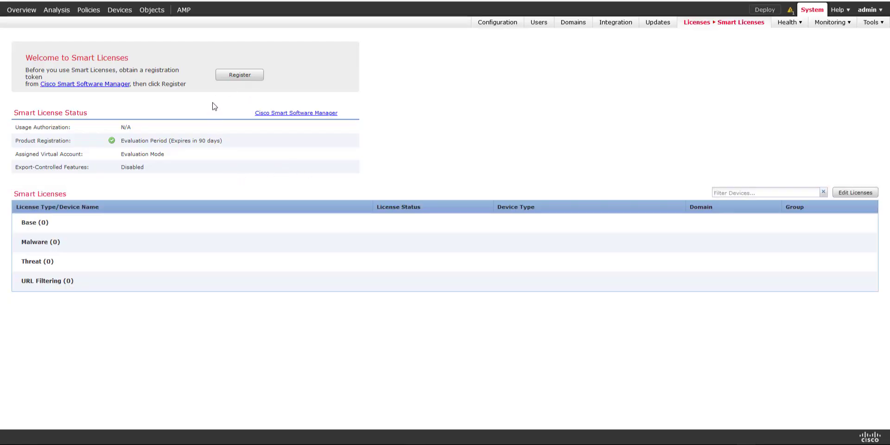
{"action": "mouse_move", "coordinate": [348, 184]}
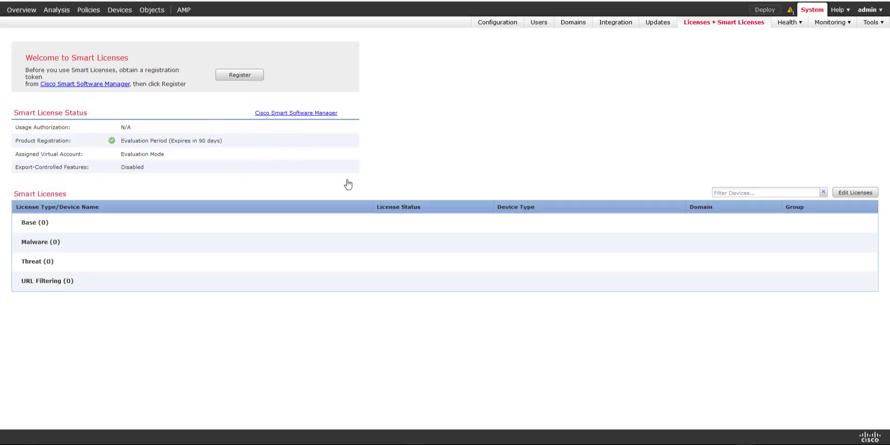
{"action": "mouse_move", "coordinate": [710, 81]}
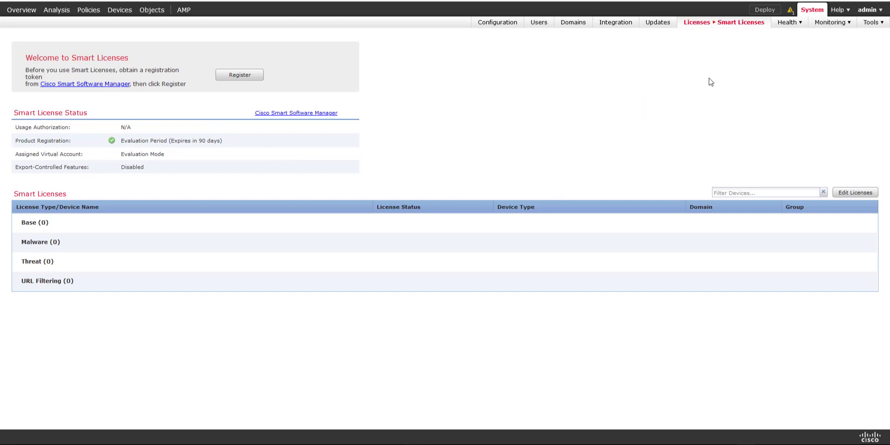
Reopen the Add Device dialog from Device Management
{"action": "left_click", "coordinate": [119, 9]}
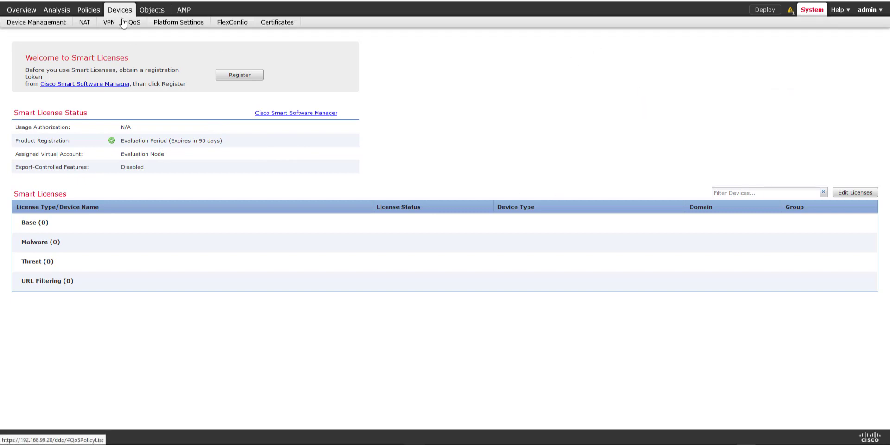
{"action": "left_click", "coordinate": [36, 21]}
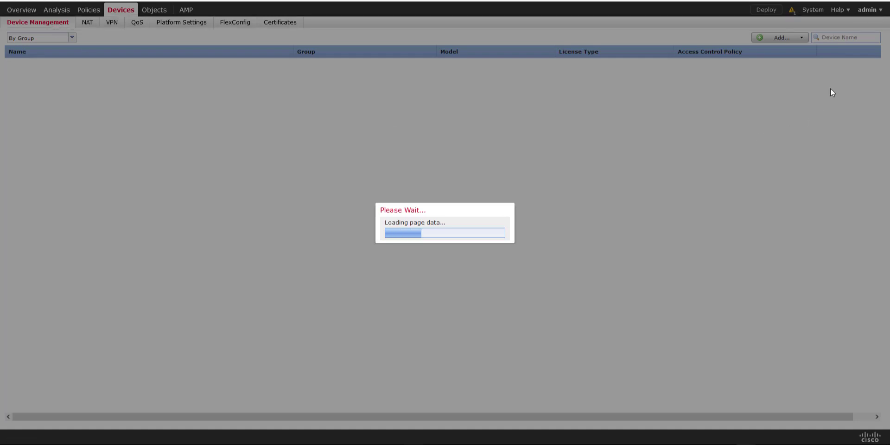
{"action": "left_click", "coordinate": [801, 37]}
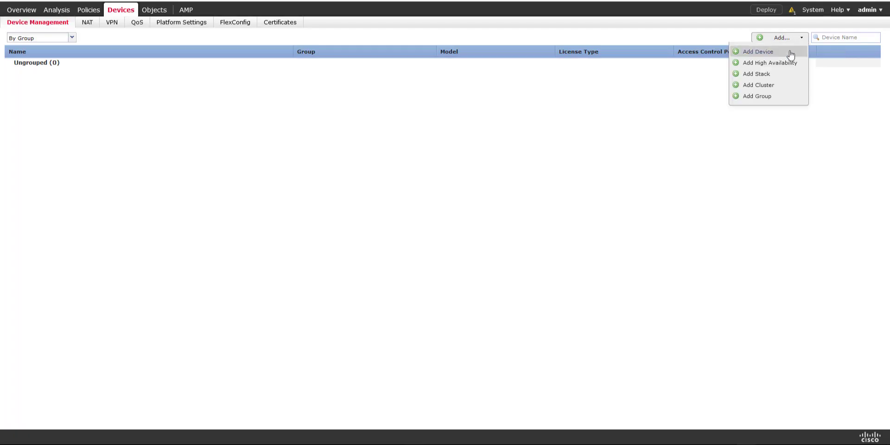
{"action": "left_click", "coordinate": [758, 52]}
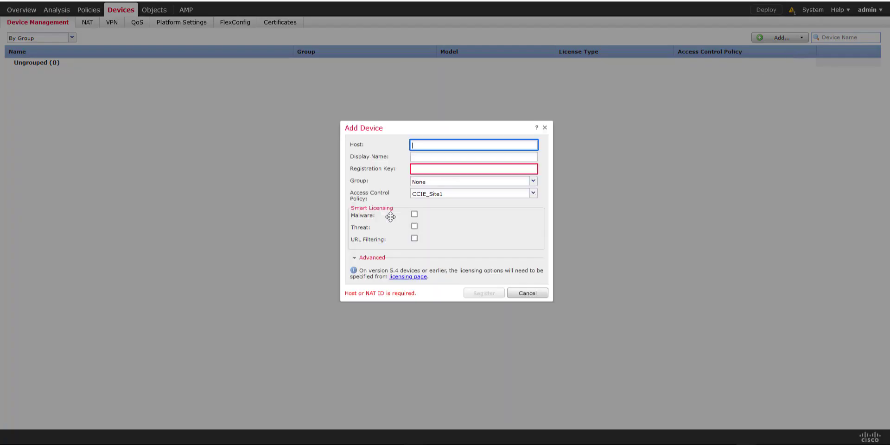
{"action": "right_click", "coordinate": [473, 144]}
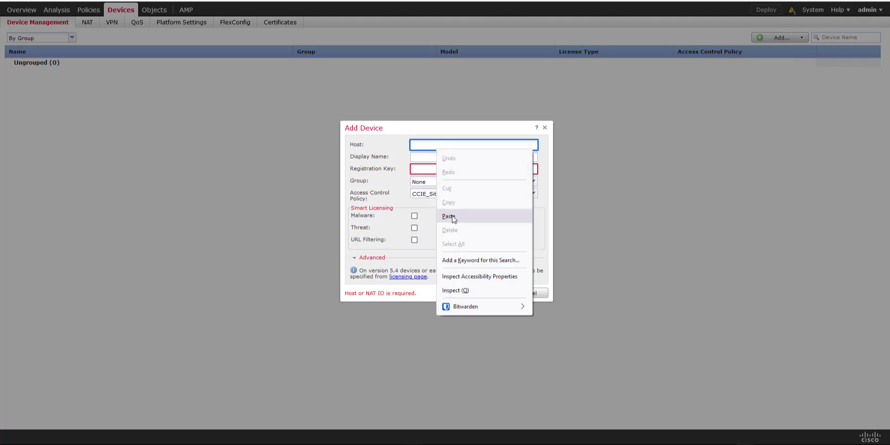
{"action": "left_click", "coordinate": [449, 217]}
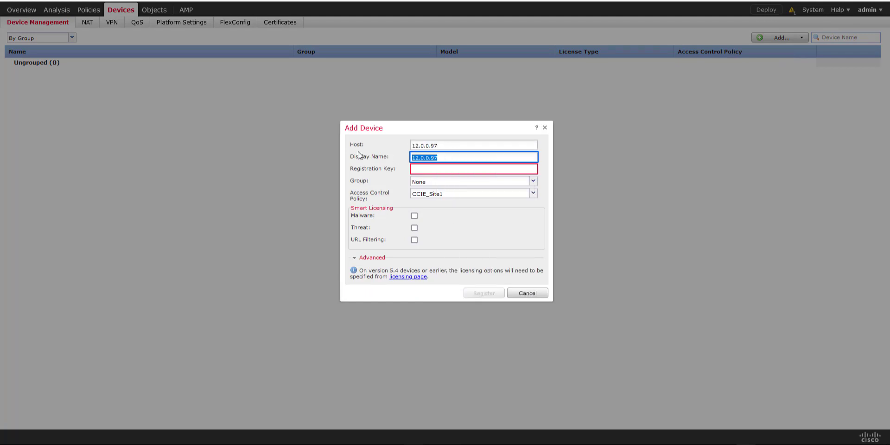
{"action": "type", "text": "FTD"}
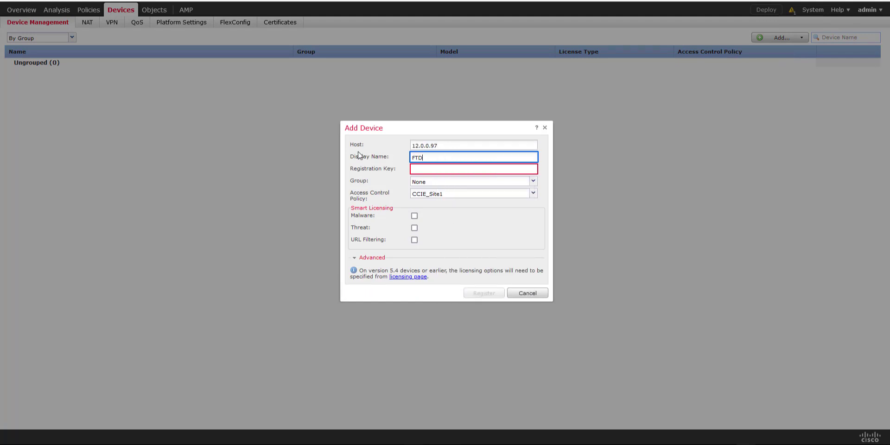
{"action": "type", "text": "v"}
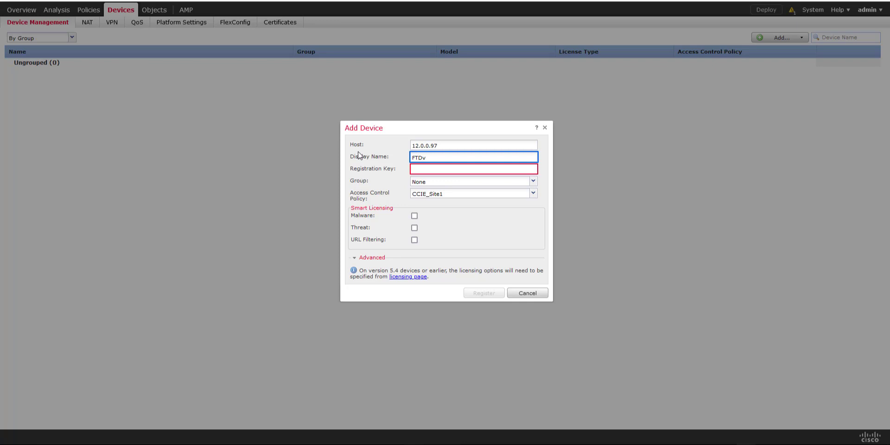
{"action": "type", "text": "-002"}
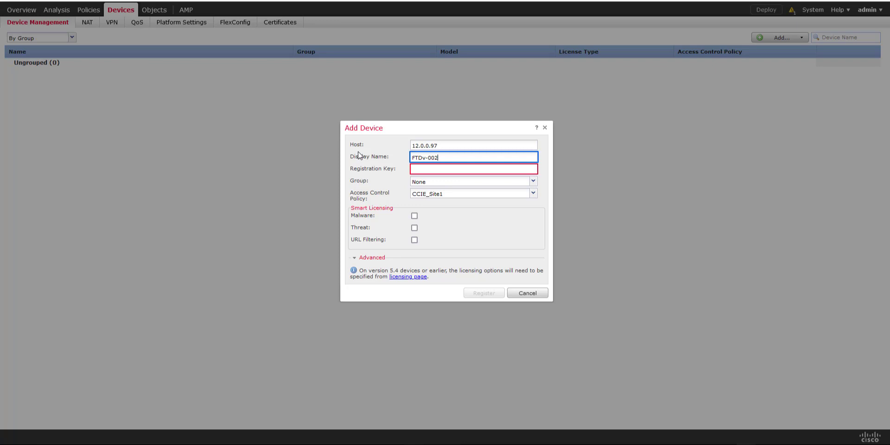
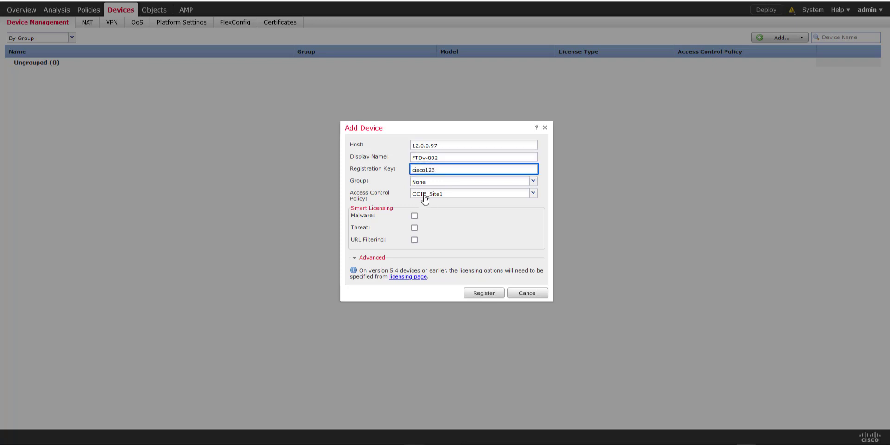
{"action": "mouse_move", "coordinate": [427, 255]}
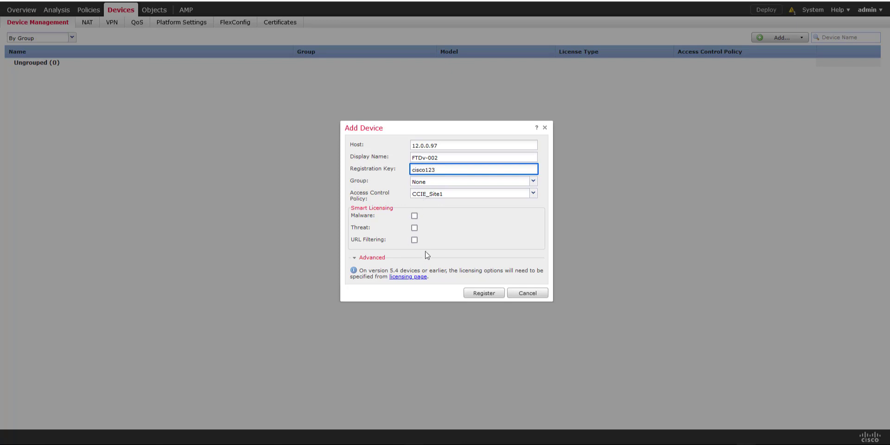
{"action": "mouse_move", "coordinate": [359, 256]}
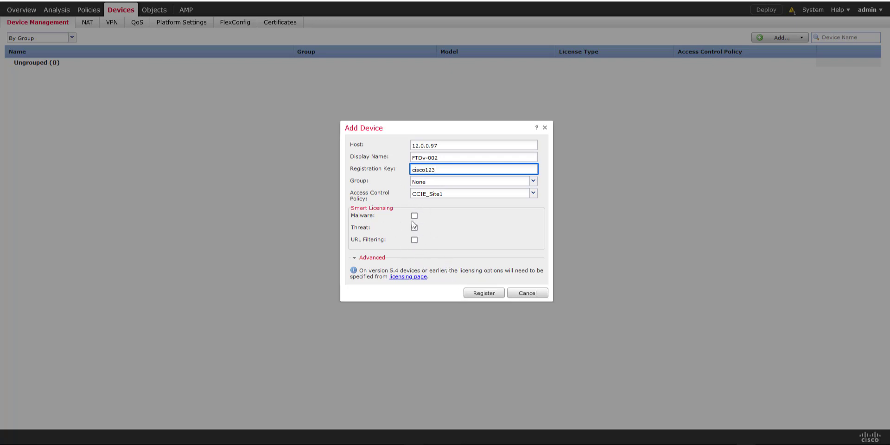
{"action": "mouse_move", "coordinate": [417, 278]}
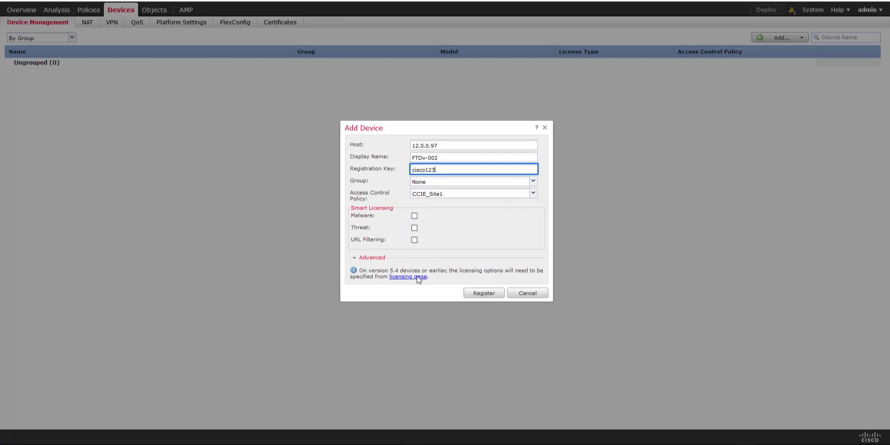
{"action": "left_click", "coordinate": [483, 293]}
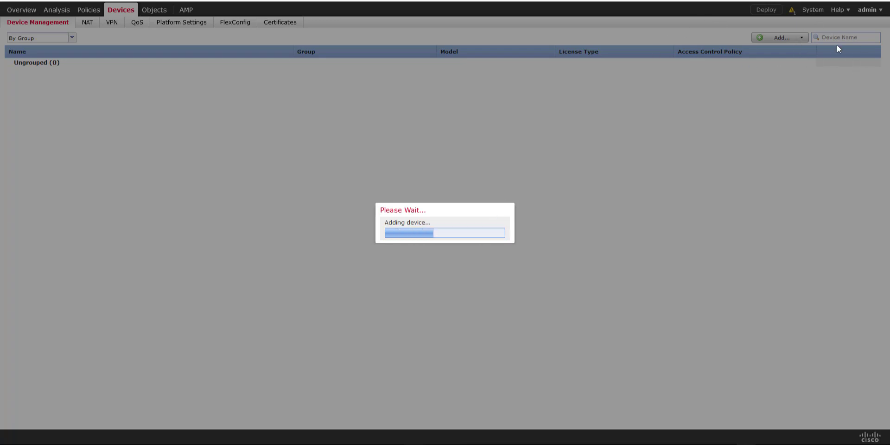
{"action": "mouse_move", "coordinate": [714, 146]}
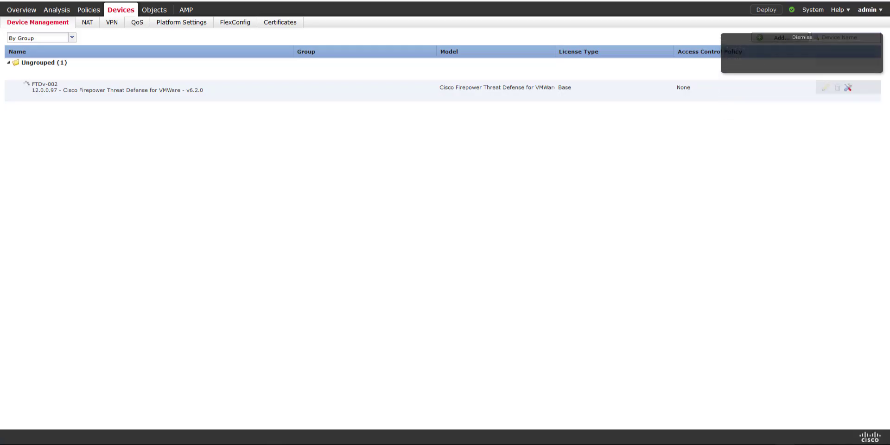
Dismiss the notification confirming FTDv-002 (12.0.0.97) was added under Ungrouped
{"action": "left_click", "coordinate": [802, 37]}
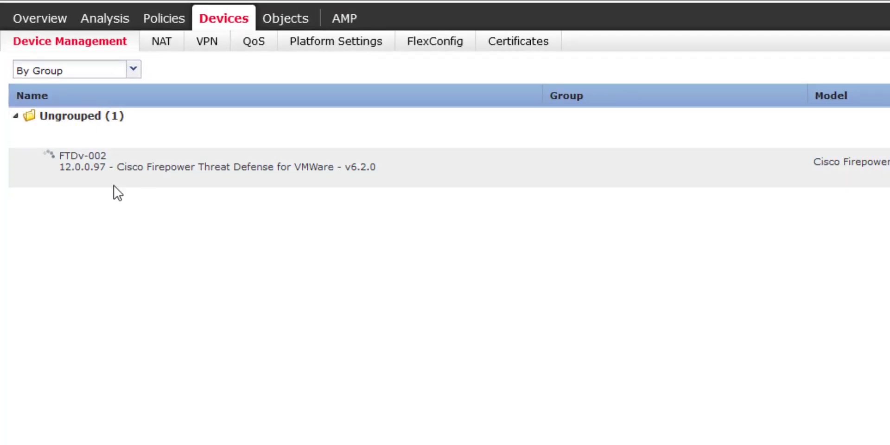
{"action": "mouse_move", "coordinate": [791, 278]}
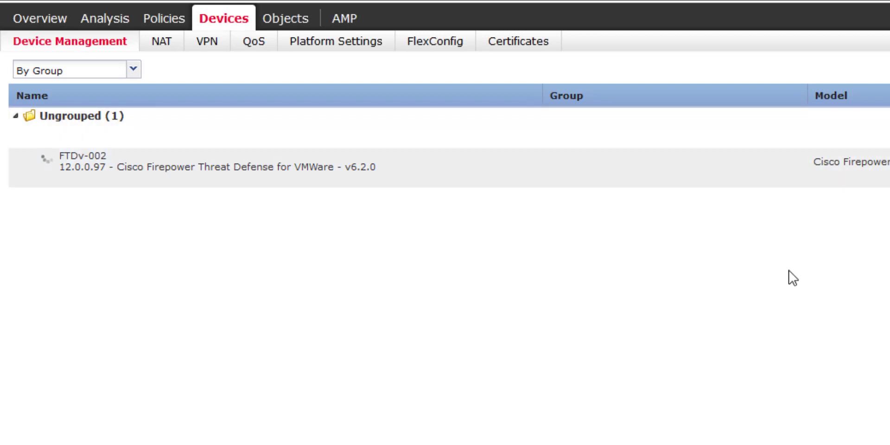
Watch FTDv-002 registration and discovery progress in the status panel's Tasks list
{"action": "left_click", "coordinate": [669, 17]}
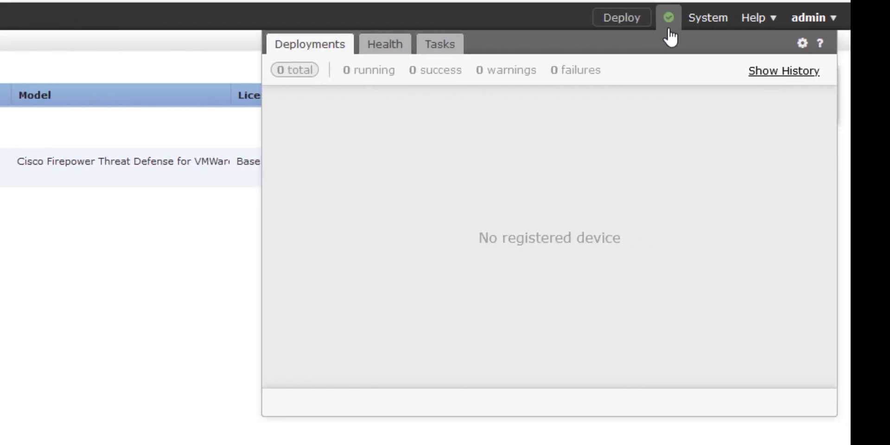
{"action": "left_click", "coordinate": [440, 43]}
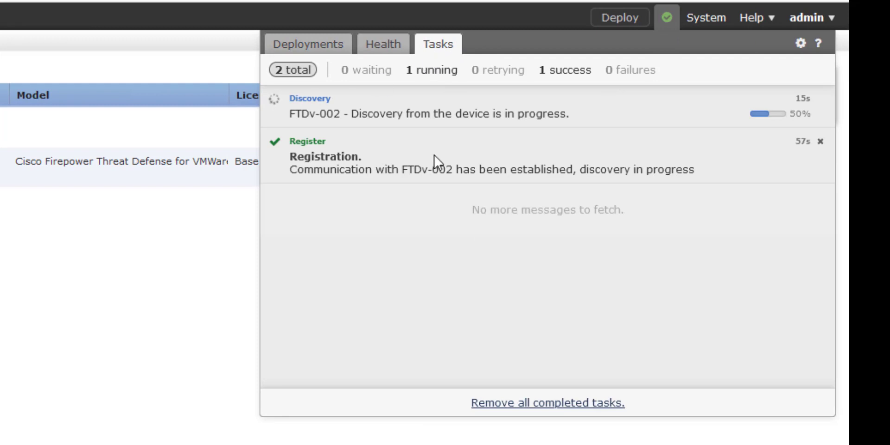
{"action": "mouse_move", "coordinate": [672, 92]}
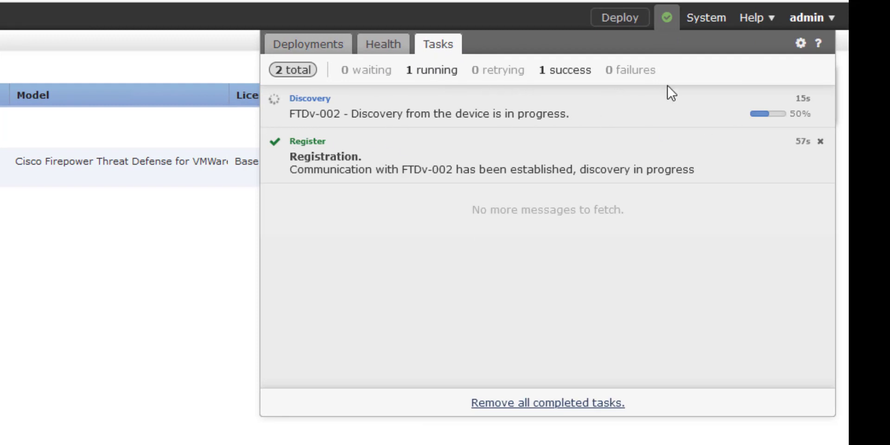
{"action": "mouse_move", "coordinate": [441, 123]}
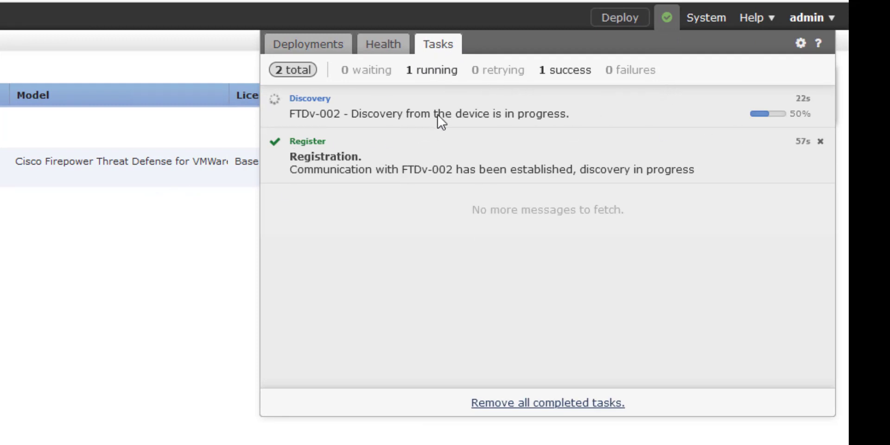
{"action": "mouse_move", "coordinate": [610, 122]}
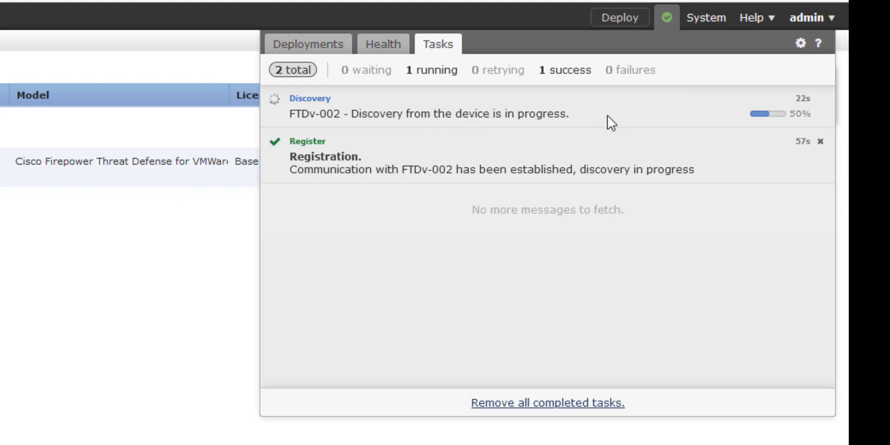
{"action": "mouse_move", "coordinate": [575, 98]}
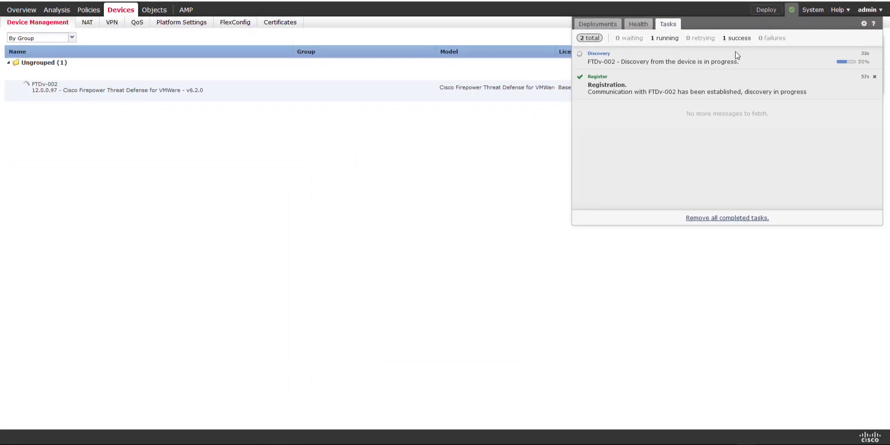
{"action": "mouse_move", "coordinate": [491, 81]}
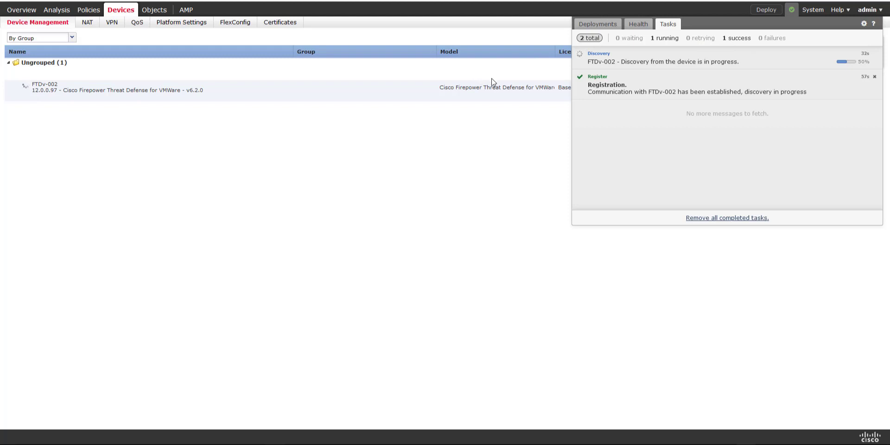
{"action": "mouse_move", "coordinate": [385, 111]}
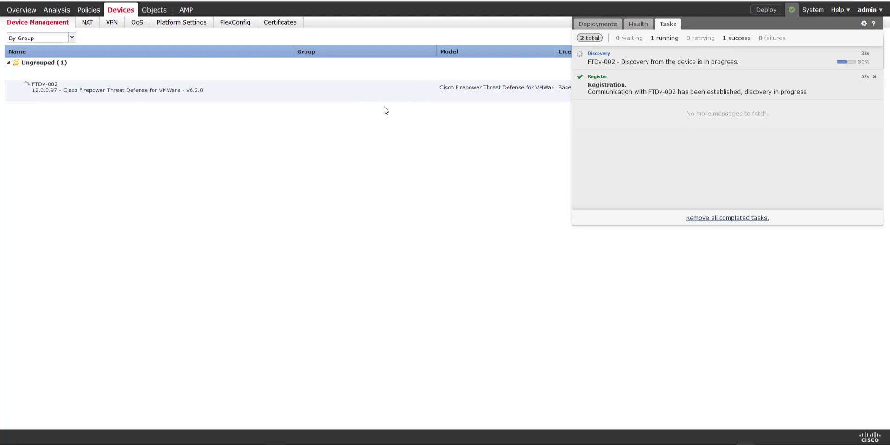
{"action": "mouse_move", "coordinate": [372, 118]}
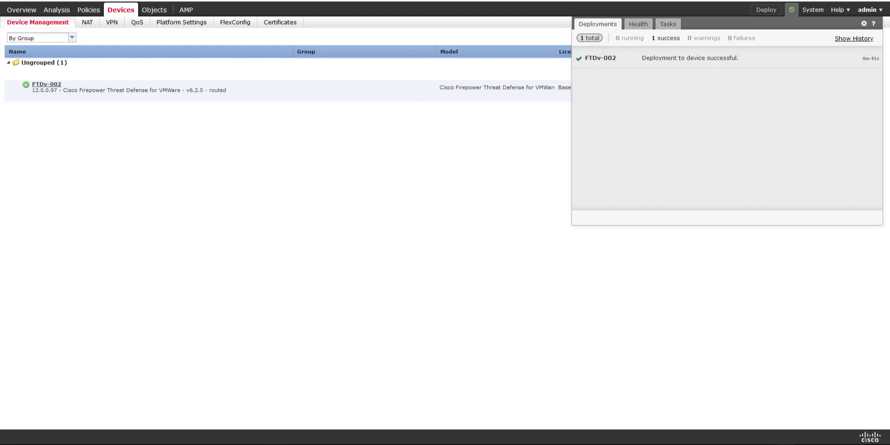
{"action": "mouse_move", "coordinate": [10, 156]}
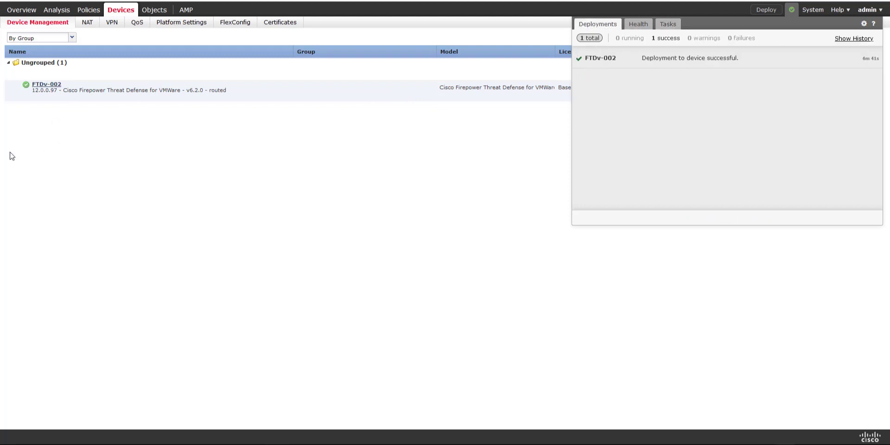
{"action": "mouse_move", "coordinate": [108, 113]}
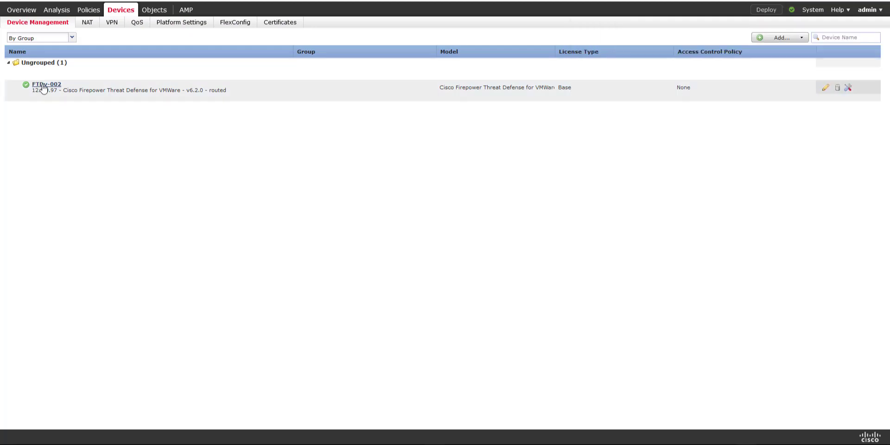
Open FTDv-002's interface list and start editing GigabitEthernet0/0
{"action": "left_click", "coordinate": [227, 88]}
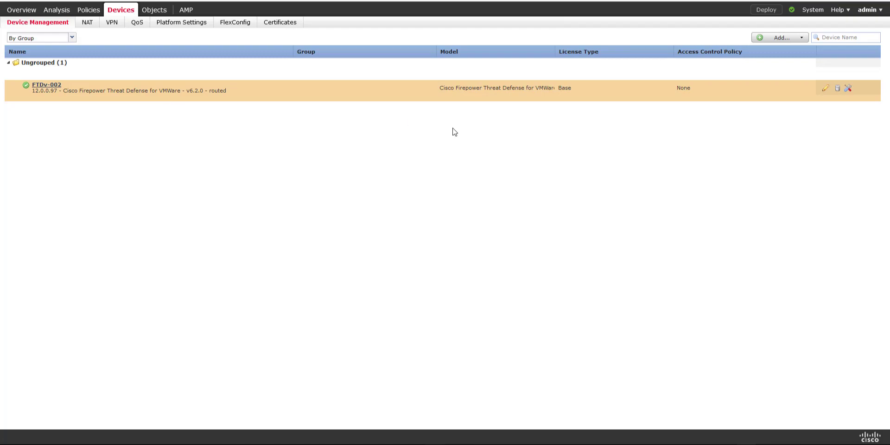
{"action": "left_click", "coordinate": [47, 84]}
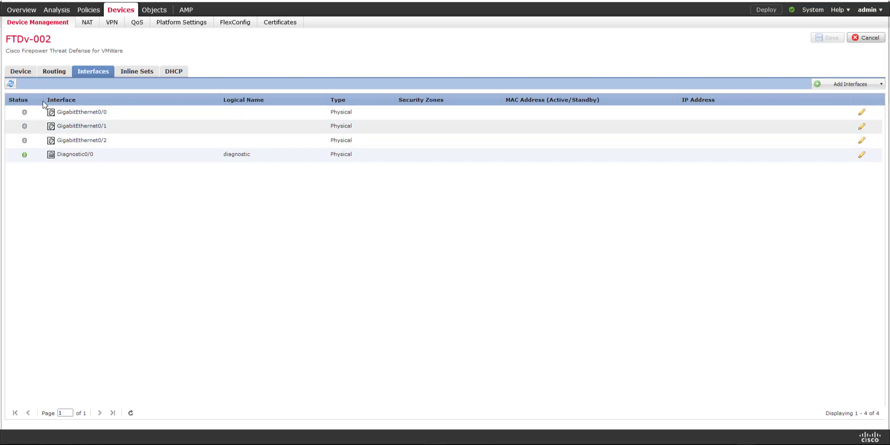
{"action": "mouse_move", "coordinate": [155, 134]}
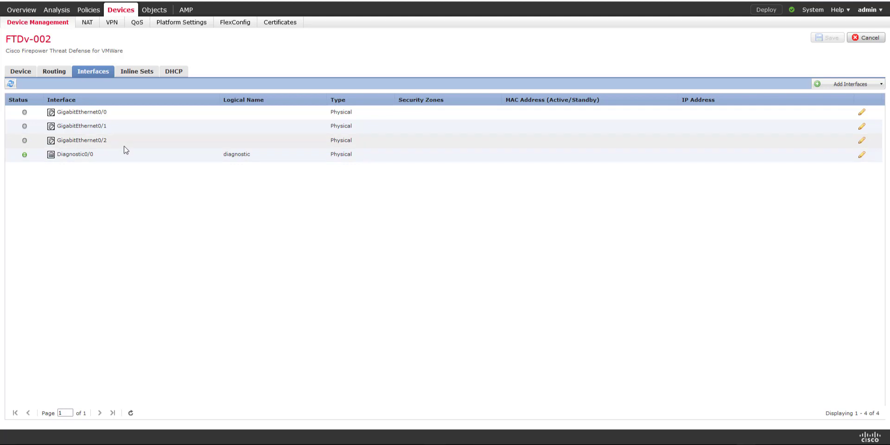
{"action": "mouse_move", "coordinate": [111, 117]}
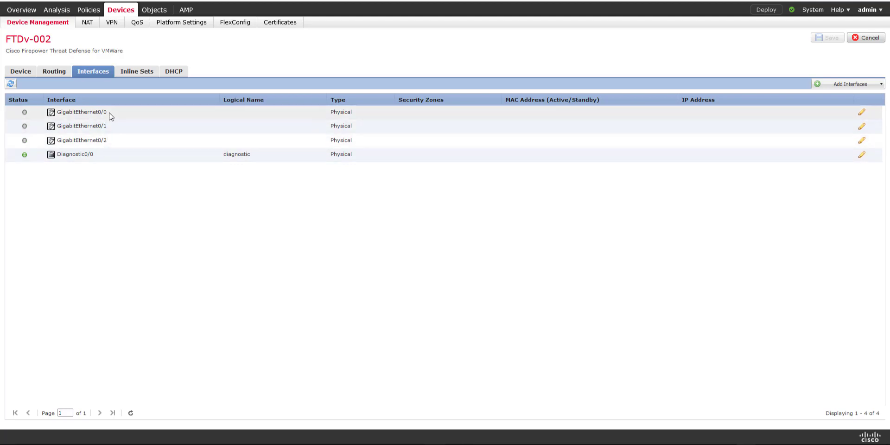
{"action": "mouse_move", "coordinate": [105, 170]}
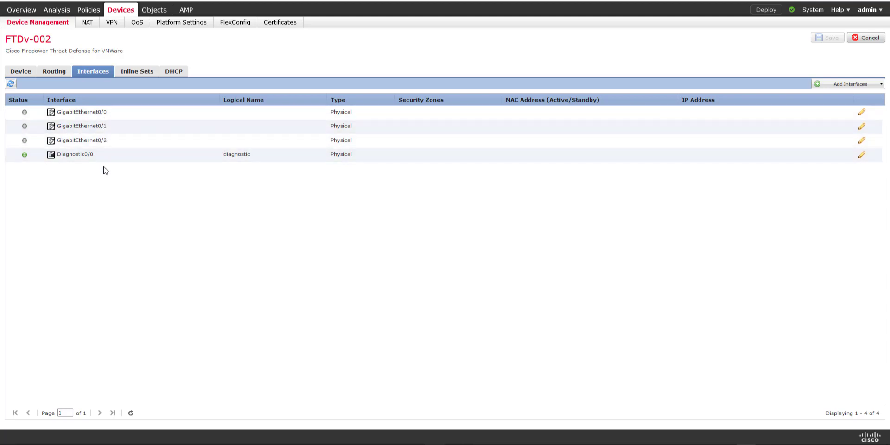
{"action": "mouse_move", "coordinate": [885, 120]}
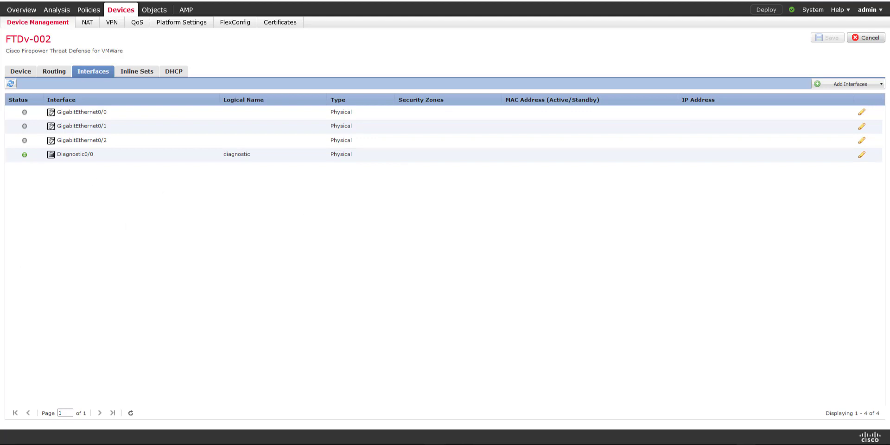
{"action": "mouse_move", "coordinate": [613, 94]}
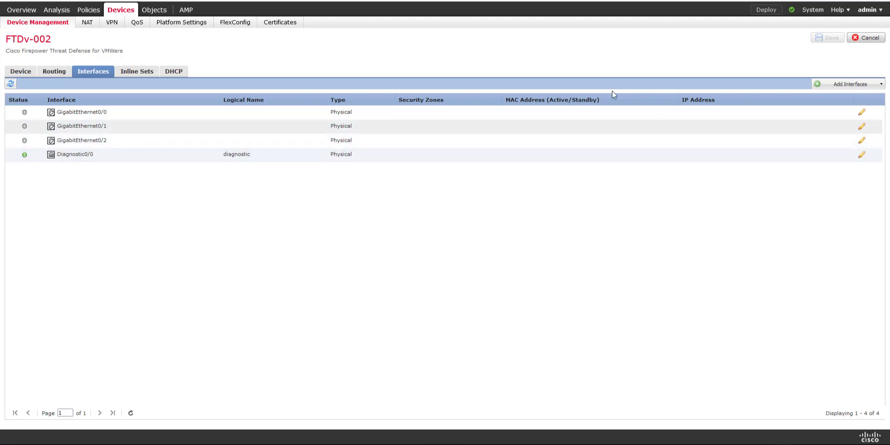
{"action": "left_click", "coordinate": [861, 112]}
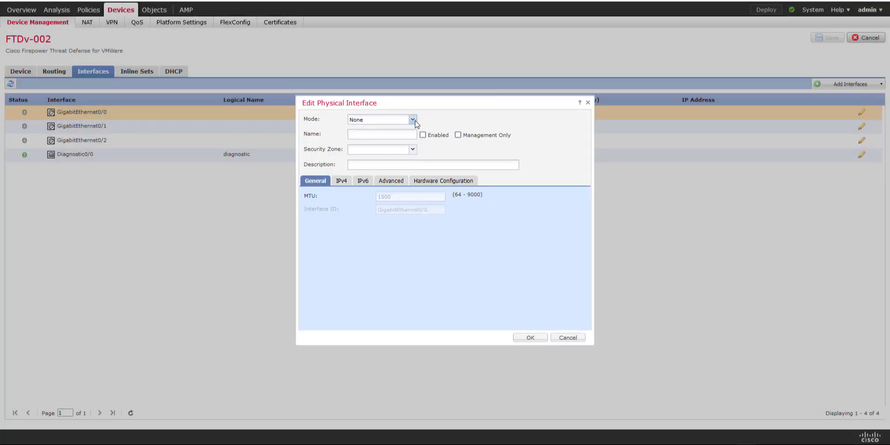
Leave mode None, enable GigabitEthernet0/0 and name it Outside
{"action": "left_click", "coordinate": [412, 119]}
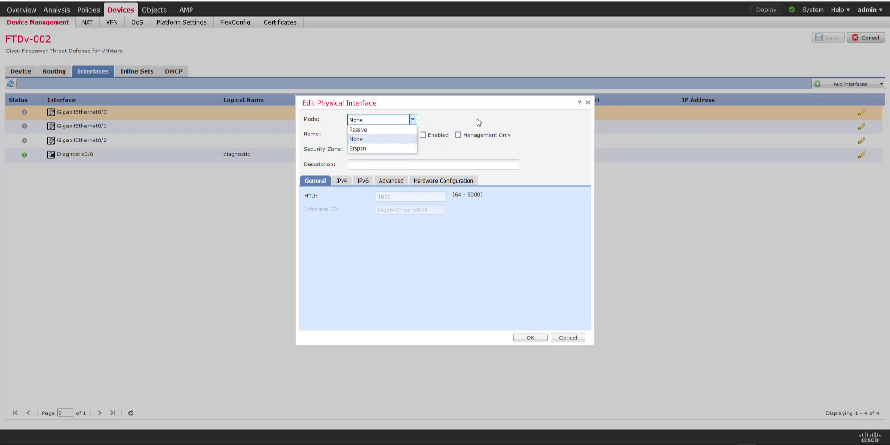
{"action": "mouse_move", "coordinate": [462, 124]}
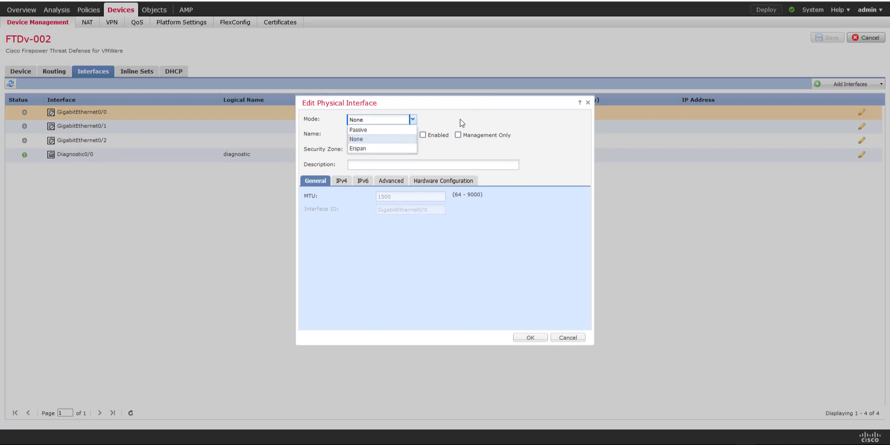
{"action": "mouse_move", "coordinate": [378, 149]}
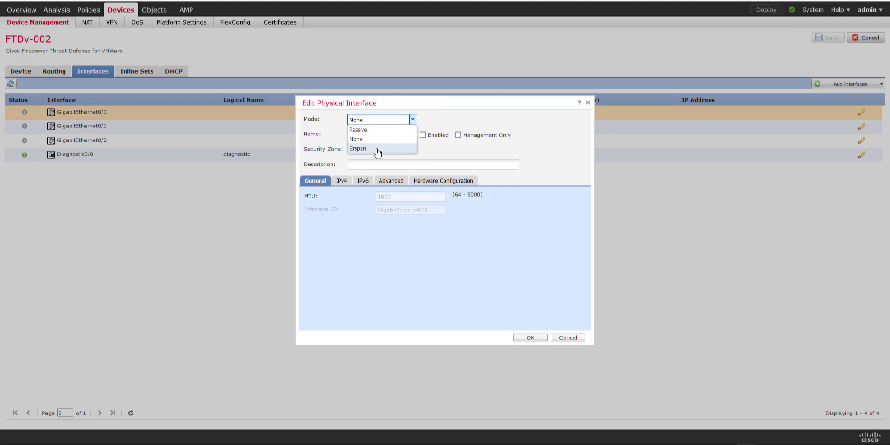
{"action": "mouse_move", "coordinate": [367, 155]}
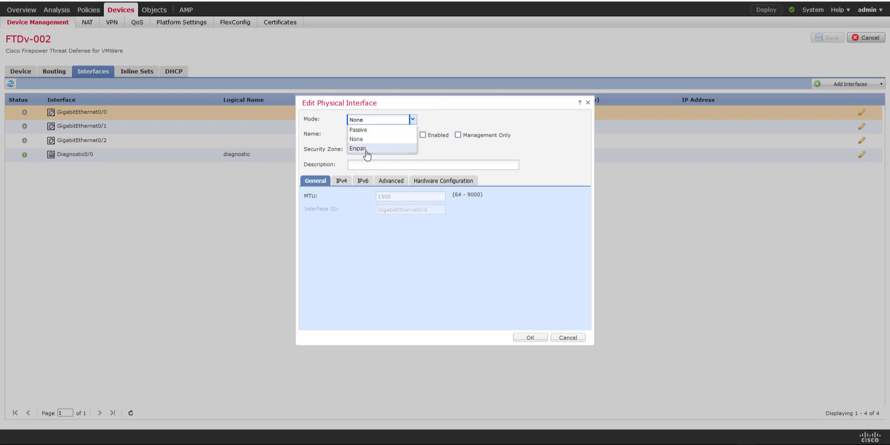
{"action": "mouse_move", "coordinate": [373, 135]}
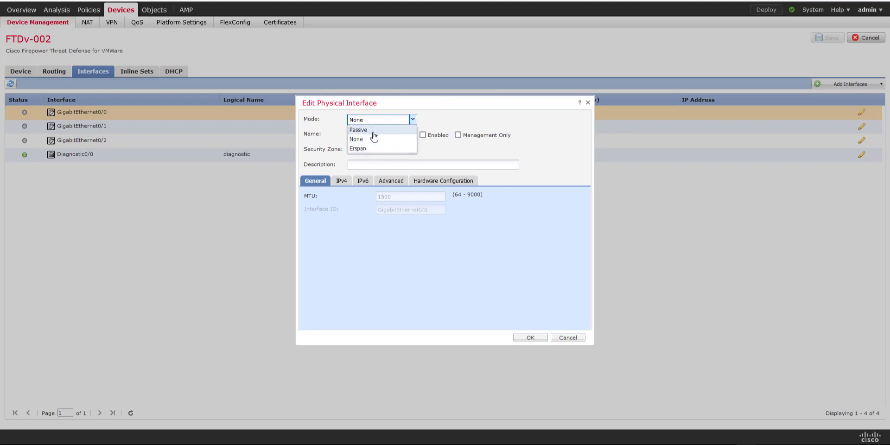
{"action": "mouse_move", "coordinate": [370, 149]}
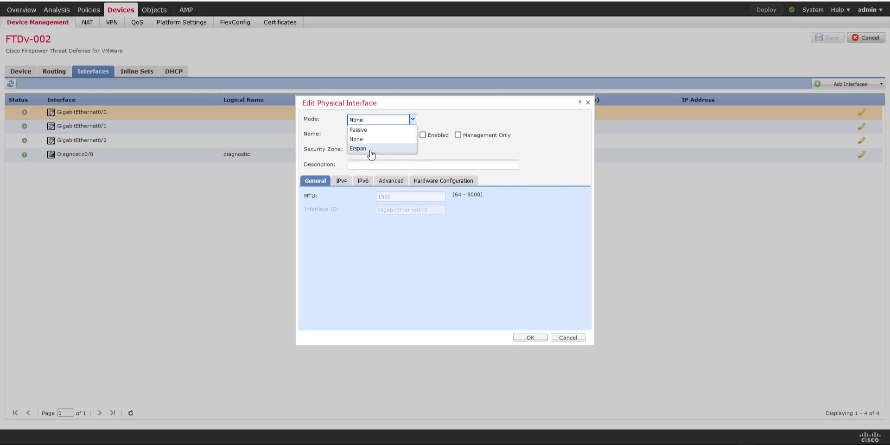
{"action": "mouse_move", "coordinate": [358, 130]}
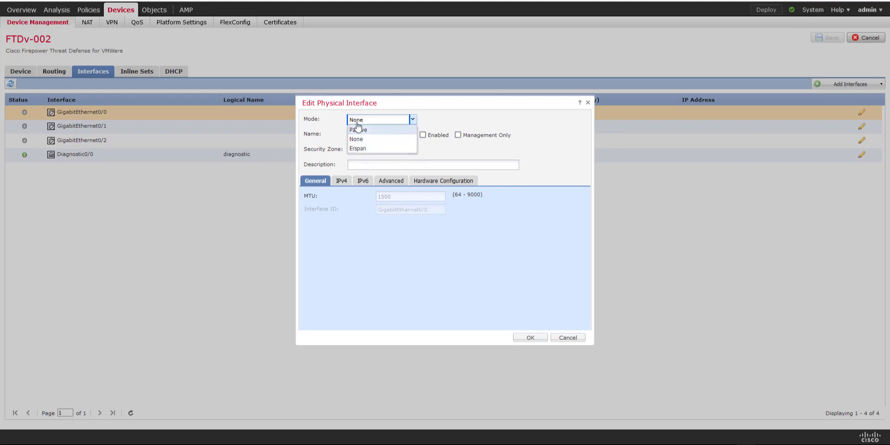
{"action": "left_click", "coordinate": [356, 139]}
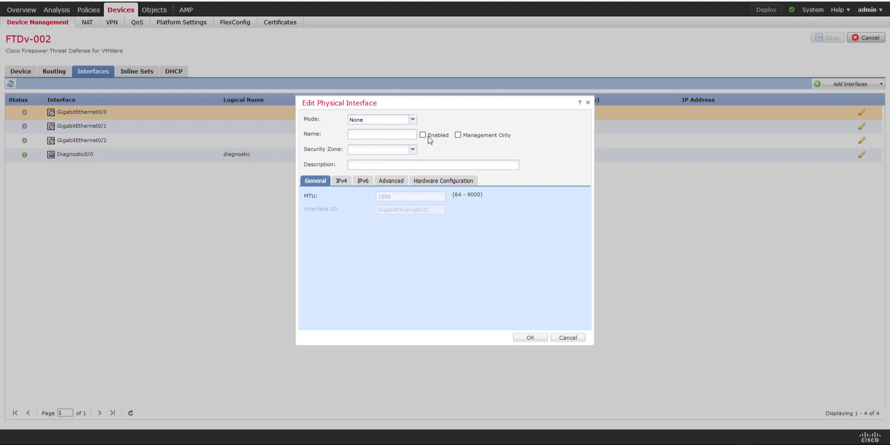
{"action": "left_click", "coordinate": [423, 135]}
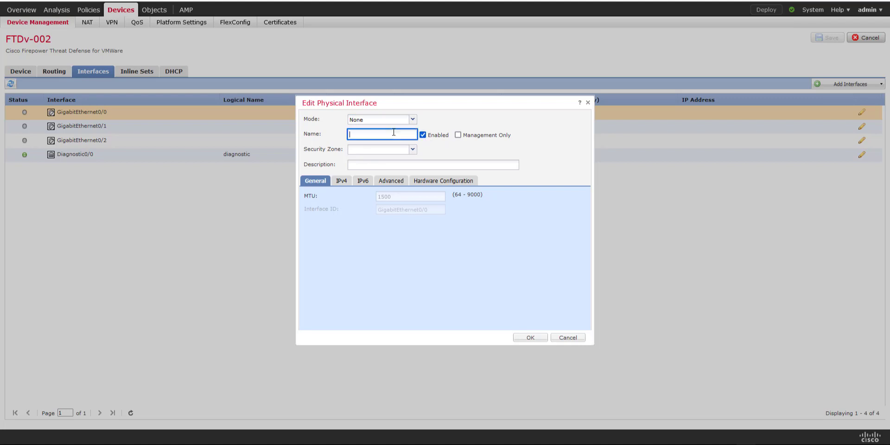
{"action": "type", "text": "Outsid"}
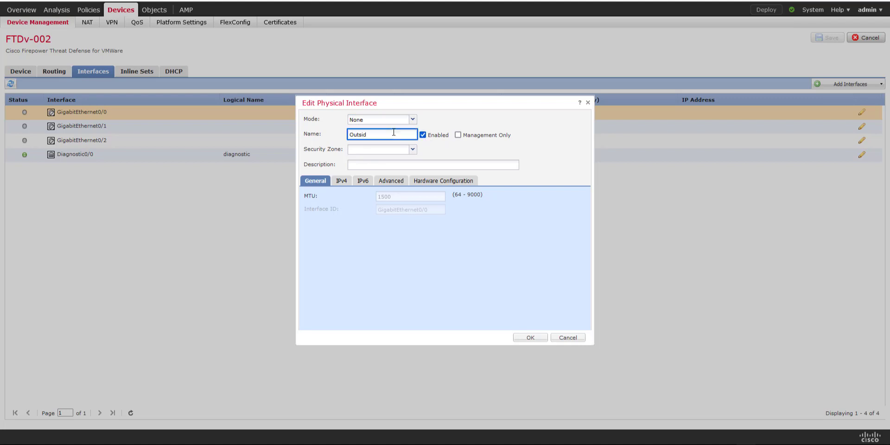
{"action": "type", "text": "e"}
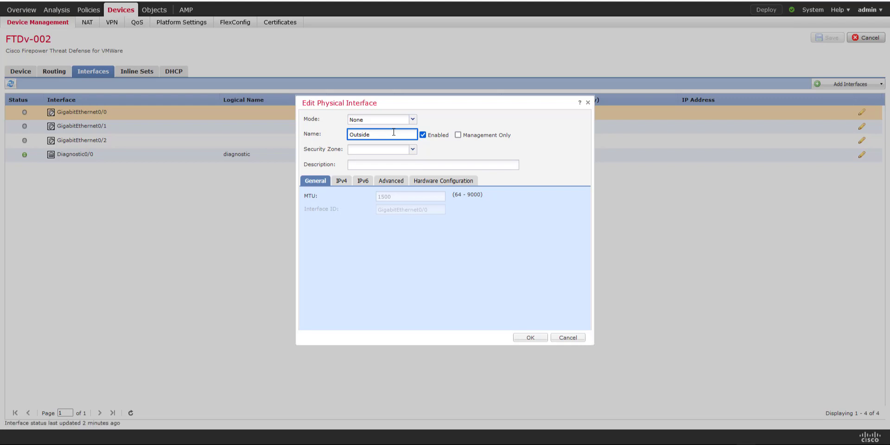
Create a new Outside security zone and assign it to the interface
{"action": "left_click", "coordinate": [412, 149]}
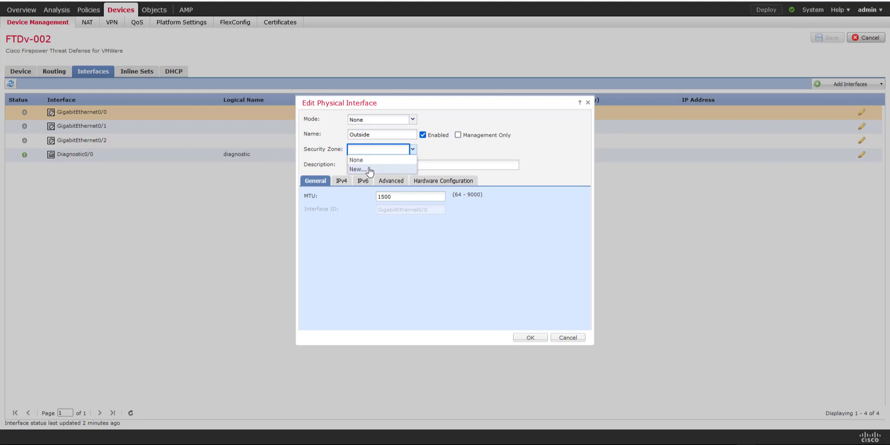
{"action": "left_click", "coordinate": [359, 169]}
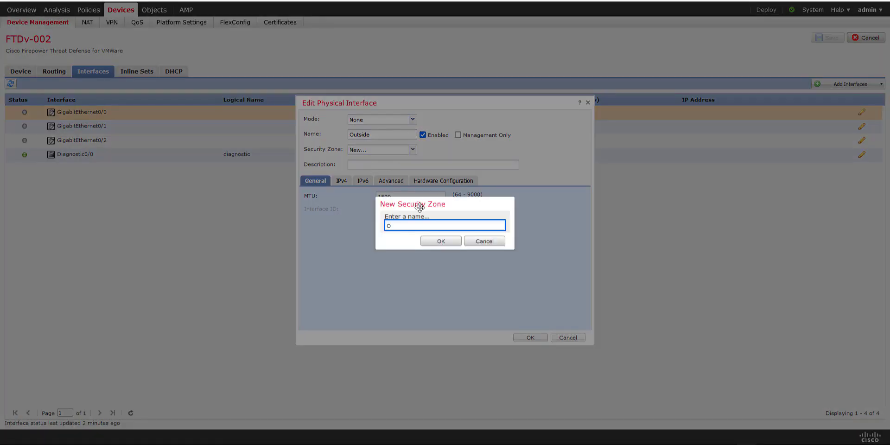
{"action": "type", "text": "Outside"}
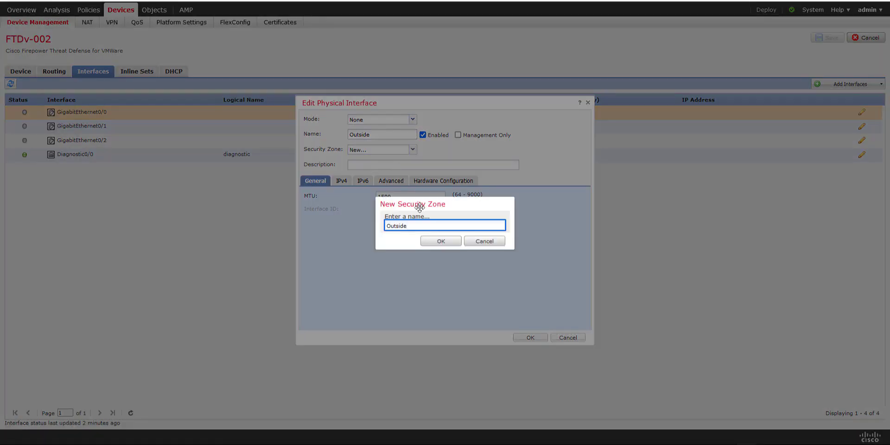
{"action": "left_click", "coordinate": [441, 241]}
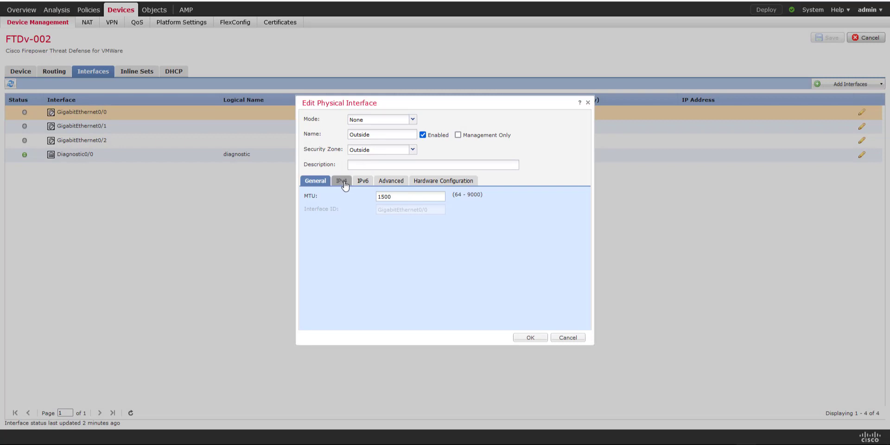
{"action": "mouse_move", "coordinate": [343, 191]}
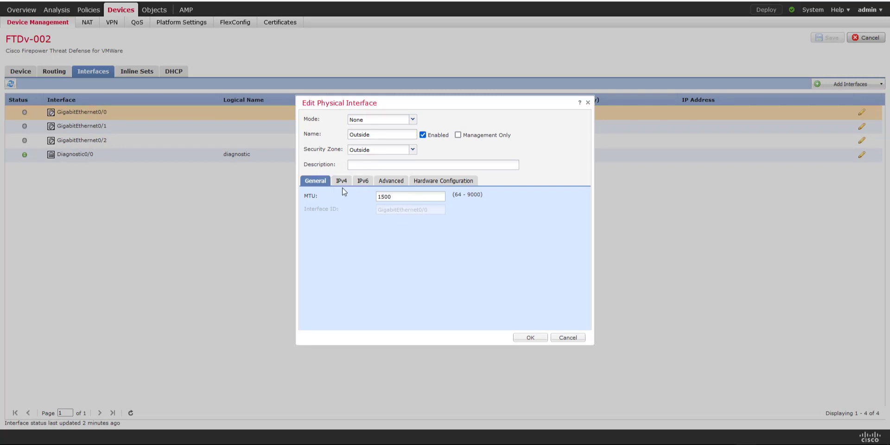
Assign static IPv4 192.168.101.2/24, review the IPv6 and Advanced settings, and apply
{"action": "left_click", "coordinate": [341, 181]}
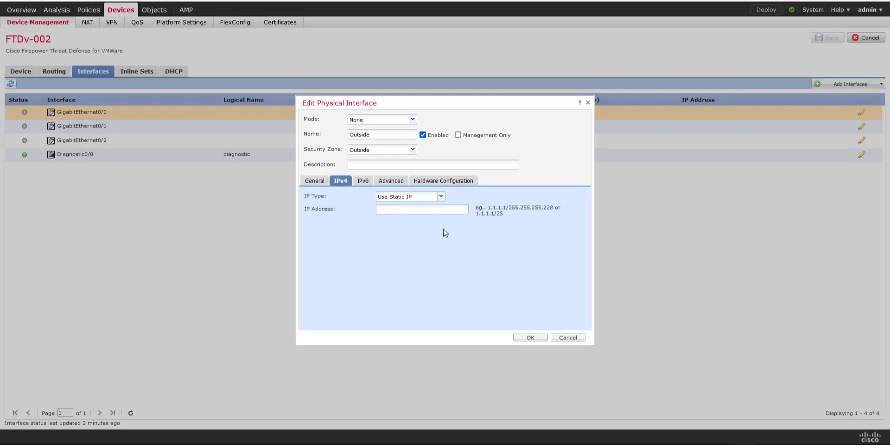
{"action": "left_click", "coordinate": [422, 209]}
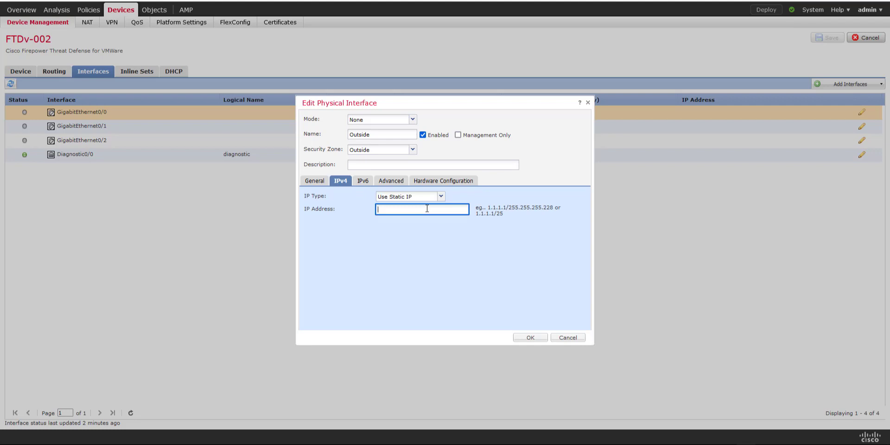
{"action": "type", "text": "192"}
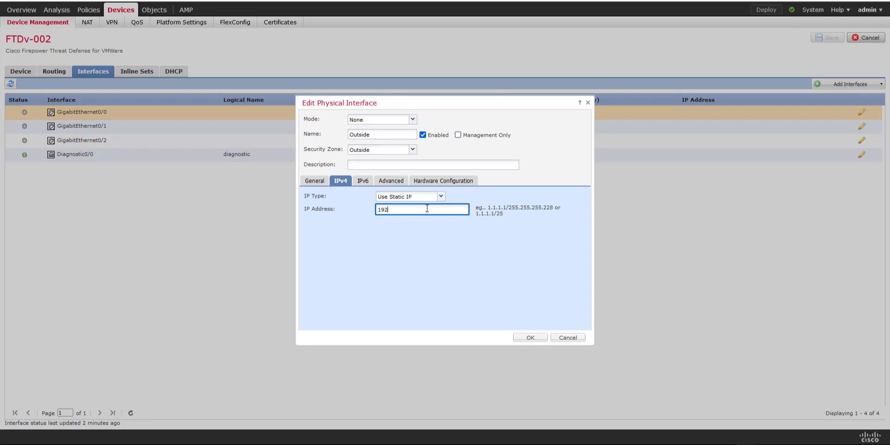
{"action": "type", "text": ".168.101.2/24"}
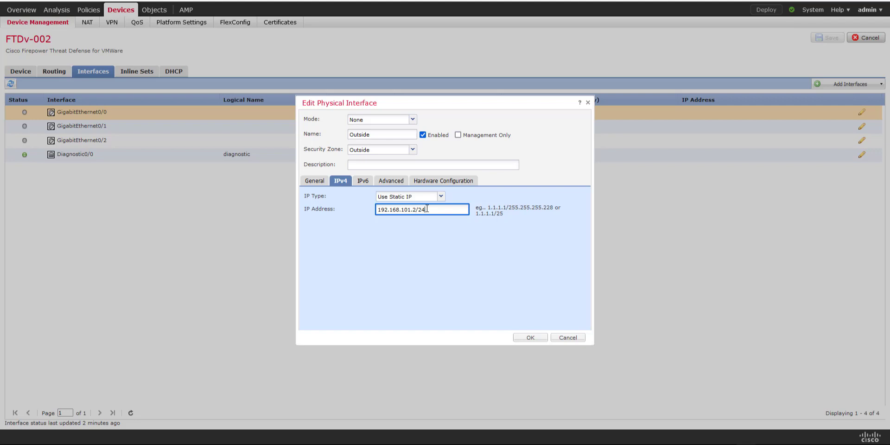
{"action": "mouse_move", "coordinate": [327, 316]}
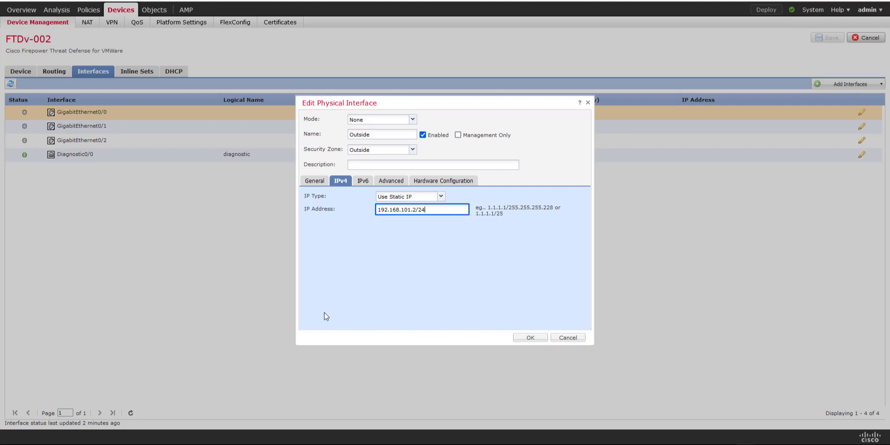
{"action": "mouse_move", "coordinate": [363, 180]}
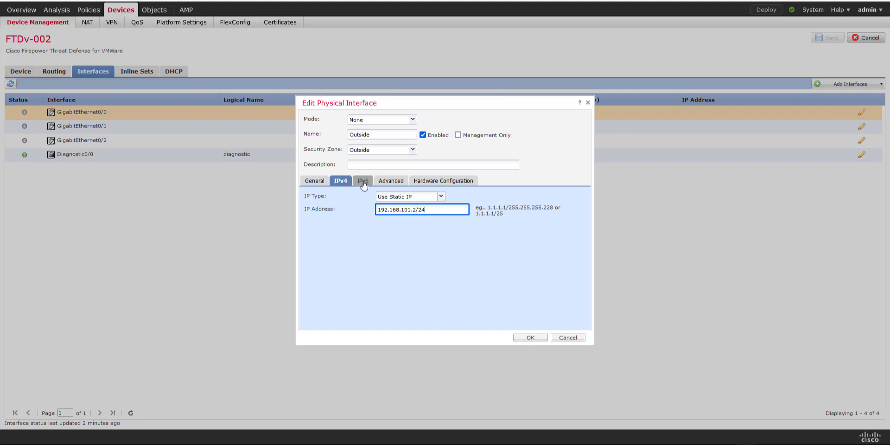
{"action": "left_click", "coordinate": [361, 180]}
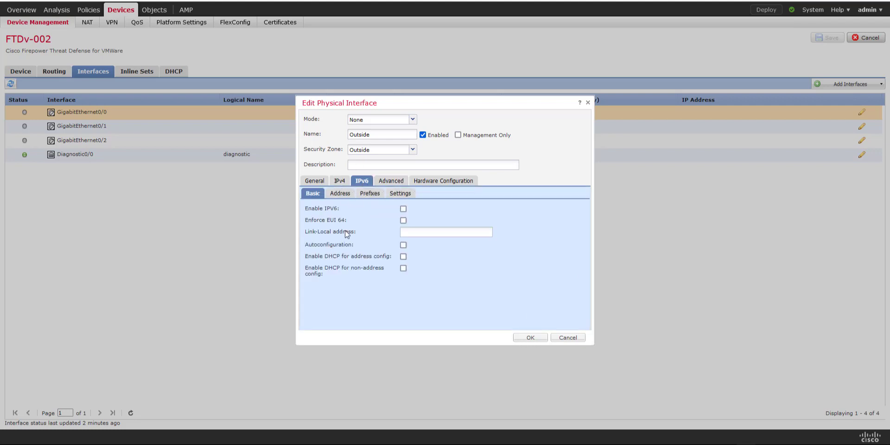
{"action": "mouse_move", "coordinate": [390, 180]}
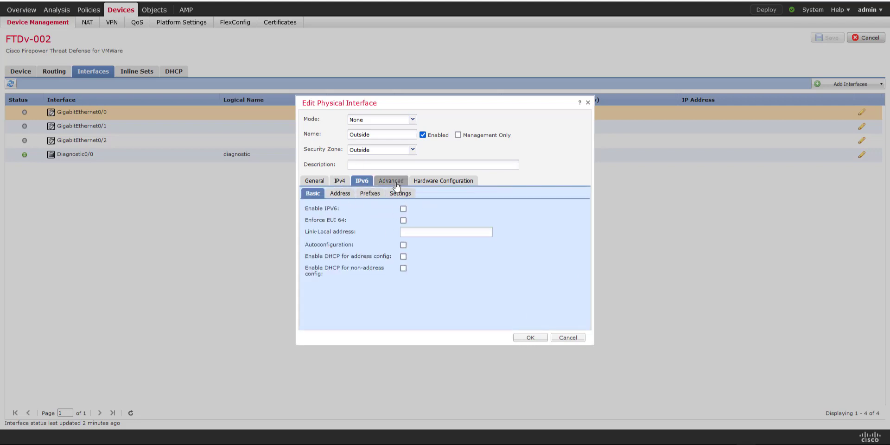
{"action": "left_click", "coordinate": [390, 180]}
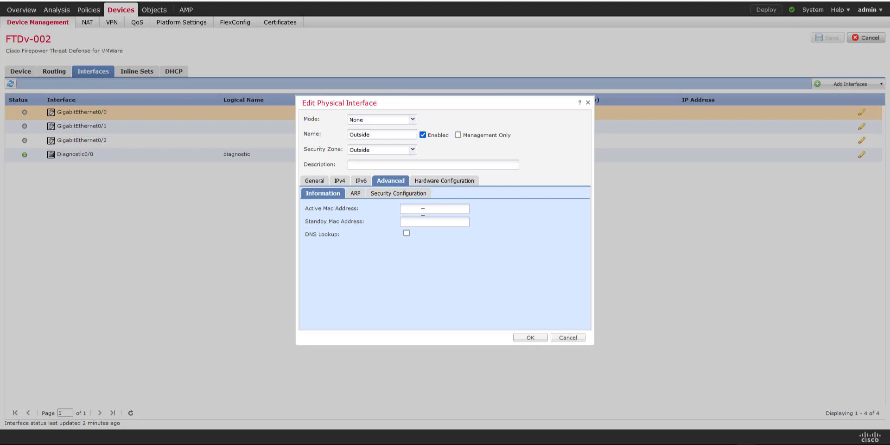
{"action": "mouse_move", "coordinate": [539, 338]}
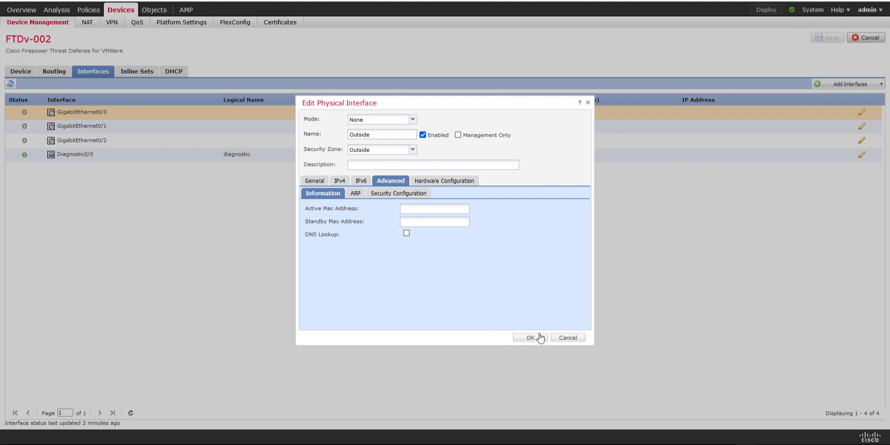
{"action": "left_click", "coordinate": [315, 180]}
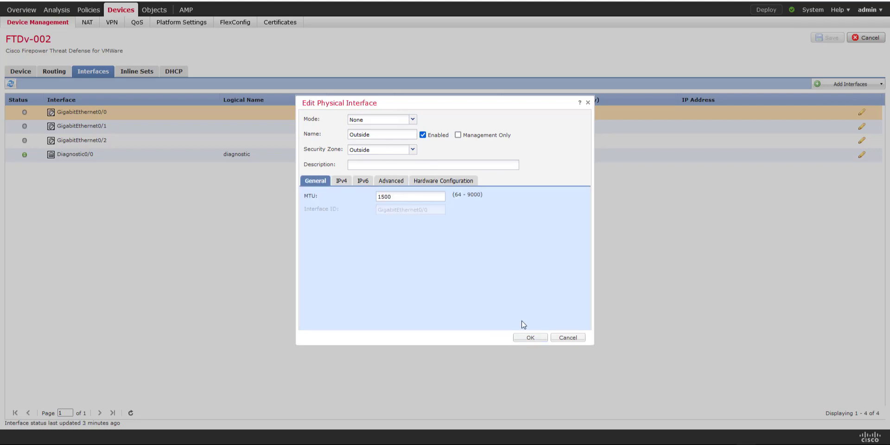
Close the Outside editor and name GigabitEthernet0/1 Inside
{"action": "left_click", "coordinate": [529, 337]}
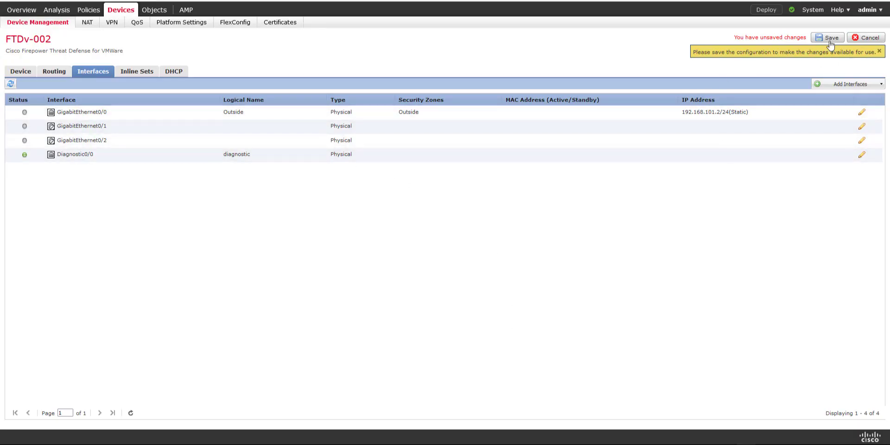
{"action": "mouse_move", "coordinate": [732, 154]}
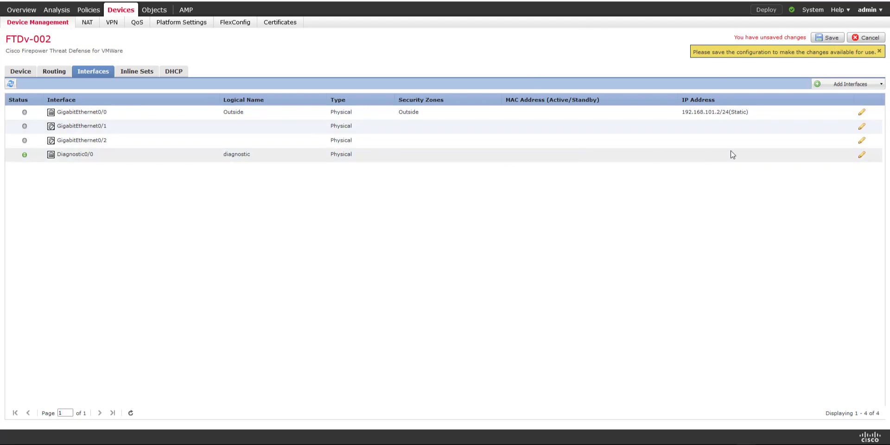
{"action": "left_click", "coordinate": [861, 125]}
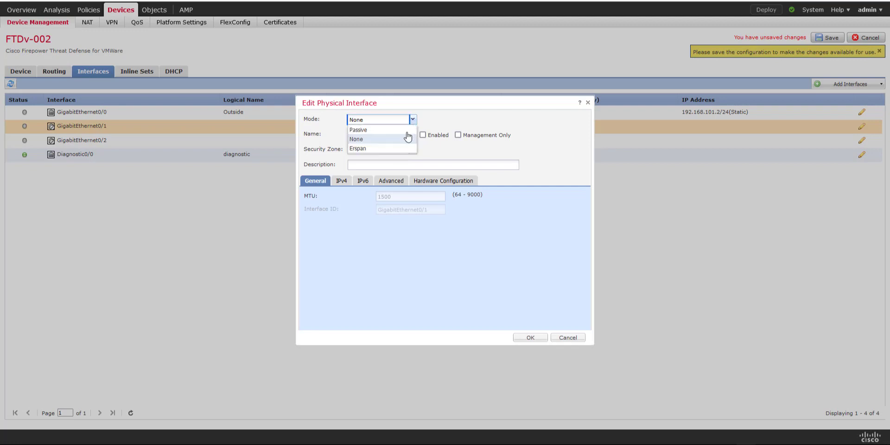
{"action": "left_click", "coordinate": [356, 139]}
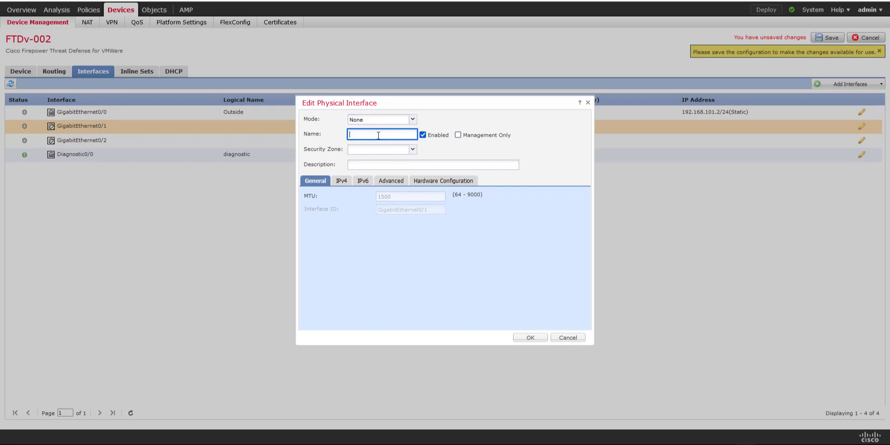
{"action": "type", "text": "Inside"}
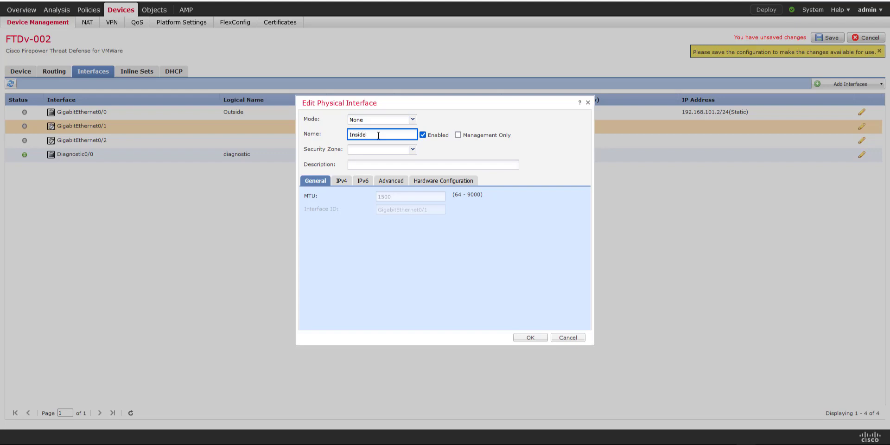
Create a new Inside security zone and assign it to GigabitEthernet0/1
{"action": "left_click", "coordinate": [411, 148]}
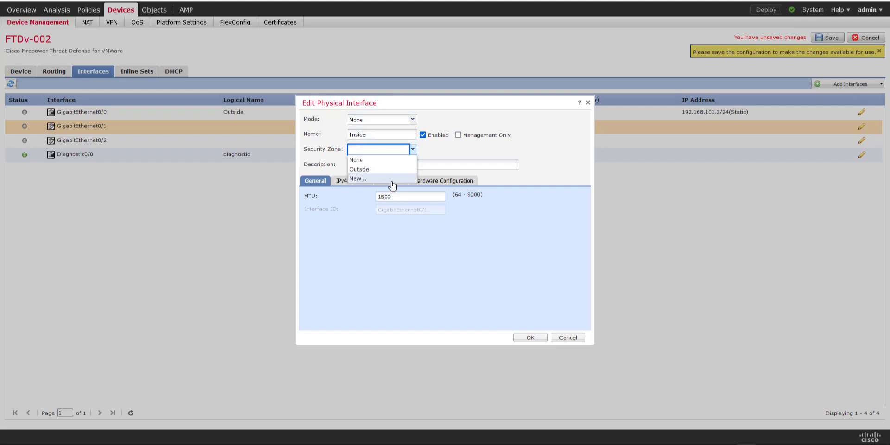
{"action": "left_click", "coordinate": [357, 178]}
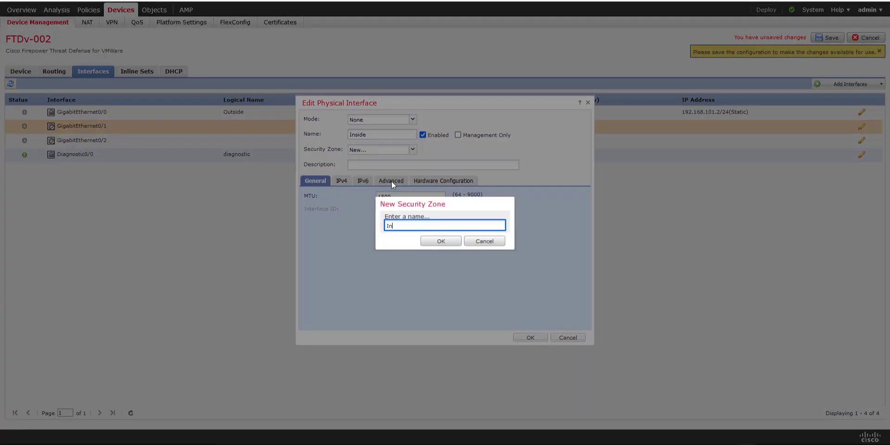
{"action": "type", "text": "side"}
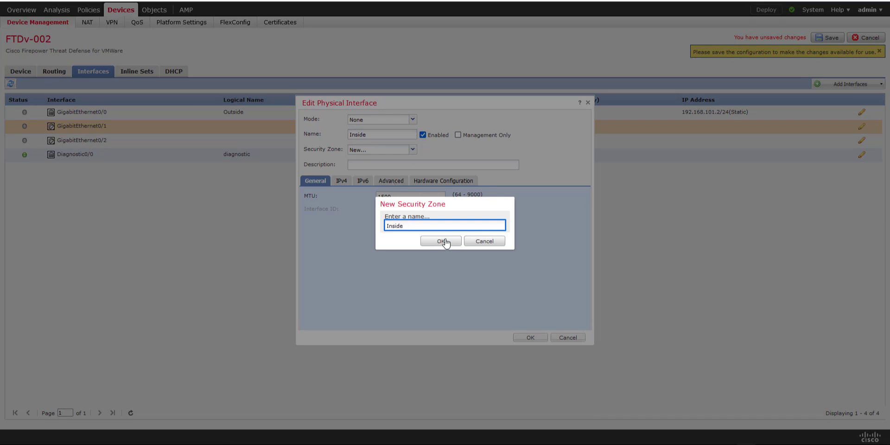
{"action": "left_click", "coordinate": [440, 240]}
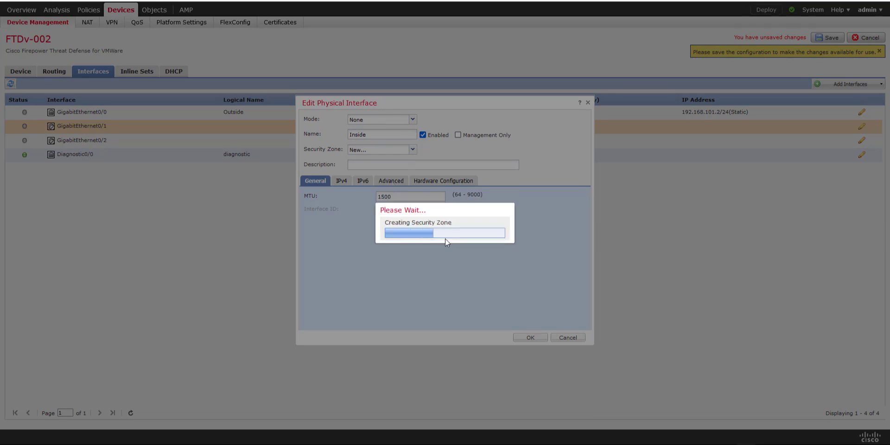
Give the Inside interface static IPv4 192.168.116.1/24 and apply the settings
{"action": "left_click", "coordinate": [341, 181]}
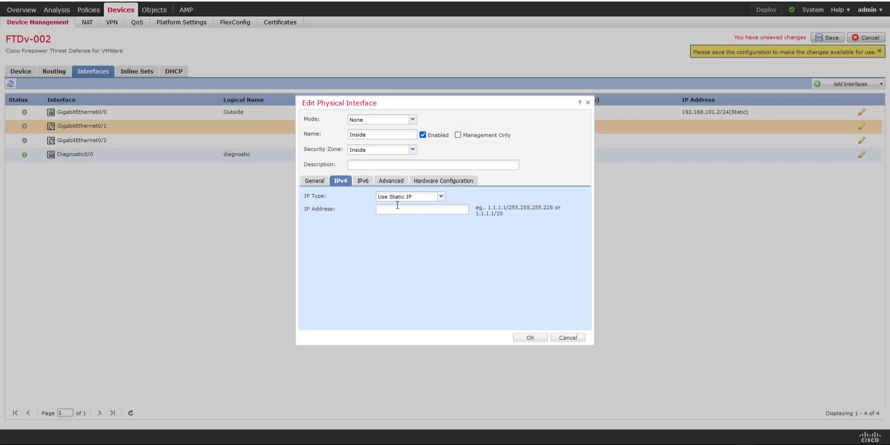
{"action": "left_click", "coordinate": [421, 209]}
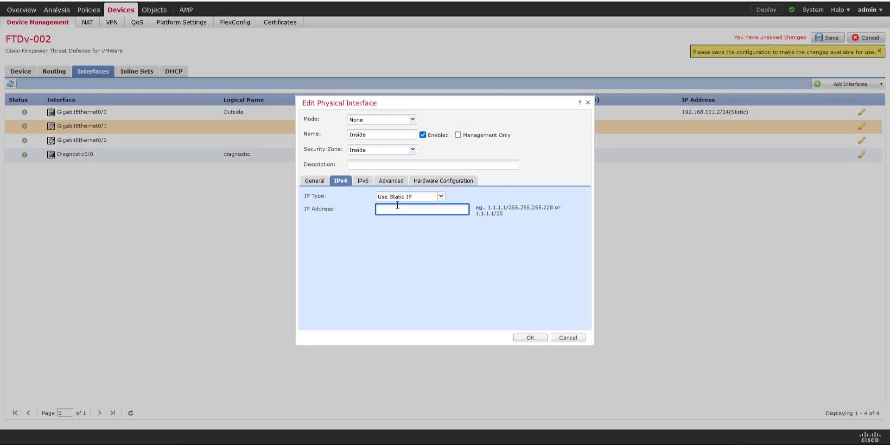
{"action": "type", "text": "1"}
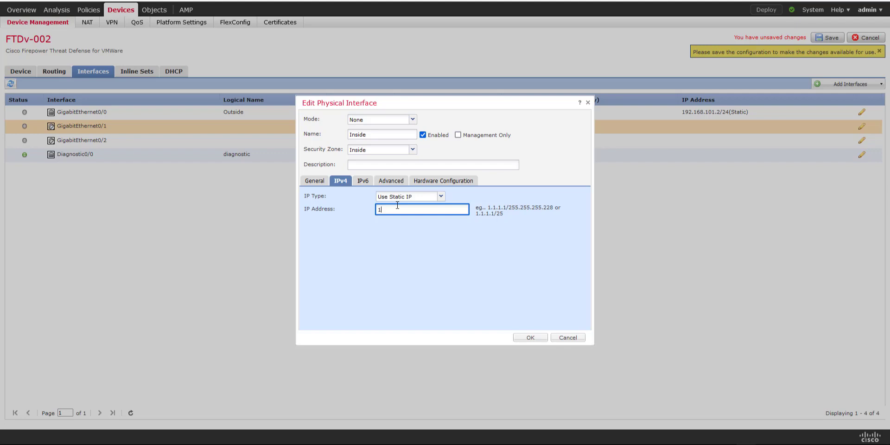
{"action": "type", "text": "92.168.116"}
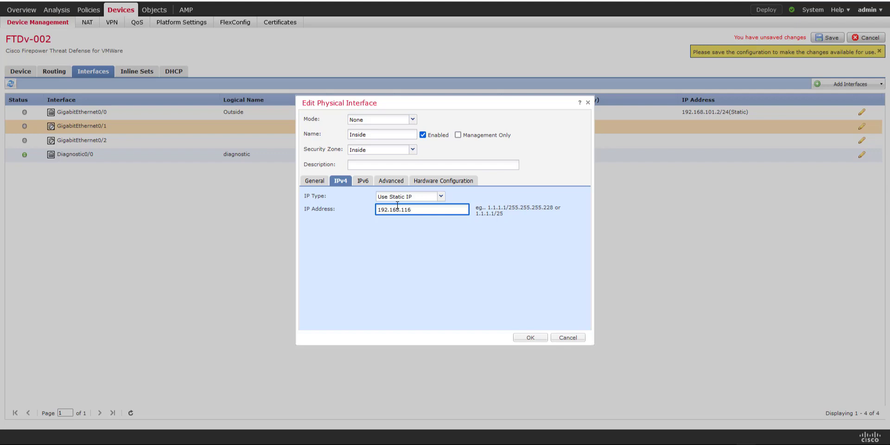
{"action": "type", "text": ".1/2"}
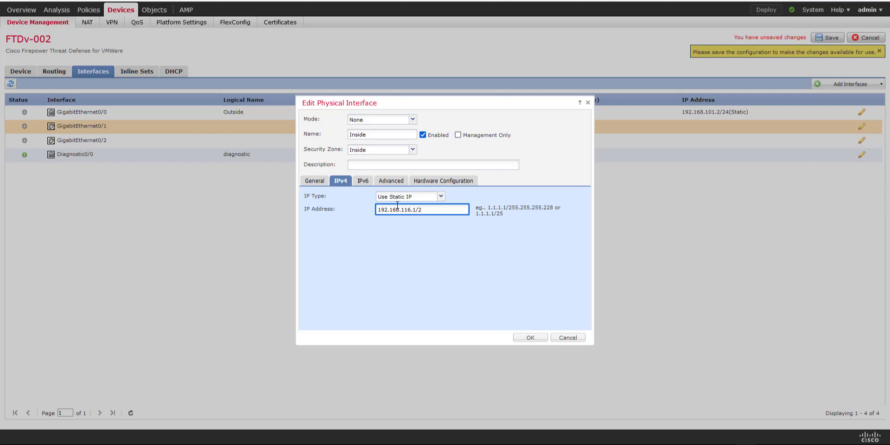
{"action": "type", "text": "4"}
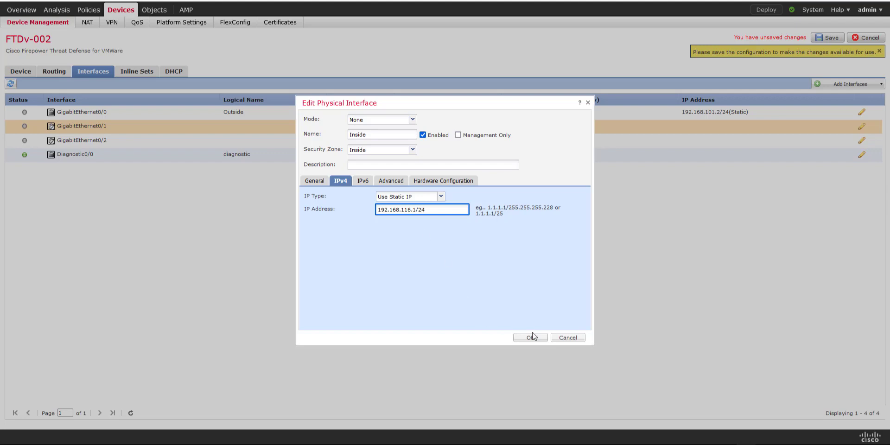
{"action": "left_click", "coordinate": [527, 337]}
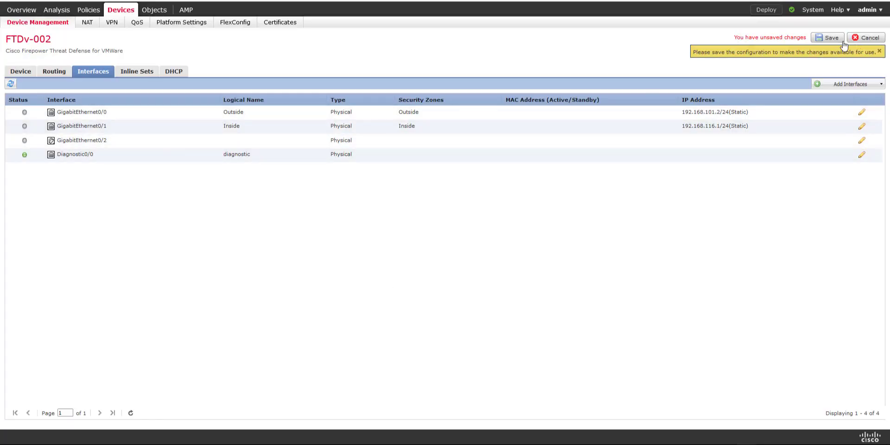
{"action": "mouse_move", "coordinate": [667, 125]}
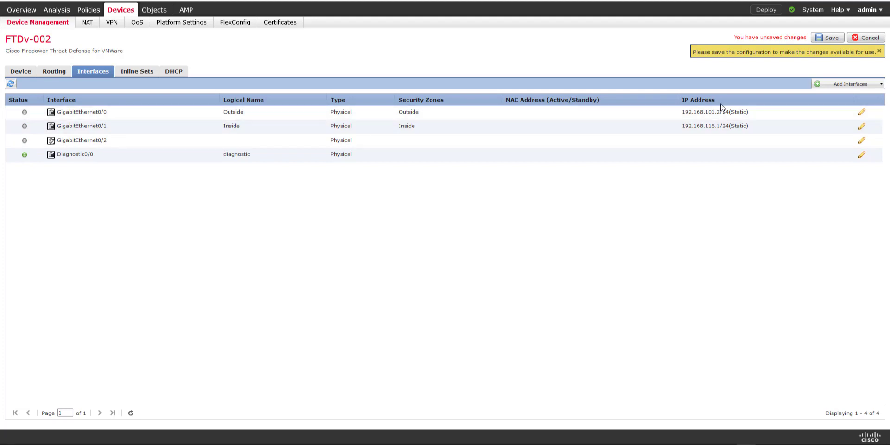
{"action": "mouse_move", "coordinate": [650, 68]}
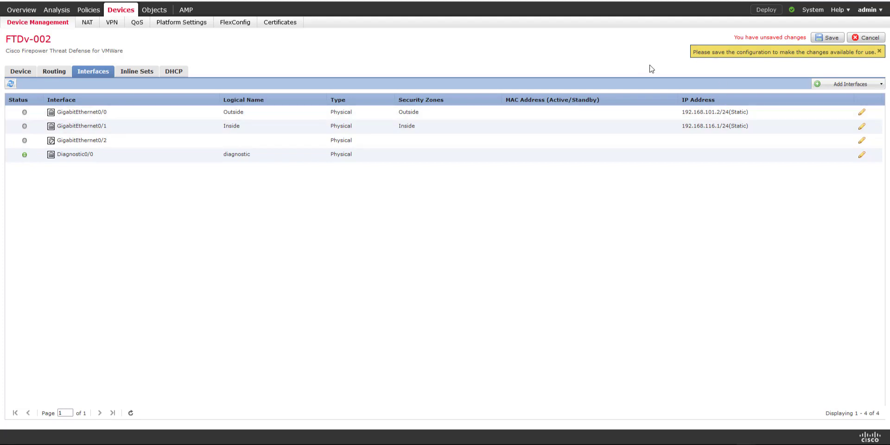
Save the Outside and Inside interface changes and list FTDv-002 for deployment
{"action": "left_click", "coordinate": [827, 38]}
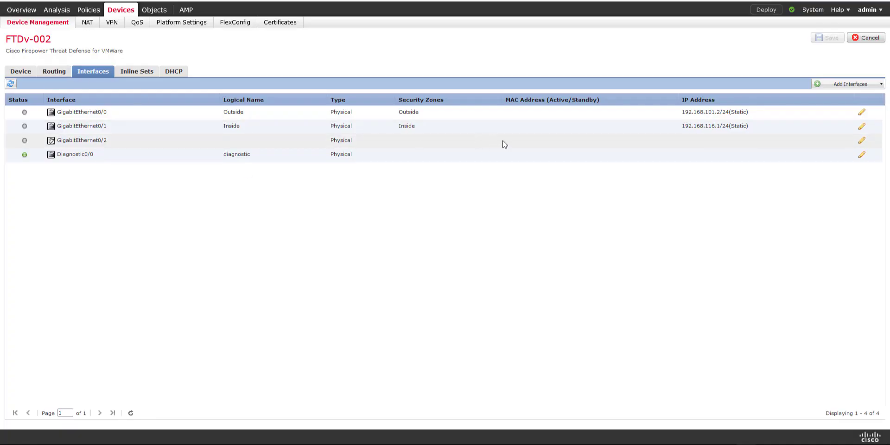
{"action": "left_click", "coordinate": [766, 10]}
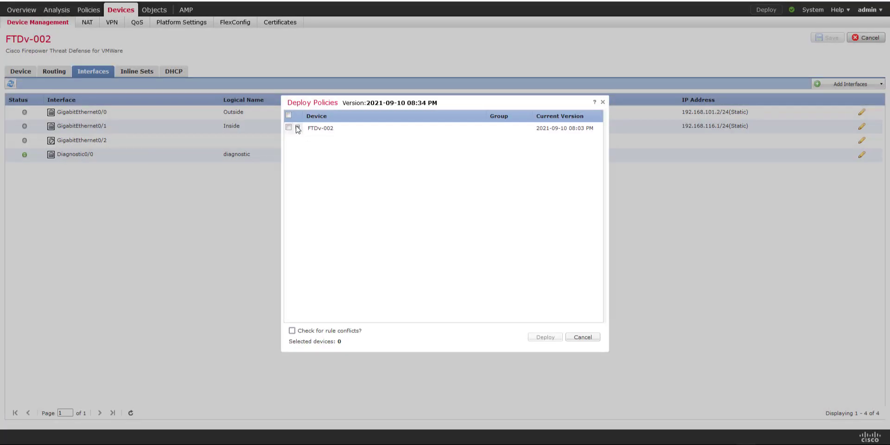
Select FTDv-002, review its pending device configuration details, and start deploying
{"action": "left_click", "coordinate": [289, 128]}
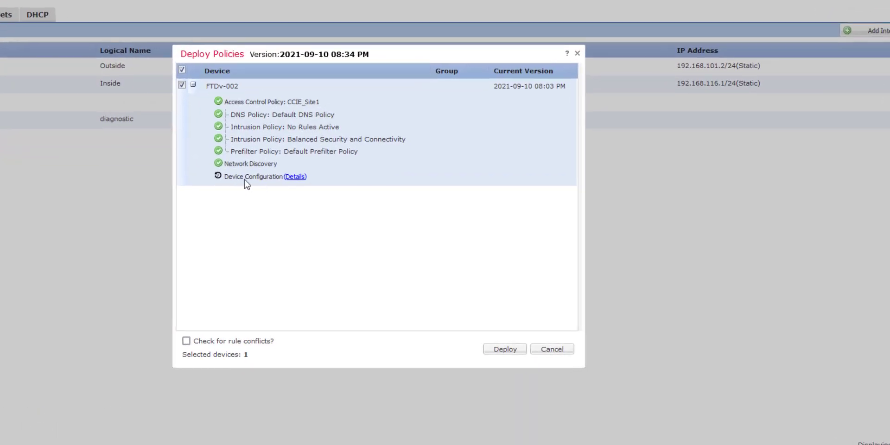
{"action": "left_click", "coordinate": [295, 176]}
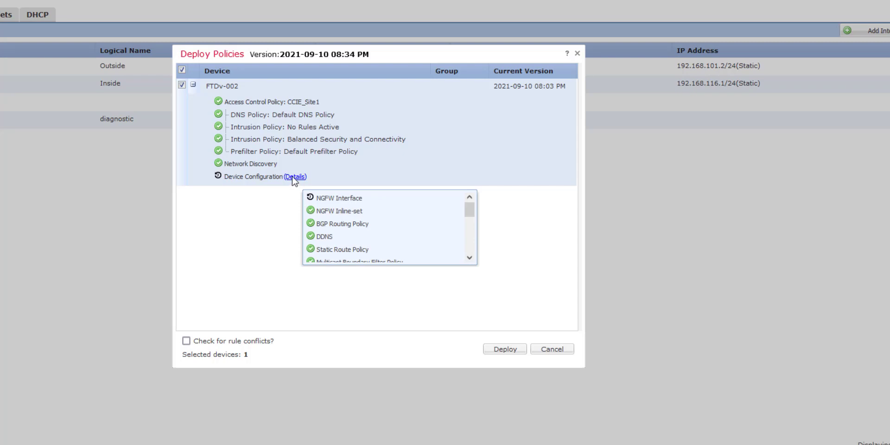
{"action": "mouse_move", "coordinate": [320, 140]}
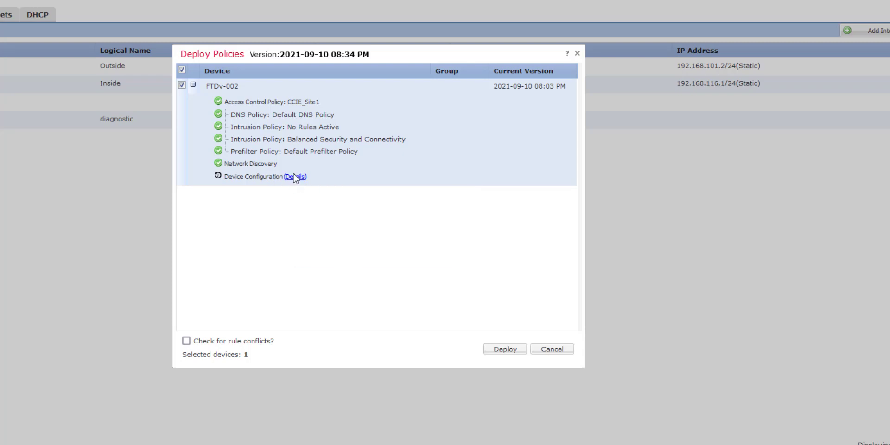
{"action": "mouse_move", "coordinate": [295, 184]}
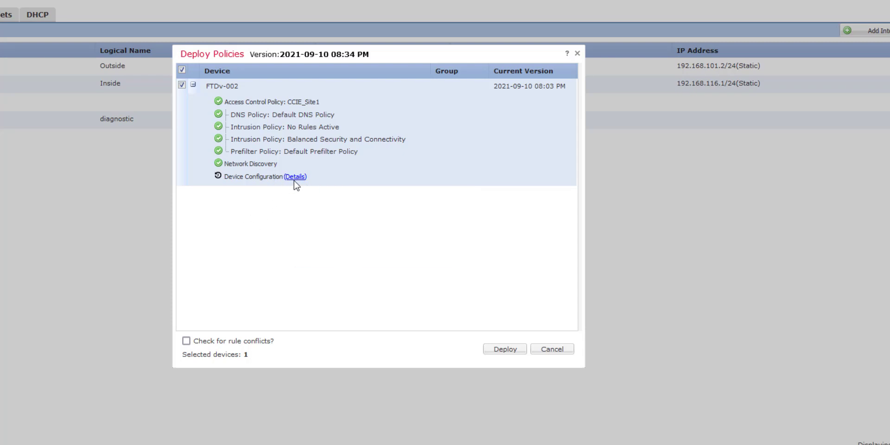
{"action": "mouse_move", "coordinate": [295, 174]}
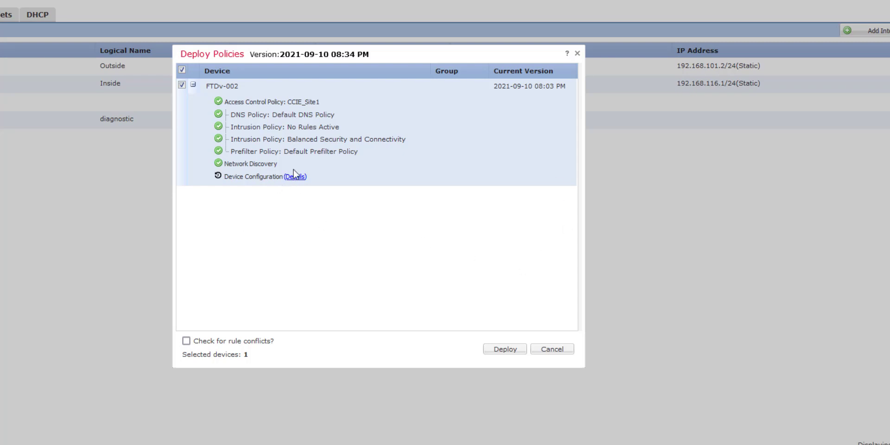
{"action": "left_click", "coordinate": [295, 176]}
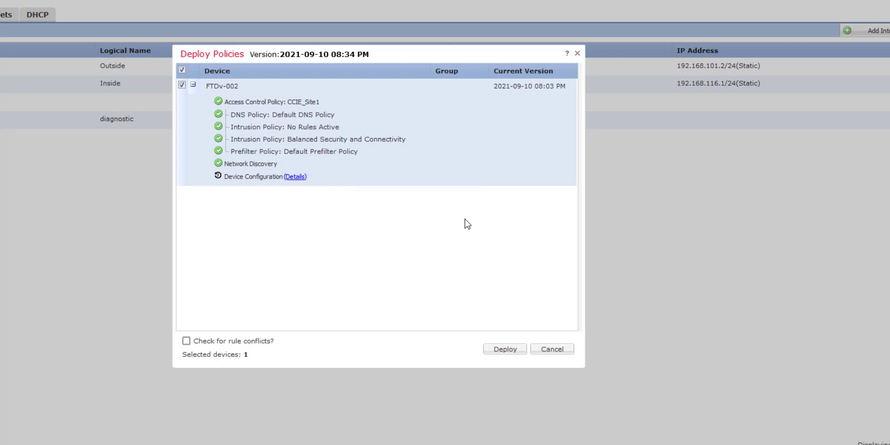
{"action": "left_click", "coordinate": [504, 349]}
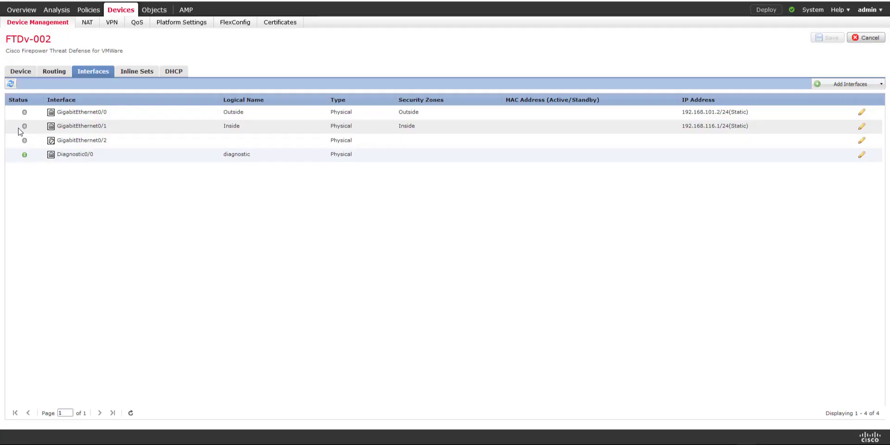
{"action": "mouse_move", "coordinate": [506, 157]}
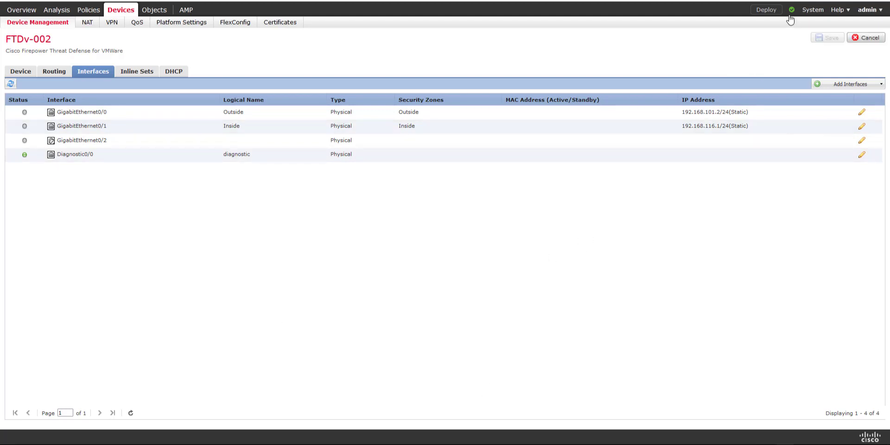
Check the Deployments panel showing the FTDv-002 deployment at 80% progress
{"action": "left_click", "coordinate": [791, 10]}
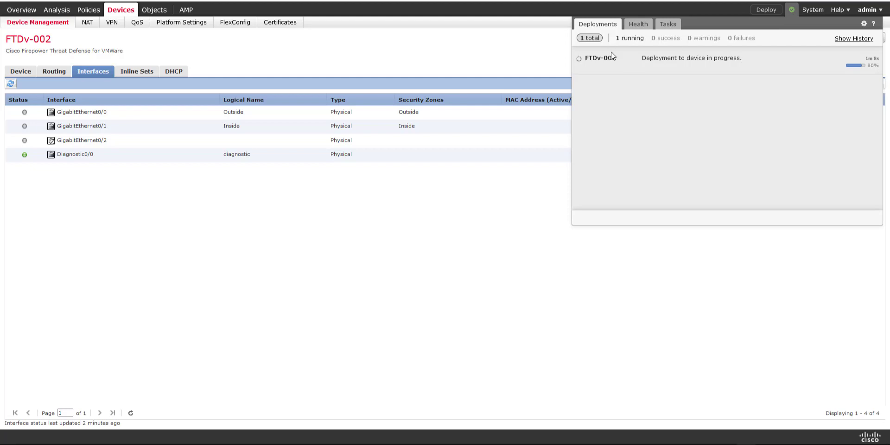
{"action": "mouse_move", "coordinate": [840, 74]}
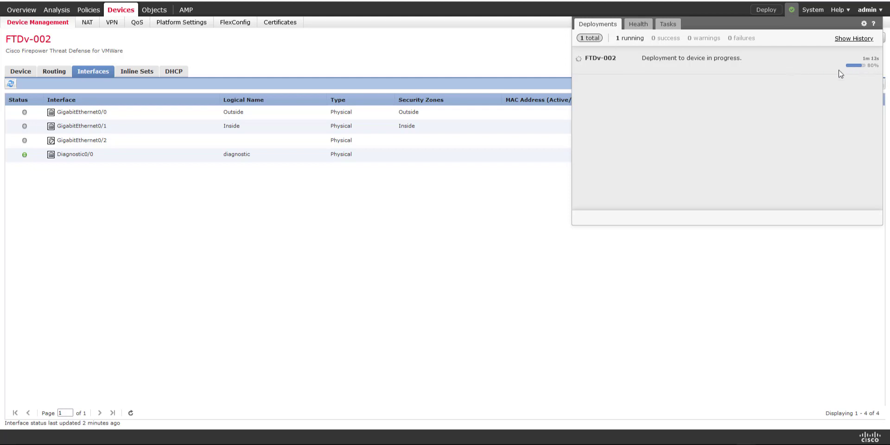
{"action": "mouse_move", "coordinate": [462, 139]}
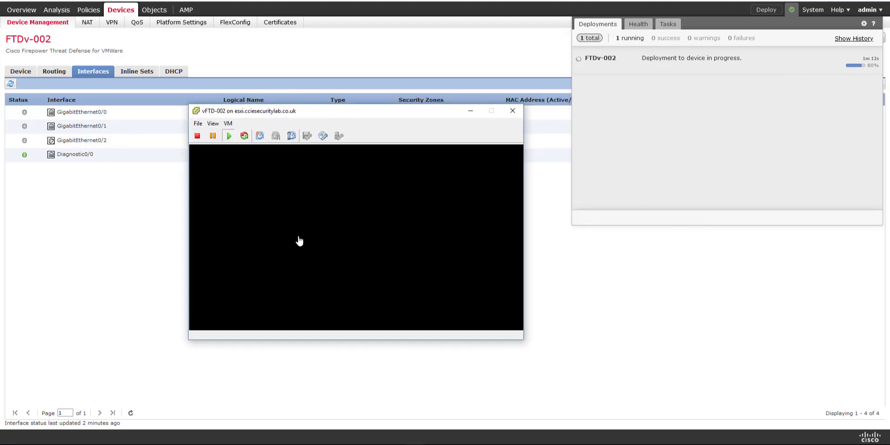
{"action": "mouse_move", "coordinate": [321, 235]}
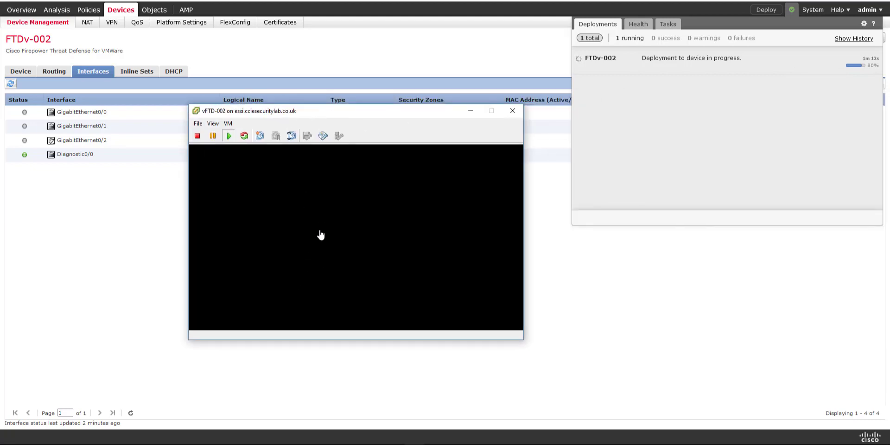
{"action": "mouse_move", "coordinate": [289, 212]}
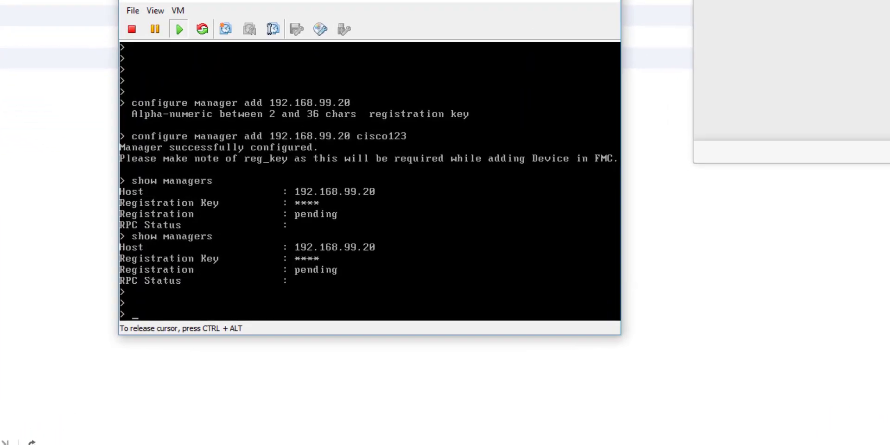
Run 'show firewall' in the FTD CLI to confirm the mode is Router
{"action": "type", "text": "show fir"}
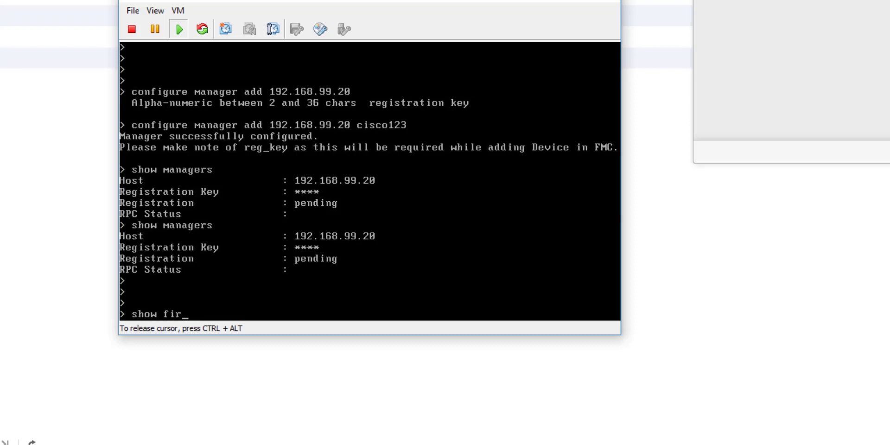
{"action": "key", "text": "Return"}
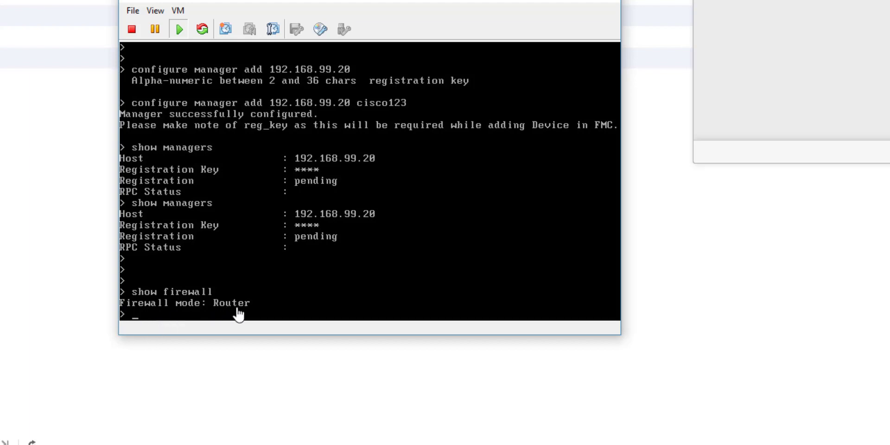
{"action": "mouse_move", "coordinate": [537, 5]}
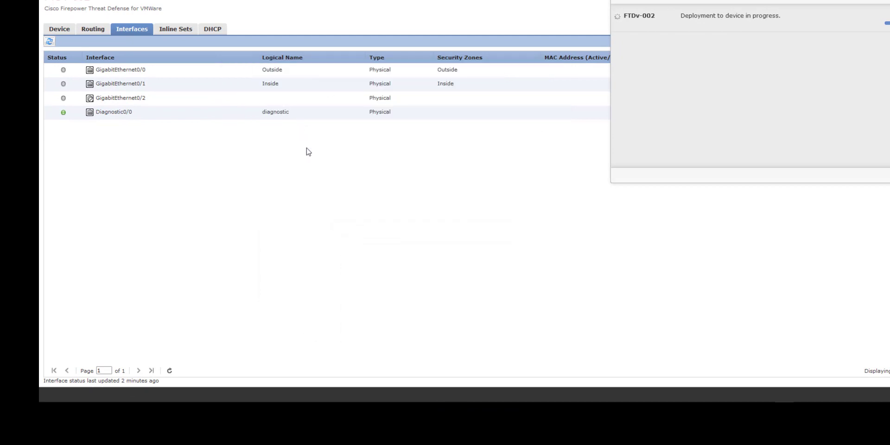
View FTDv-002's Device tab showing Mode routed, then its Outside and Inside interfaces
{"action": "left_click", "coordinate": [58, 28]}
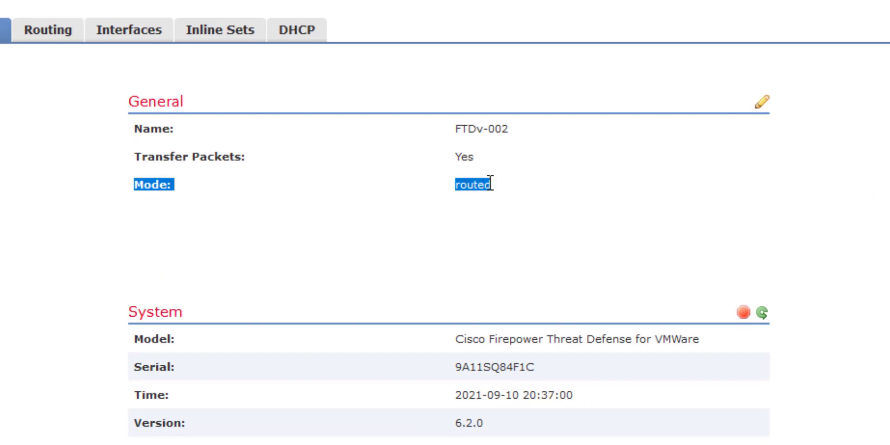
{"action": "mouse_move", "coordinate": [232, 242]}
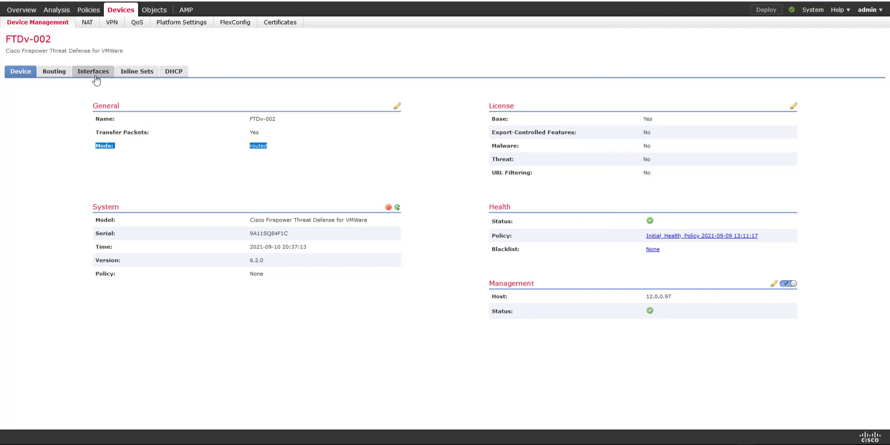
{"action": "left_click", "coordinate": [92, 71]}
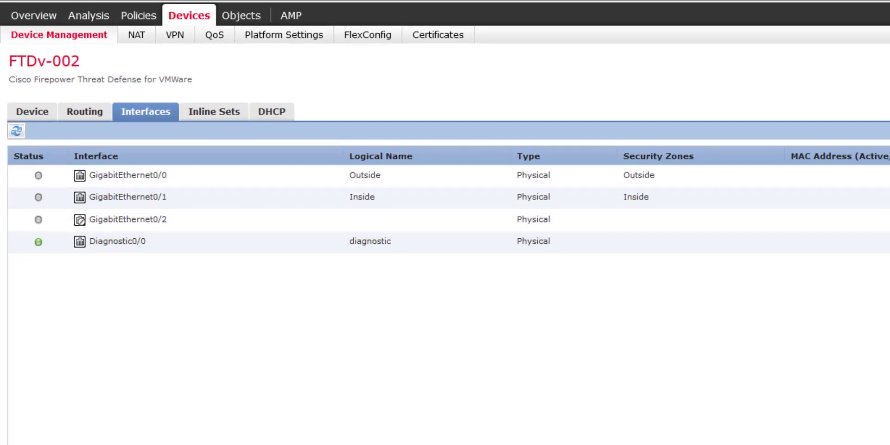
{"action": "mouse_move", "coordinate": [612, 395]}
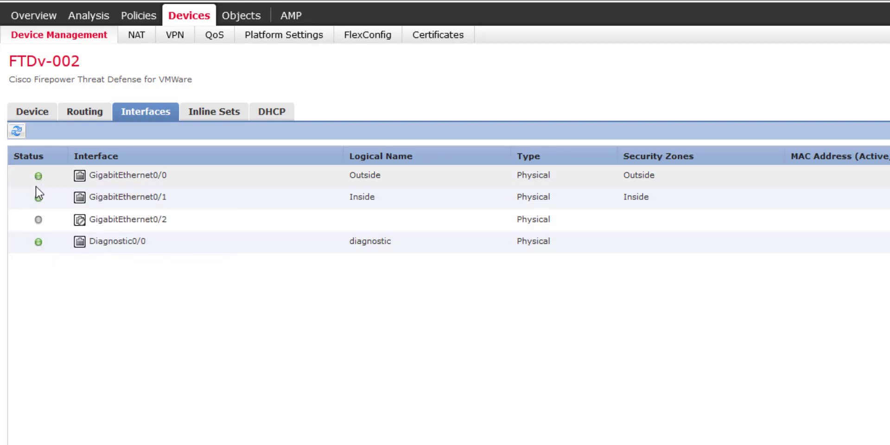
{"action": "mouse_move", "coordinate": [38, 197]}
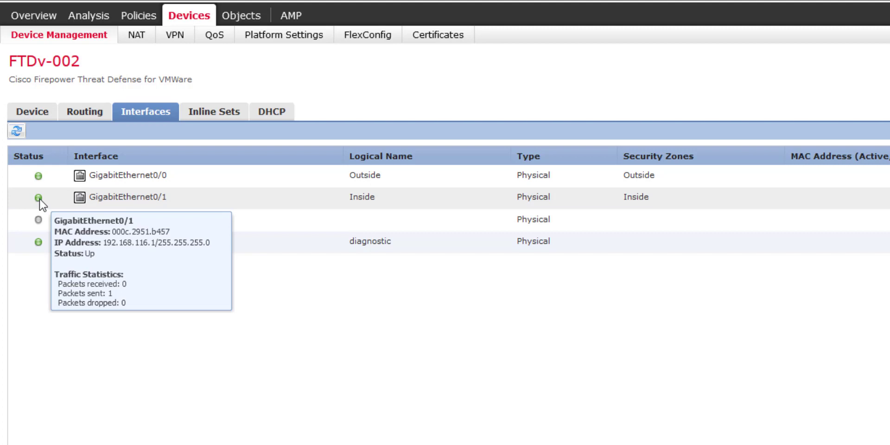
{"action": "mouse_move", "coordinate": [41, 188]}
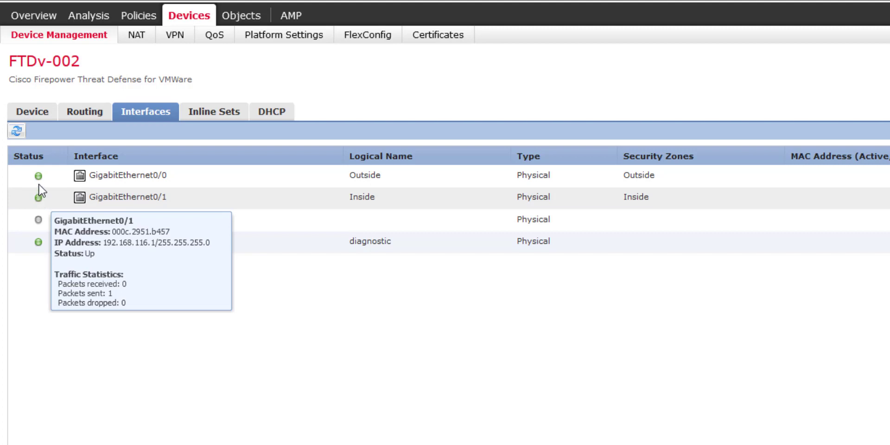
{"action": "mouse_move", "coordinate": [38, 175]}
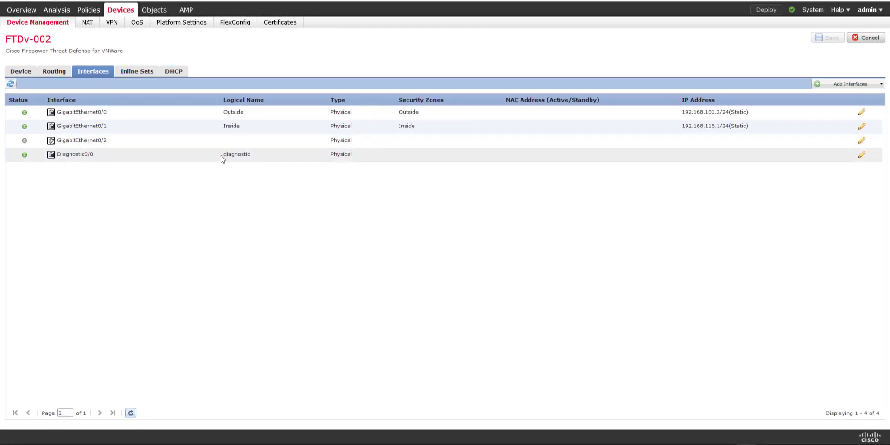
{"action": "mouse_move", "coordinate": [223, 158]}
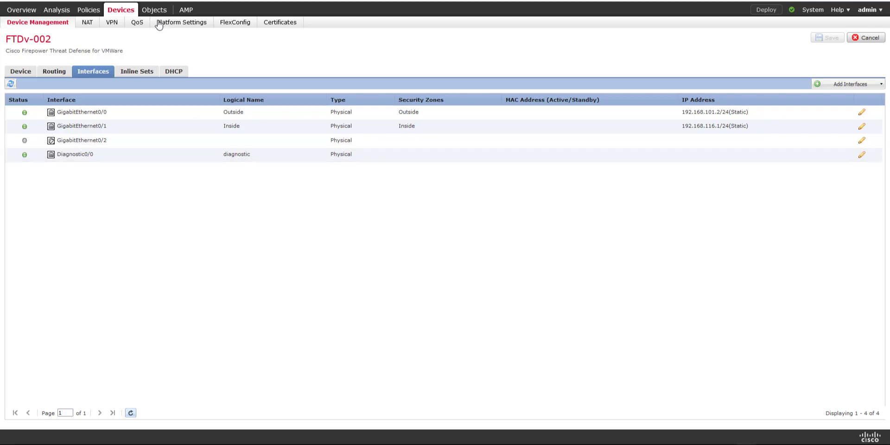
{"action": "mouse_move", "coordinate": [238, 136]}
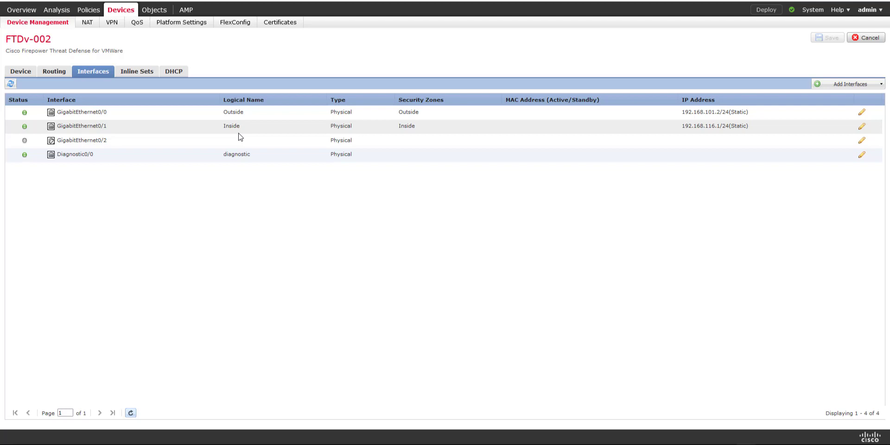
{"action": "mouse_move", "coordinate": [223, 100]}
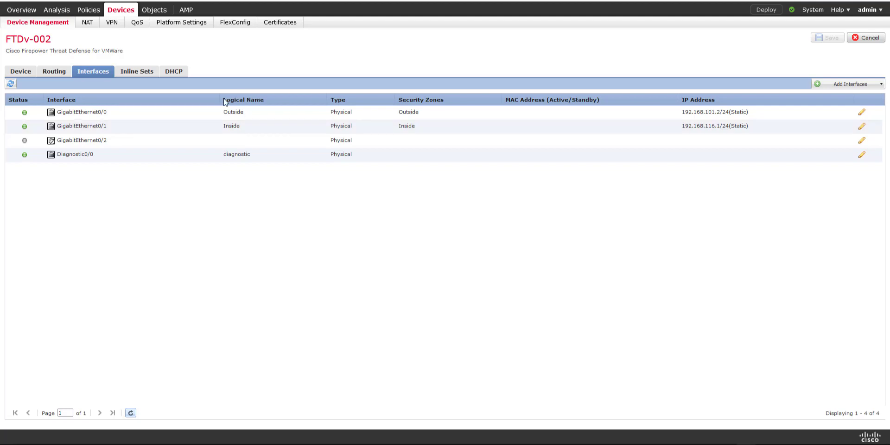
{"action": "mouse_move", "coordinate": [215, 103]}
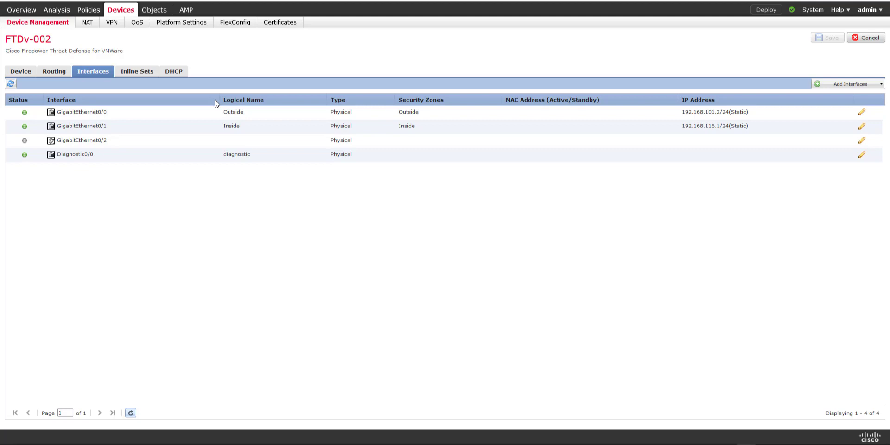
{"action": "mouse_move", "coordinate": [17, 197]}
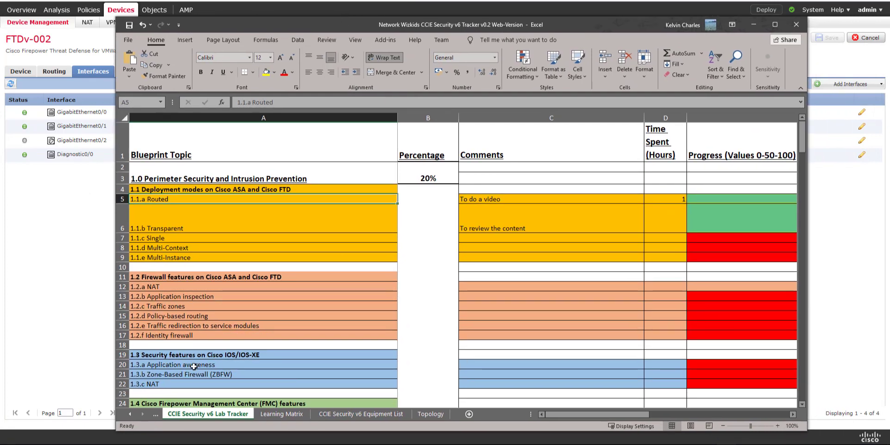
{"action": "mouse_move", "coordinate": [336, 328]}
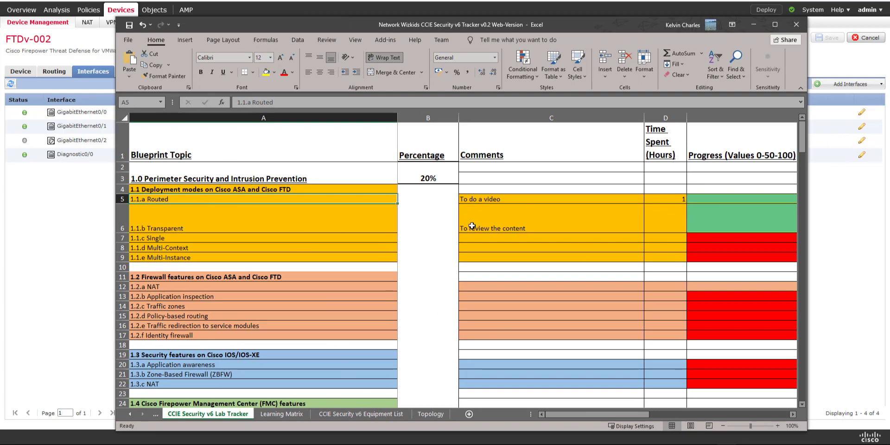
{"action": "mouse_move", "coordinate": [390, 215]}
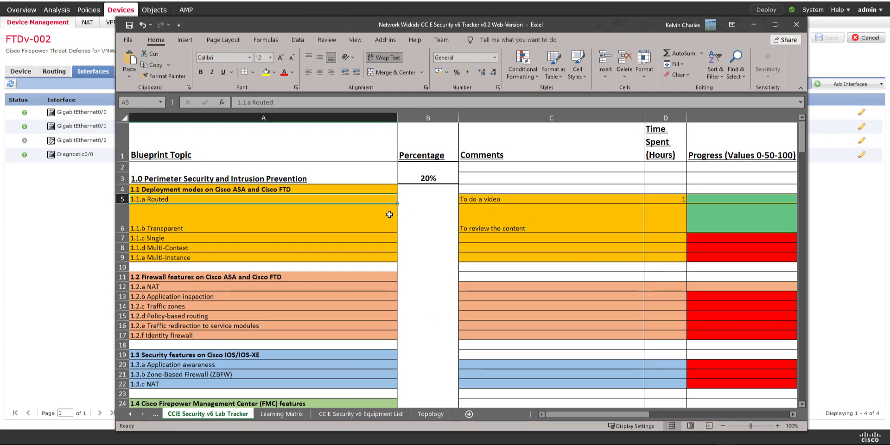
{"action": "mouse_move", "coordinate": [467, 183]}
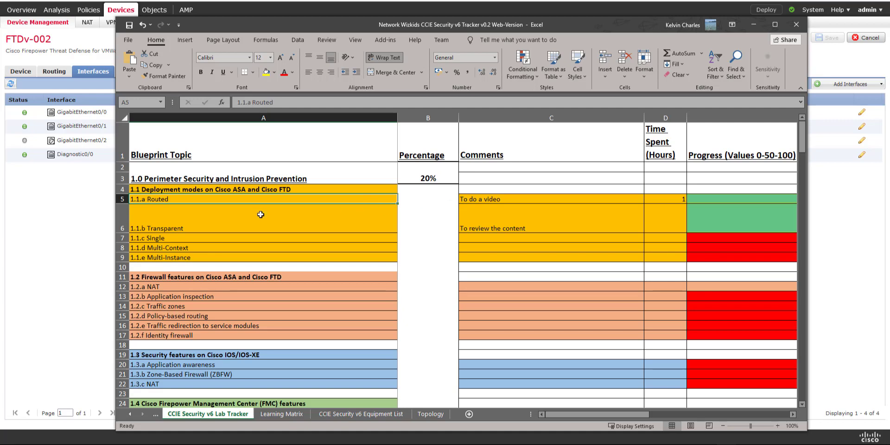
{"action": "mouse_move", "coordinate": [258, 218]}
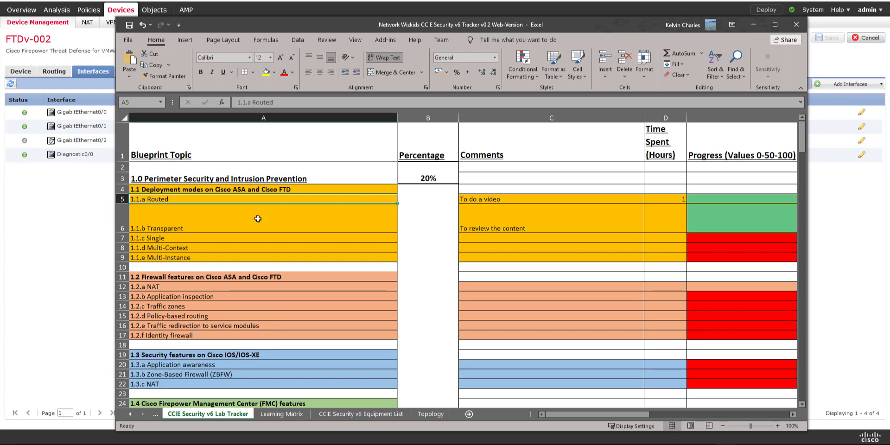
{"action": "mouse_move", "coordinate": [618, 272]}
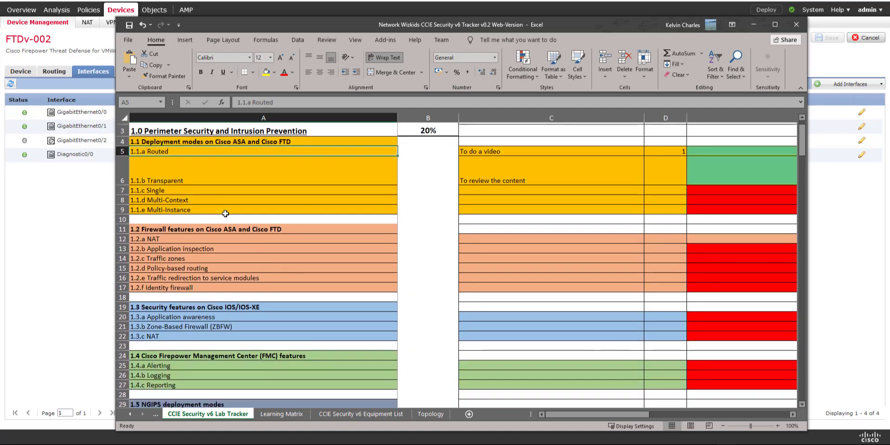
Scroll through the CCIE Security v6 Lab Tracker blueprint topics and back up
{"action": "scroll", "scroll_direction": "up", "scroll_amount": 3}
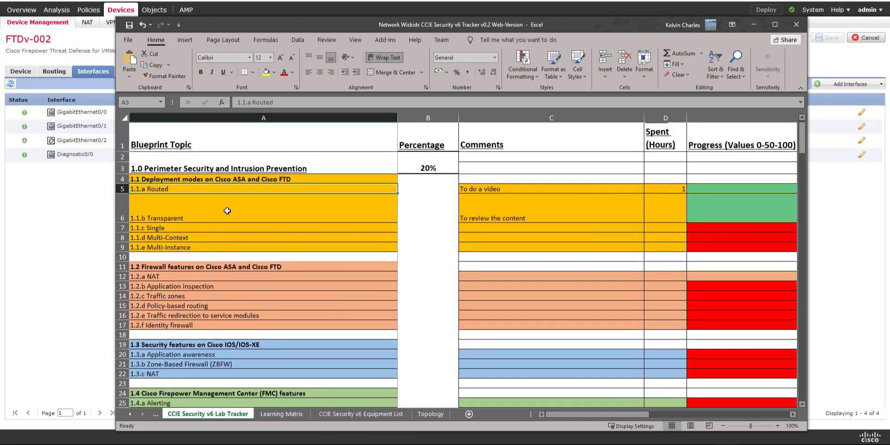
{"action": "scroll", "scroll_direction": "down", "scroll_amount": 3}
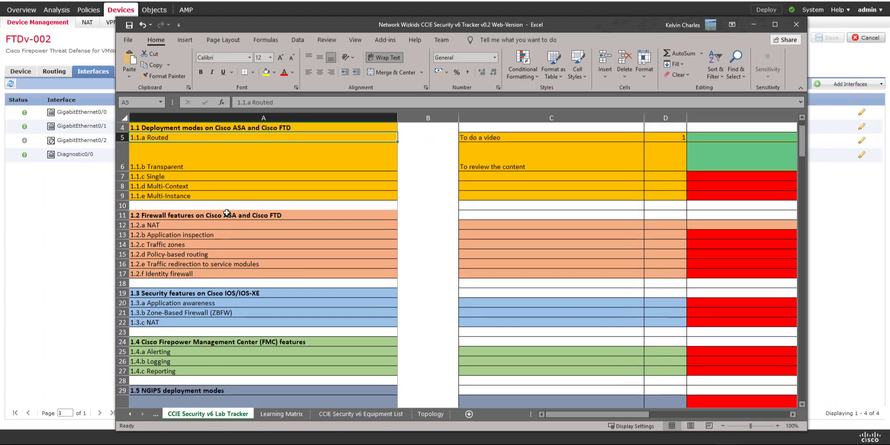
{"action": "scroll", "scroll_direction": "down", "scroll_amount": 3}
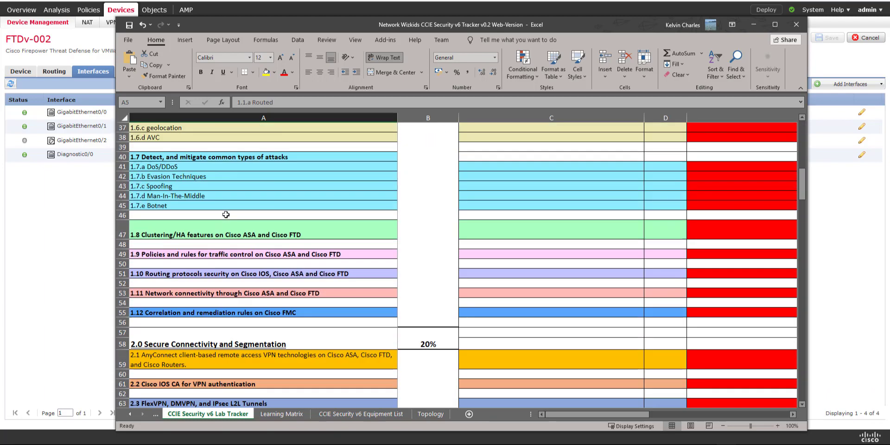
{"action": "scroll", "scroll_direction": "down", "scroll_amount": 3}
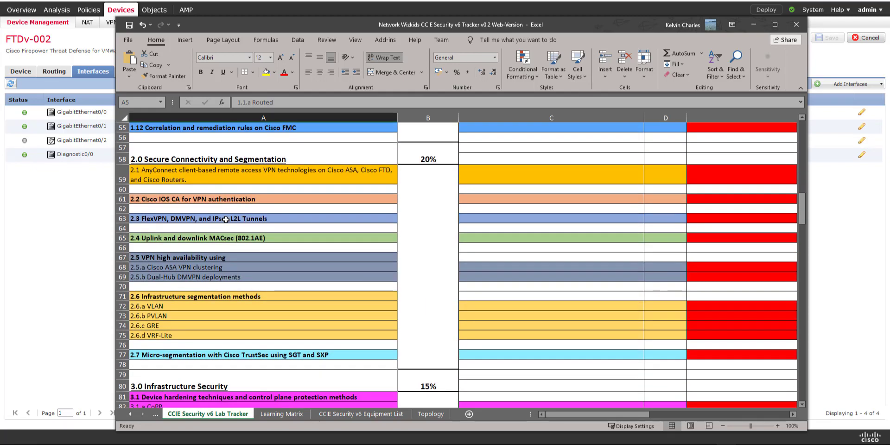
{"action": "scroll", "scroll_direction": "up", "scroll_amount": 3}
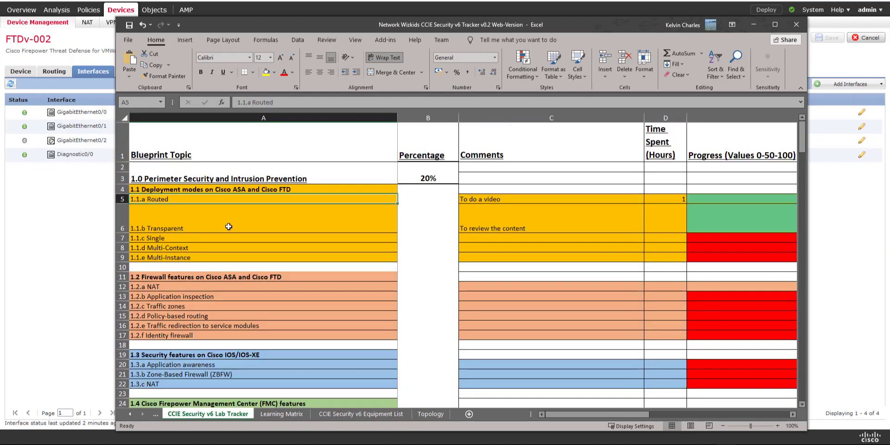
{"action": "mouse_move", "coordinate": [635, 187]}
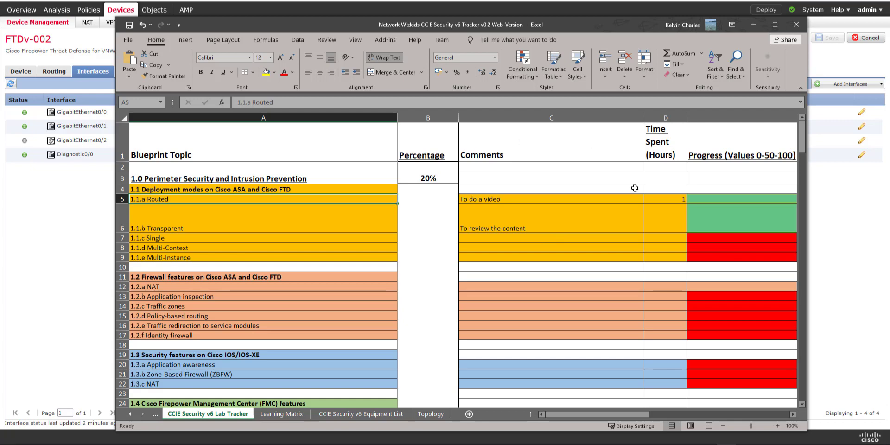
{"action": "mouse_move", "coordinate": [589, 28]}
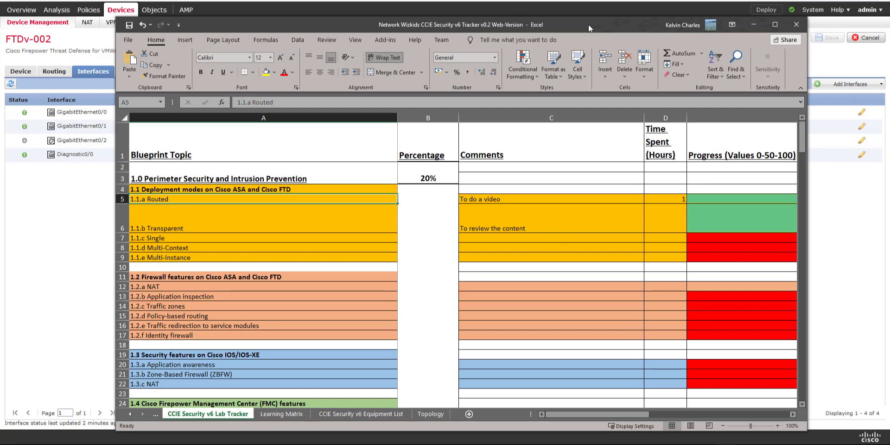